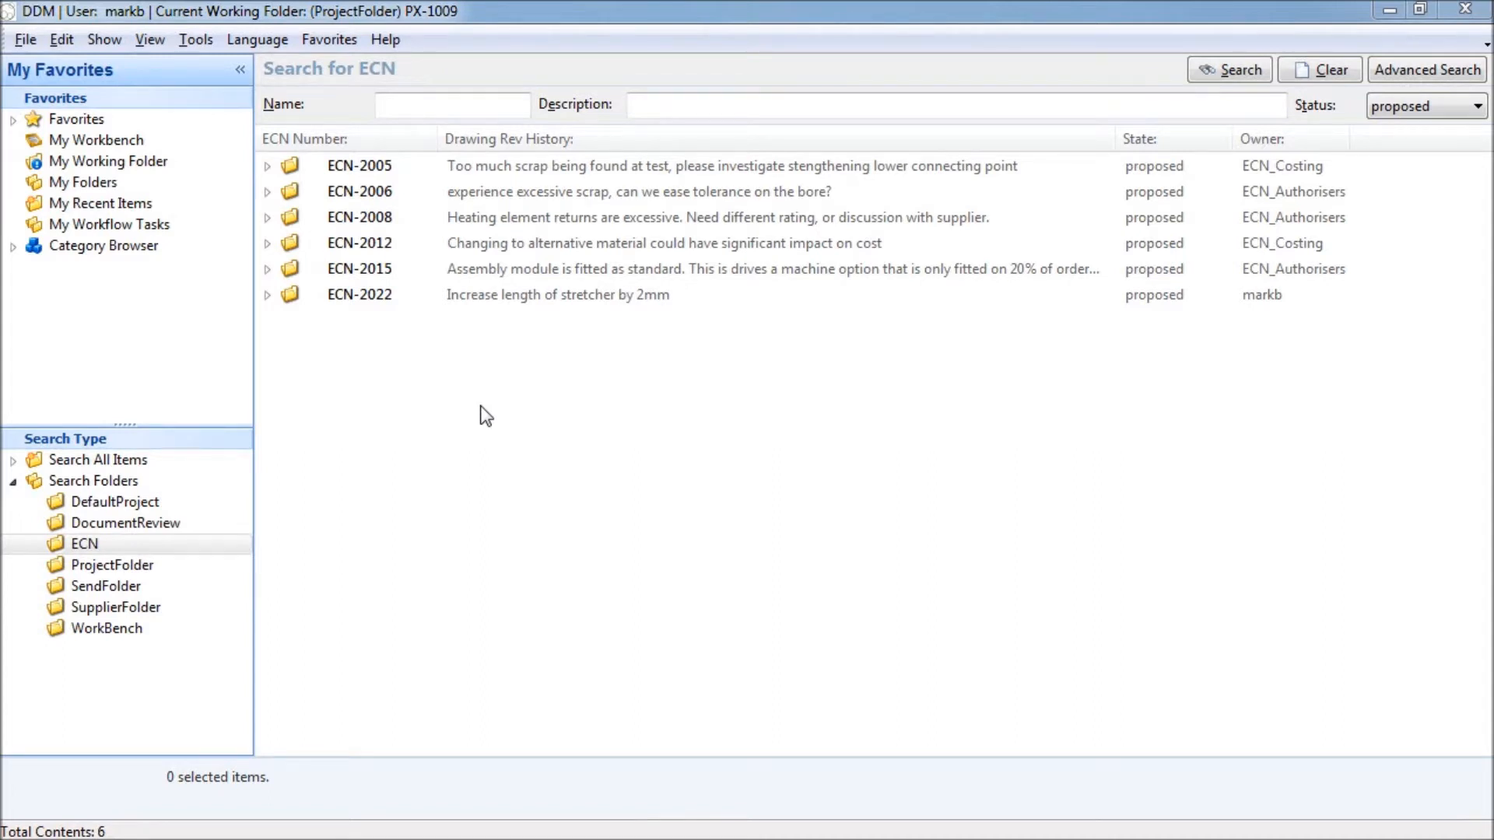
{"action": "mouse_move", "coordinate": [479, 301]}
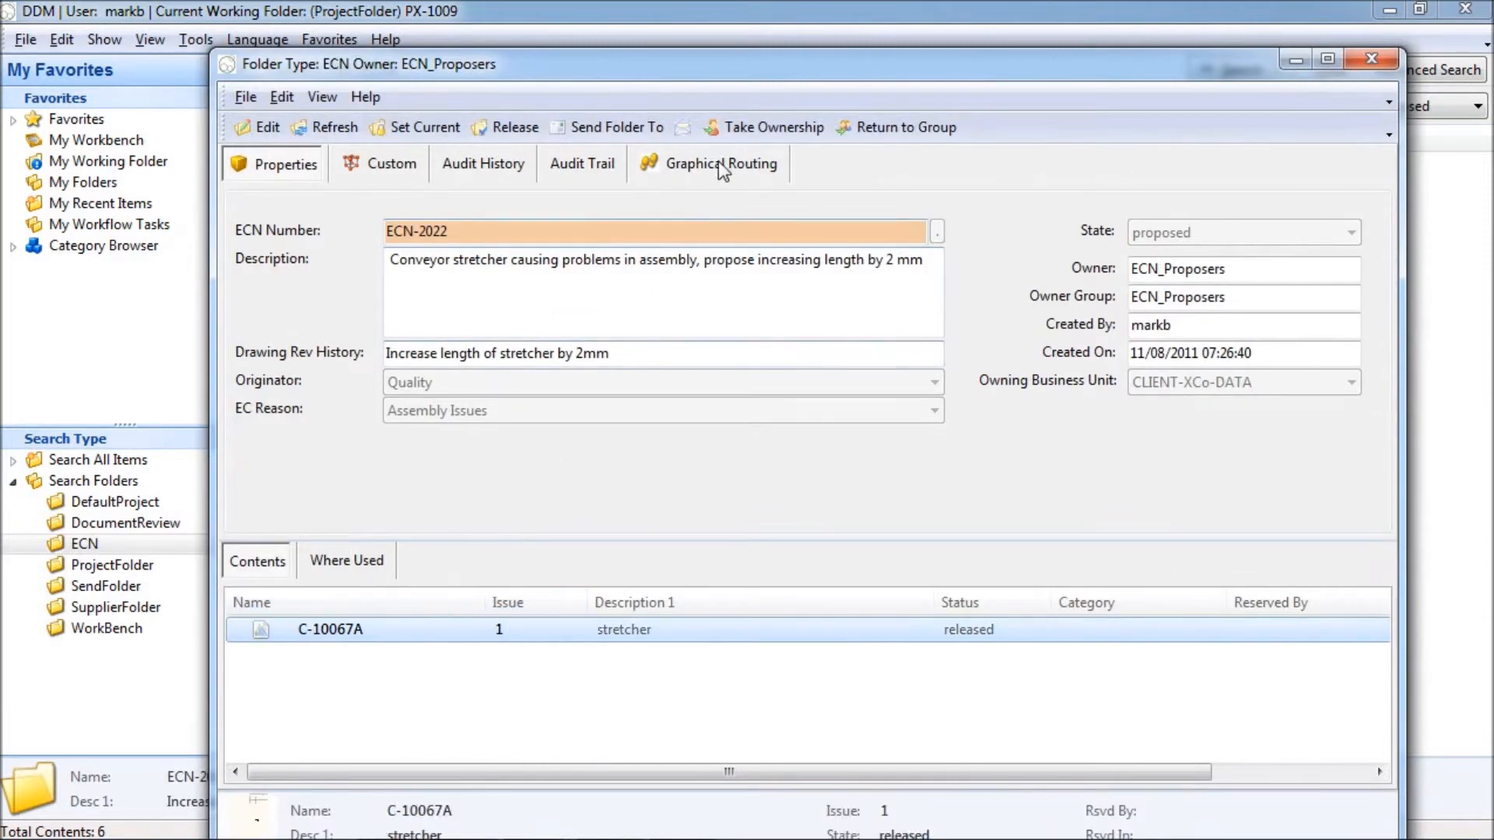
- Show the Graphical Routing workflow diagram for folder ECN-2022
{"action": "left_click", "coordinate": [720, 164]}
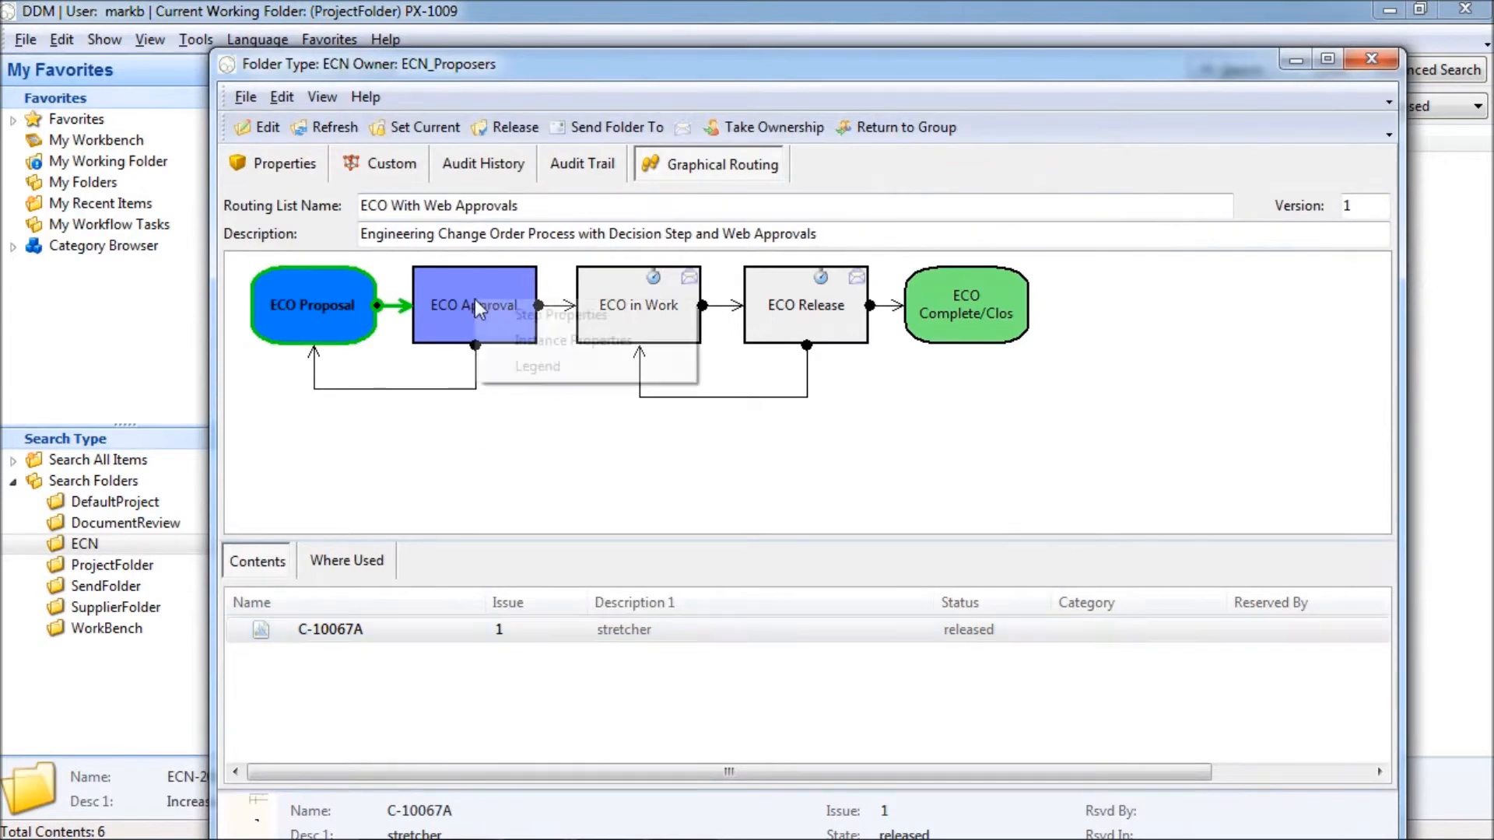
{"action": "mouse_move", "coordinate": [544, 322]}
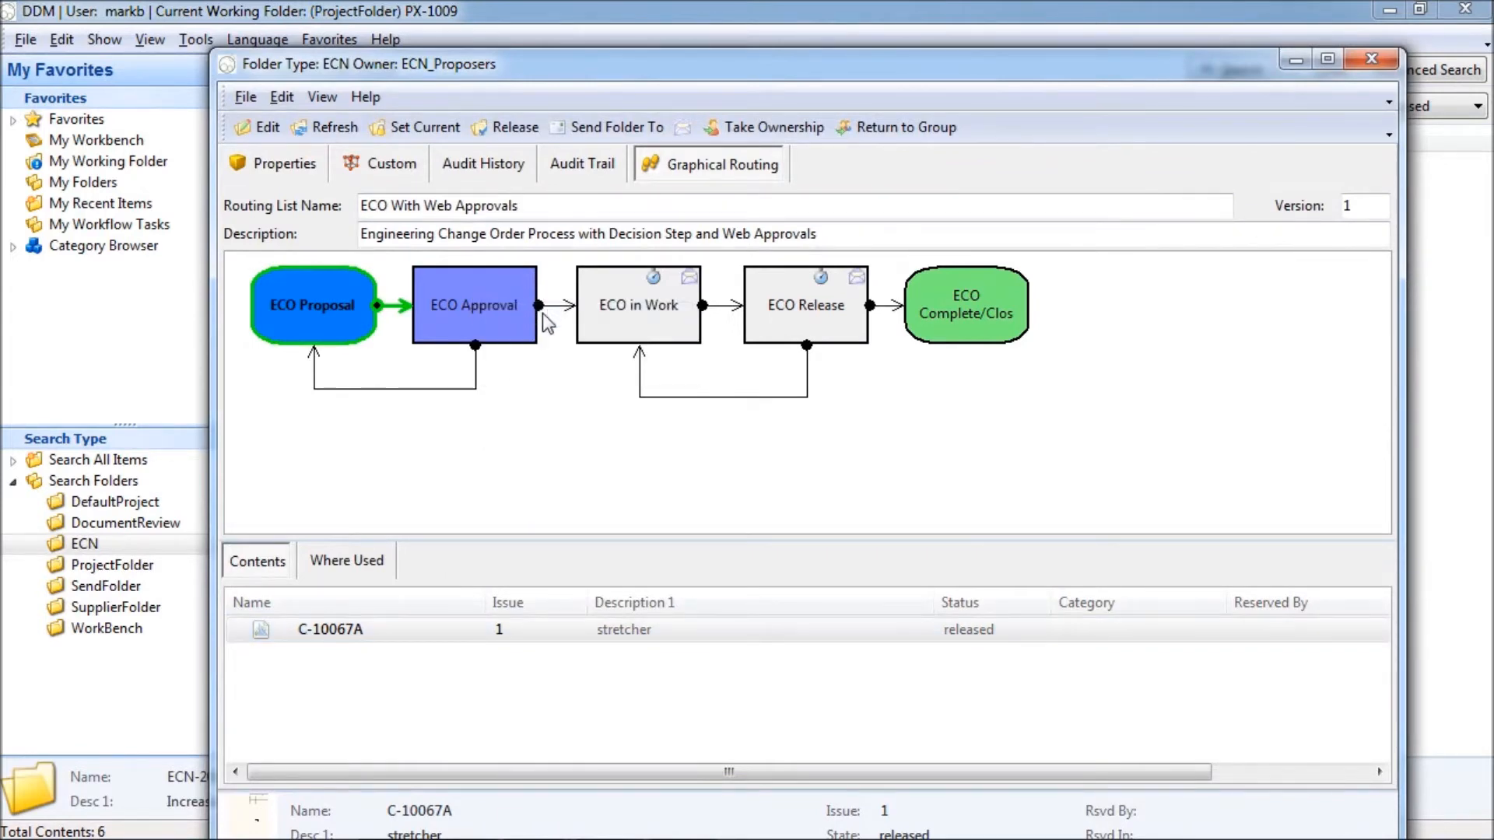
{"action": "double_click", "coordinate": [473, 305]}
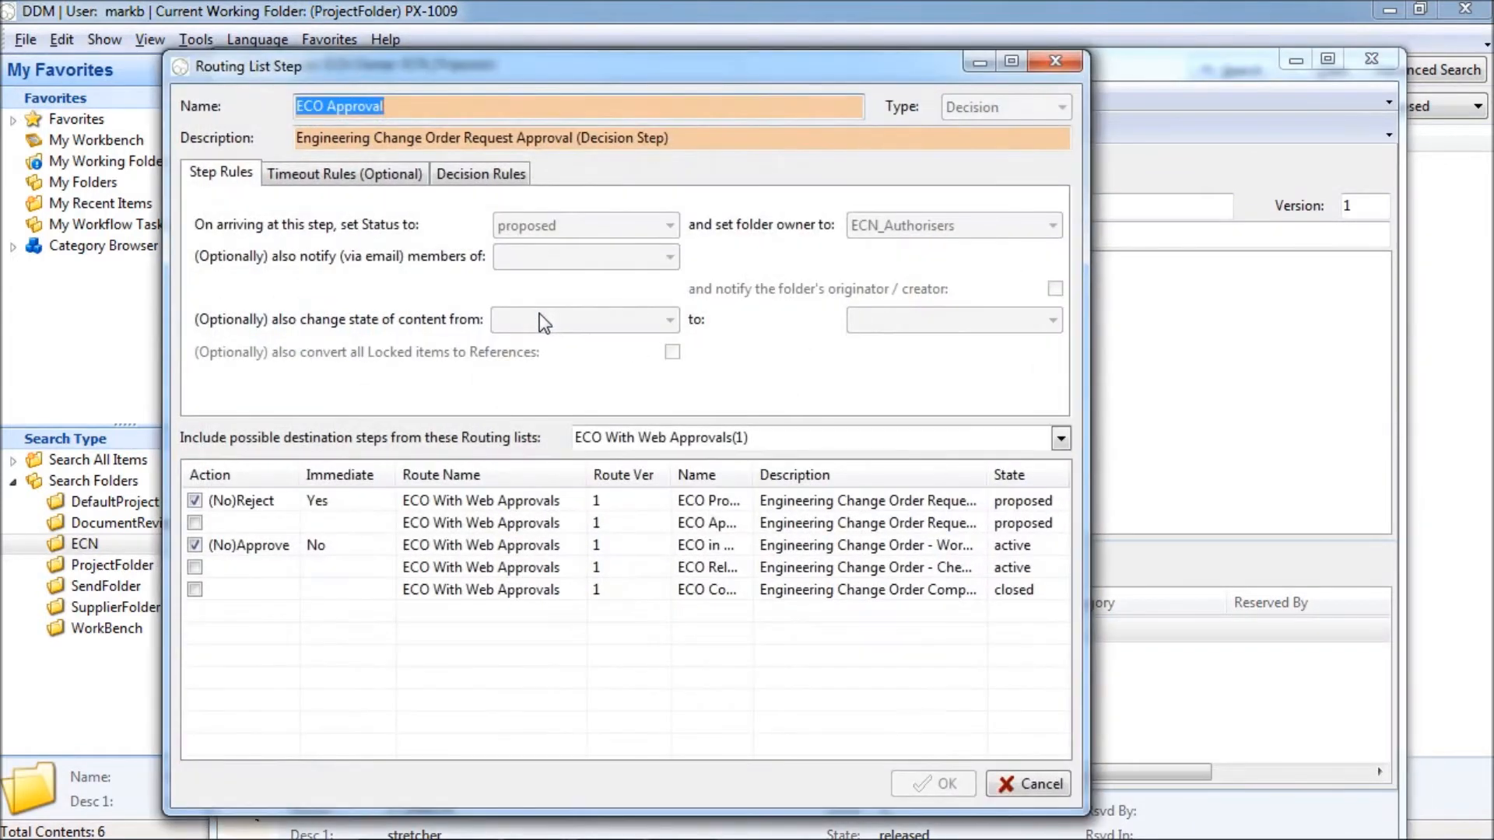
{"action": "mouse_move", "coordinate": [994, 114]}
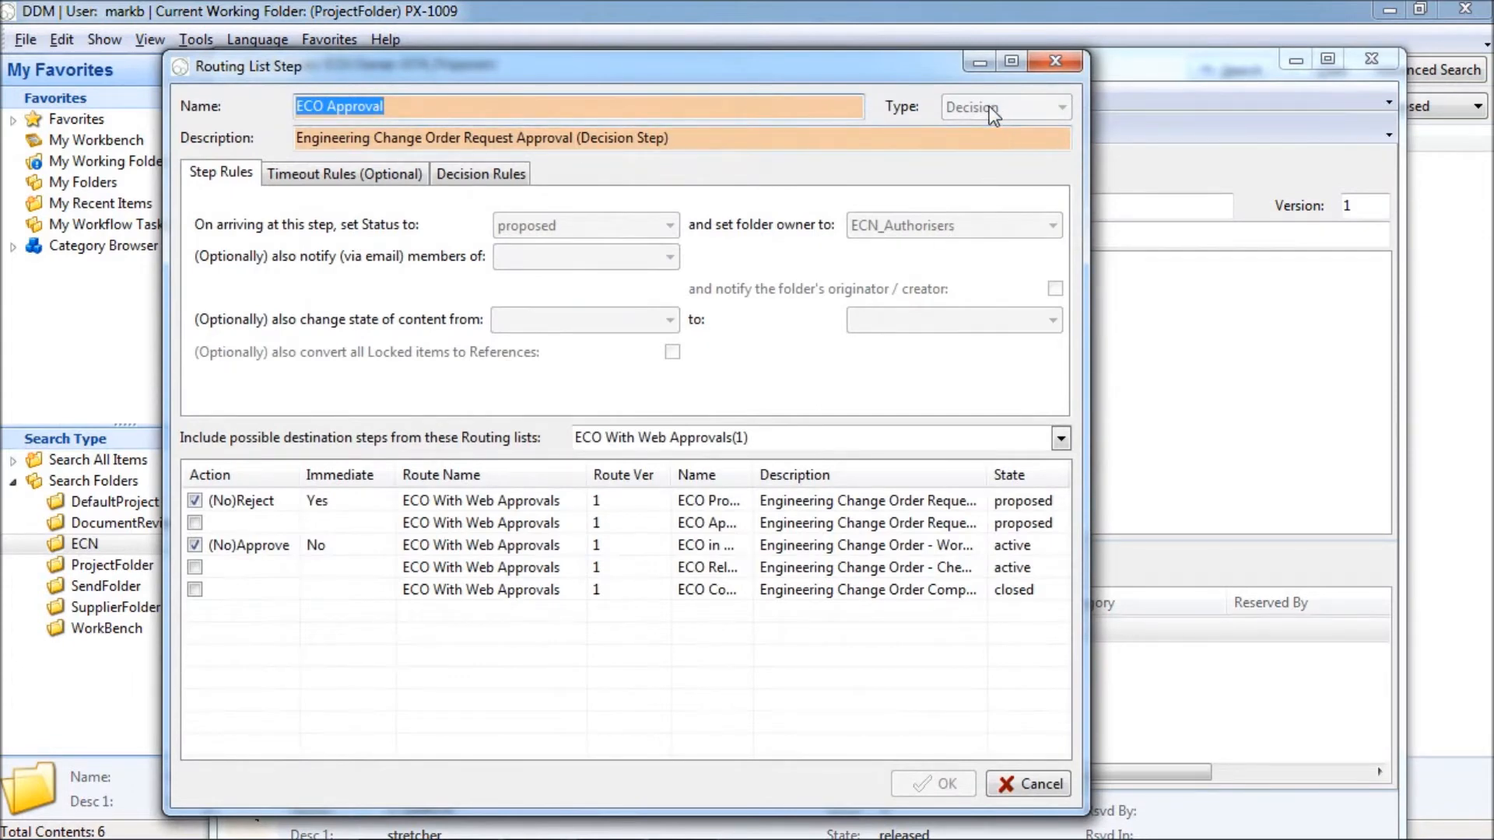
{"action": "mouse_move", "coordinate": [479, 197]}
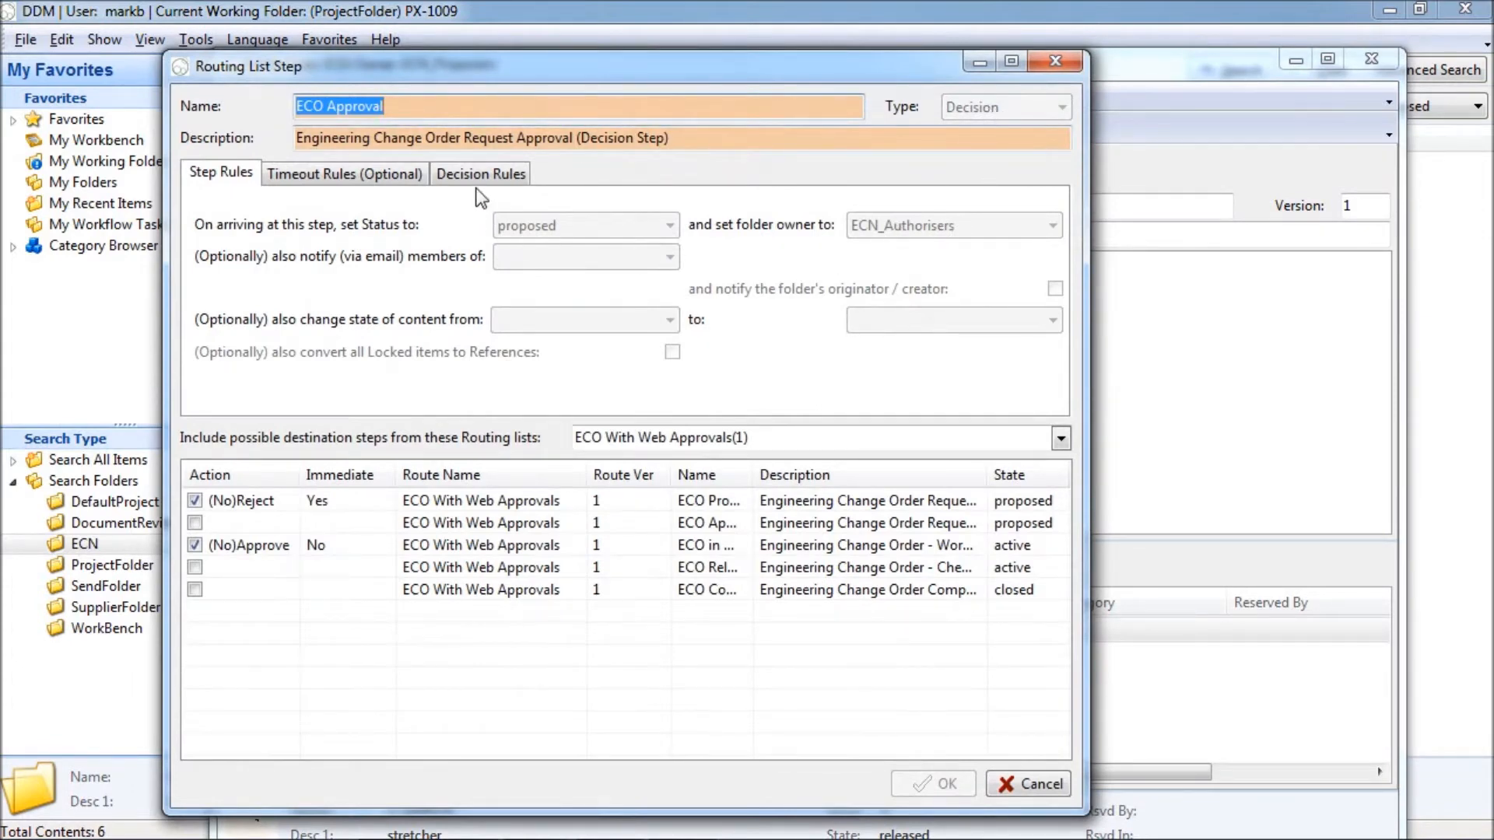
{"action": "left_click", "coordinate": [481, 173]}
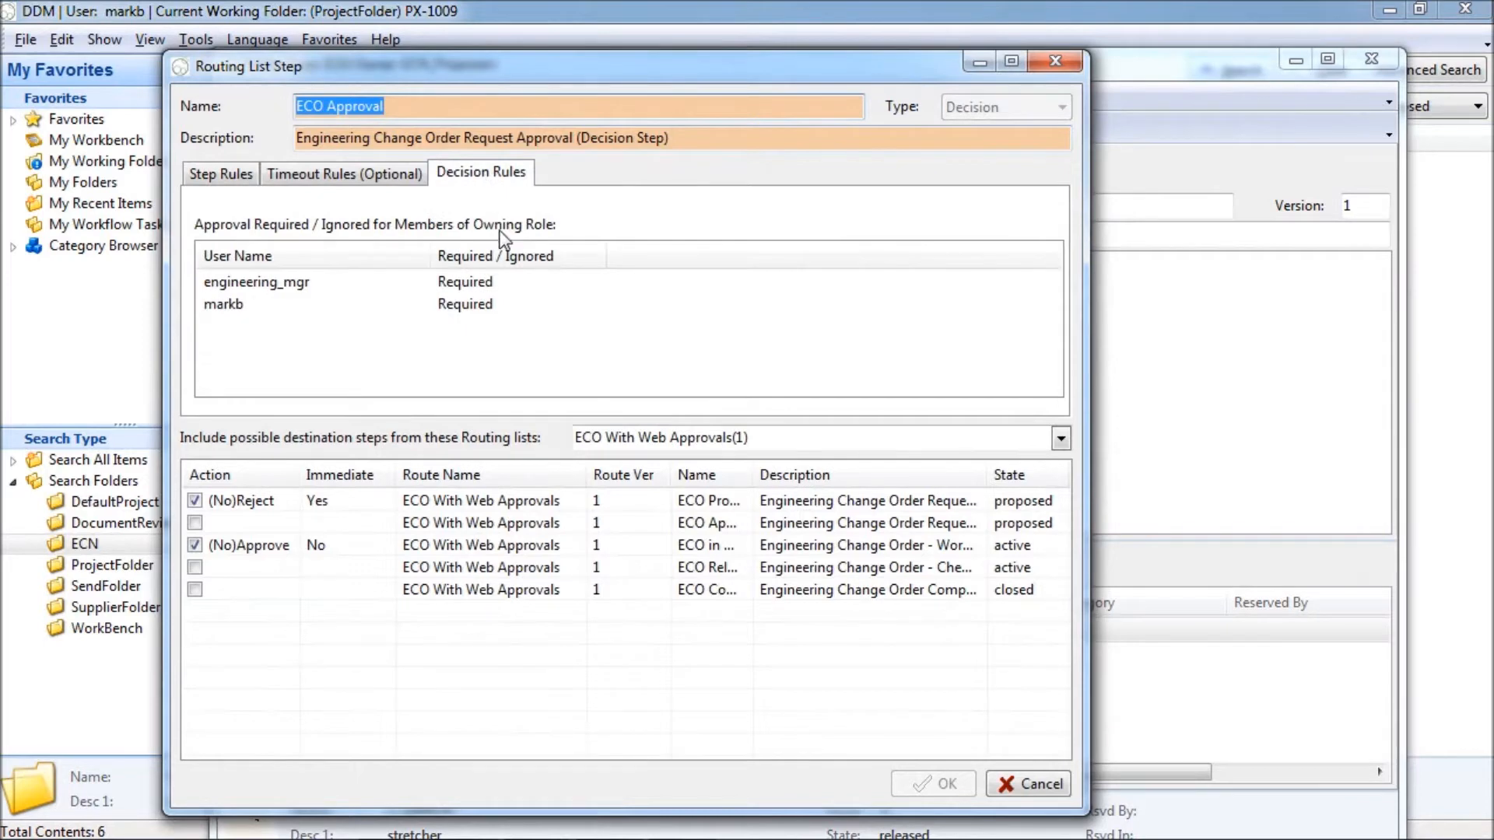
{"action": "left_click", "coordinate": [287, 281]}
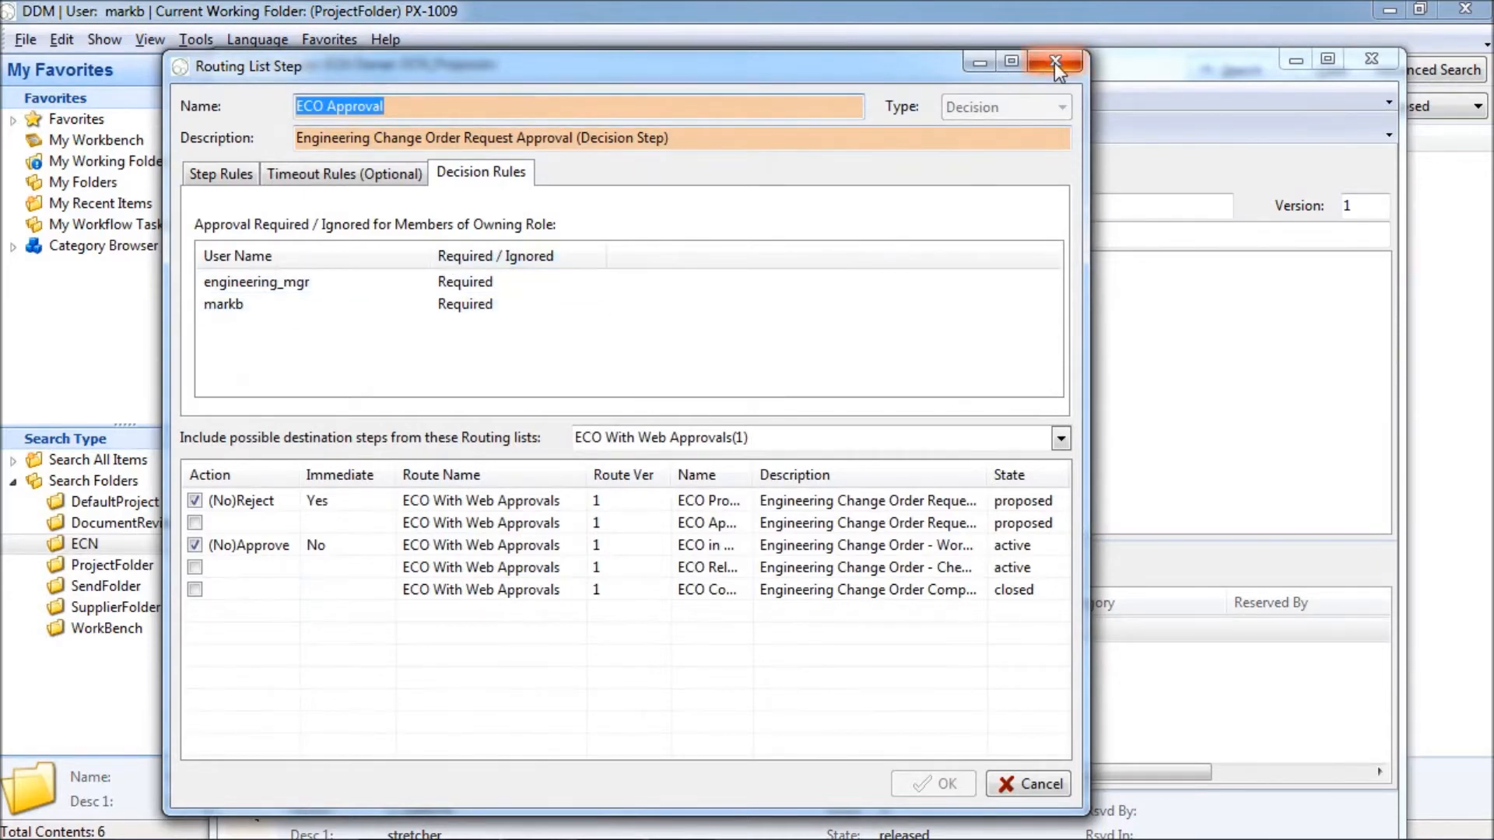
{"action": "left_click", "coordinate": [1055, 62]}
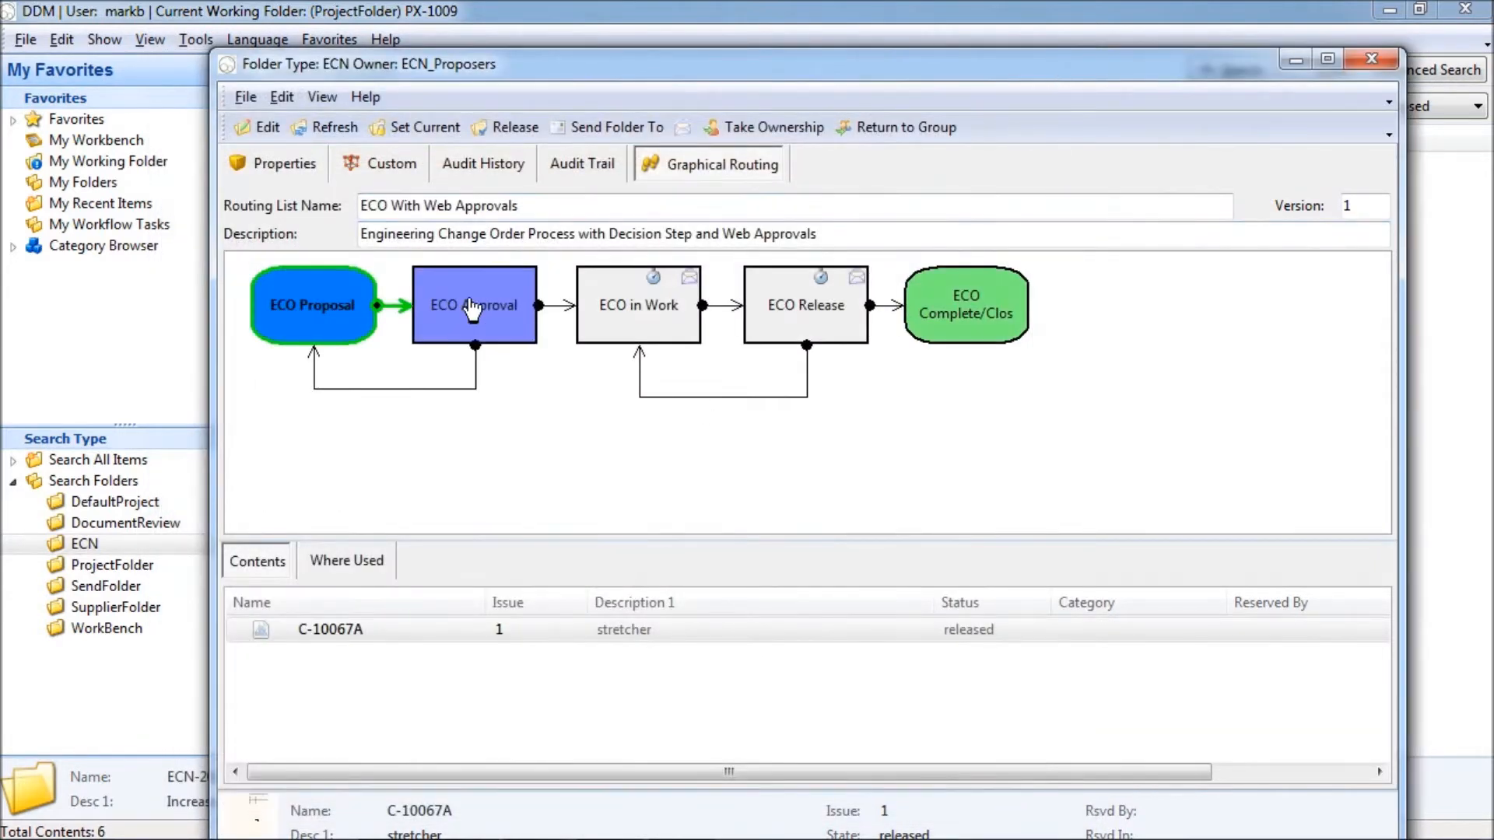
- Send ECN-2022 to ECO Approval with a comment about assembly problems with the proposed stretcher change
{"action": "double_click", "coordinate": [473, 305]}
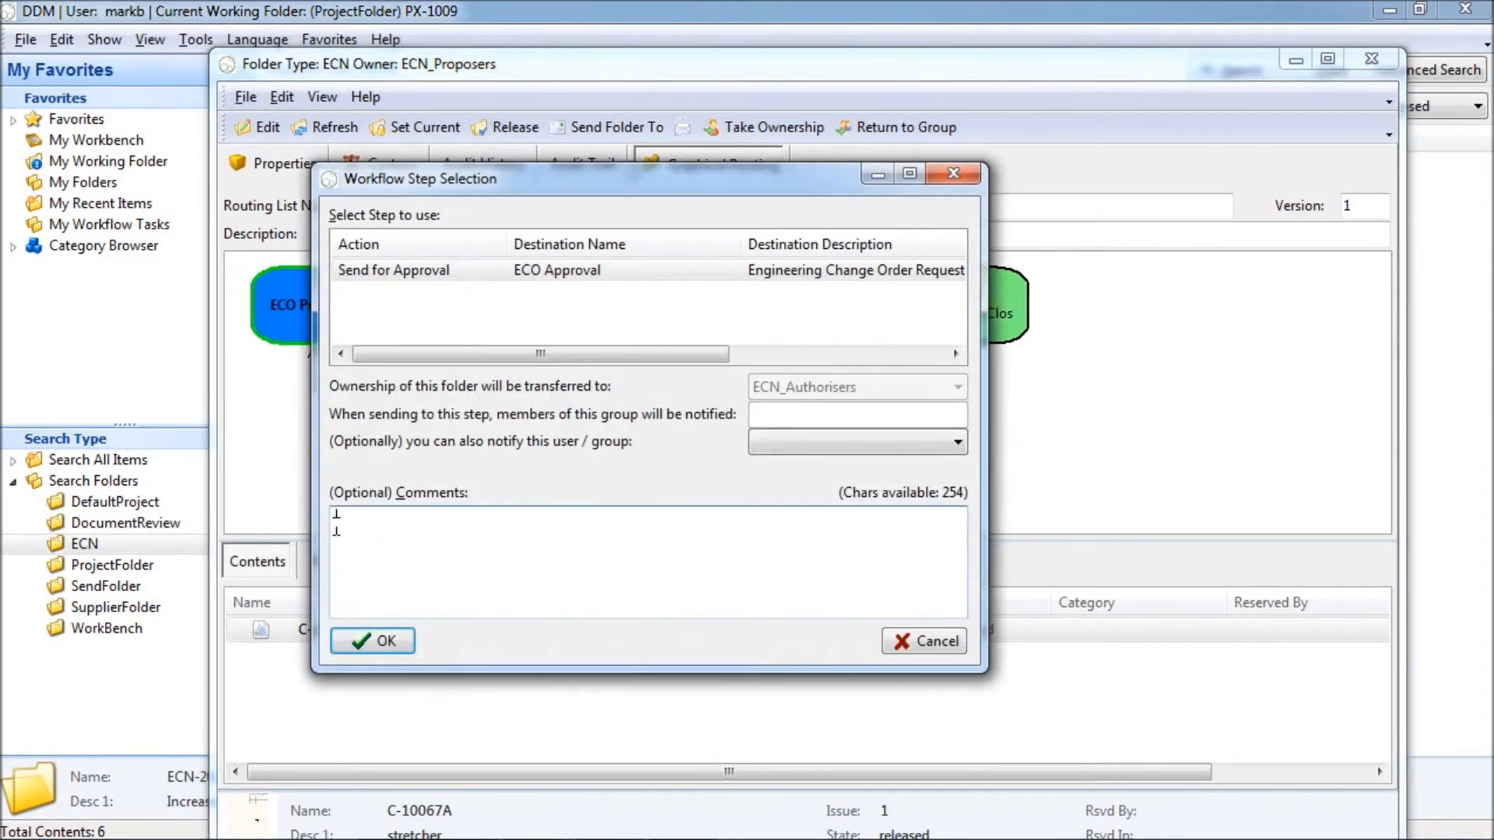
{"action": "type", "text": "problem"}
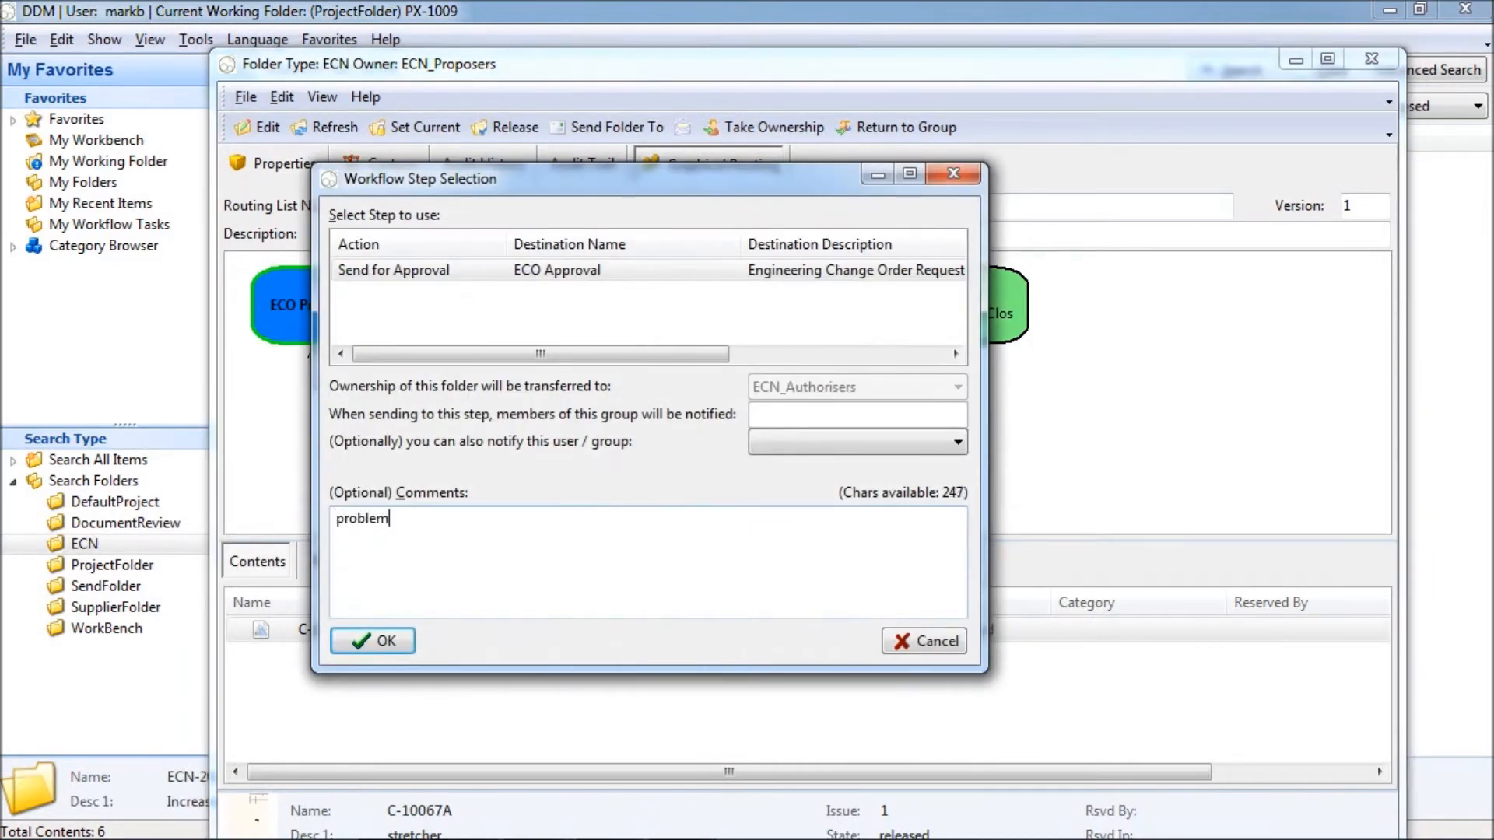
{"action": "type", "text": "s in as"}
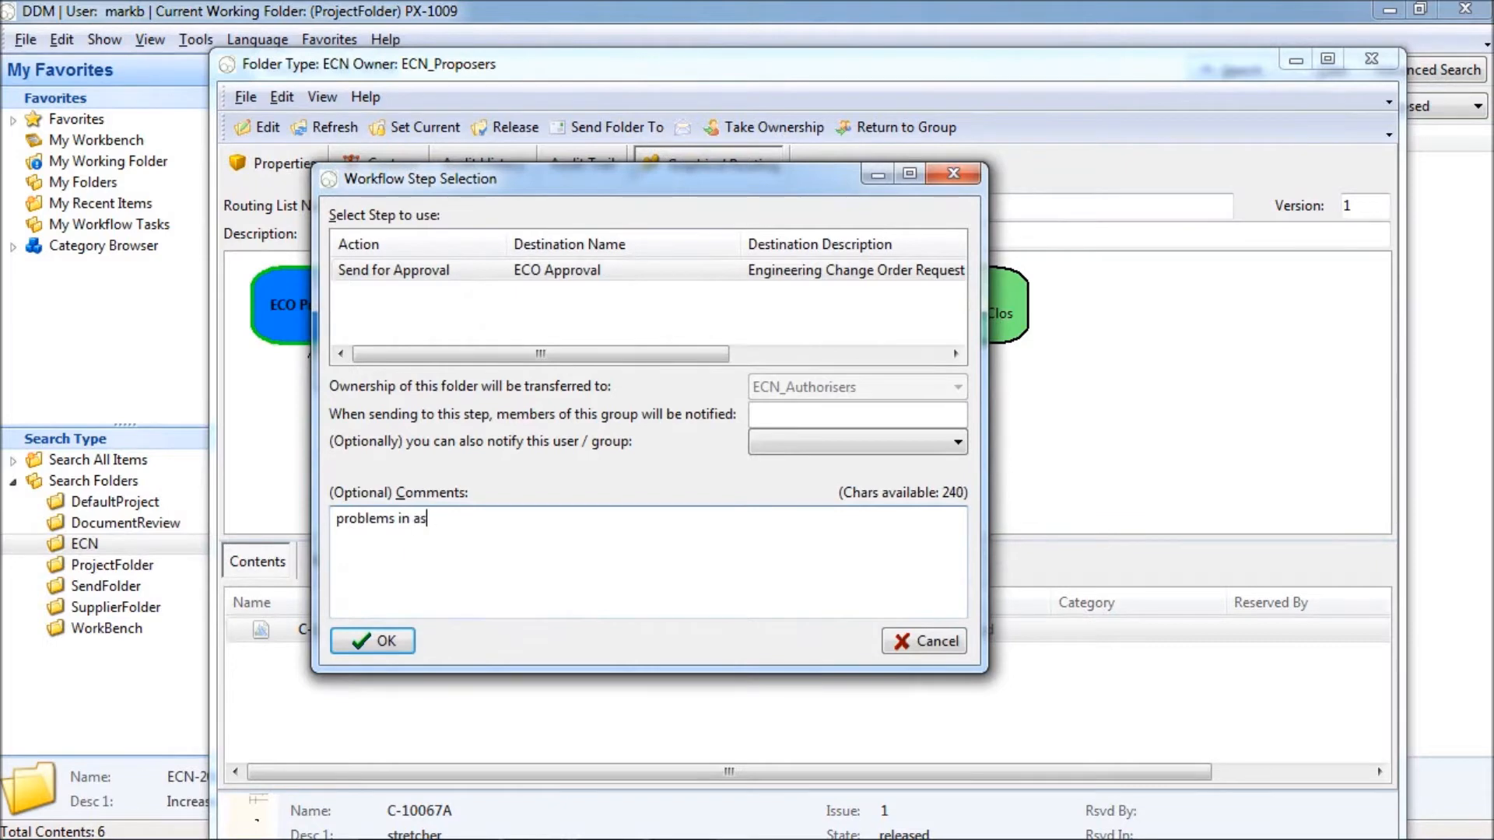
{"action": "type", "text": "sembly, please consider pro"}
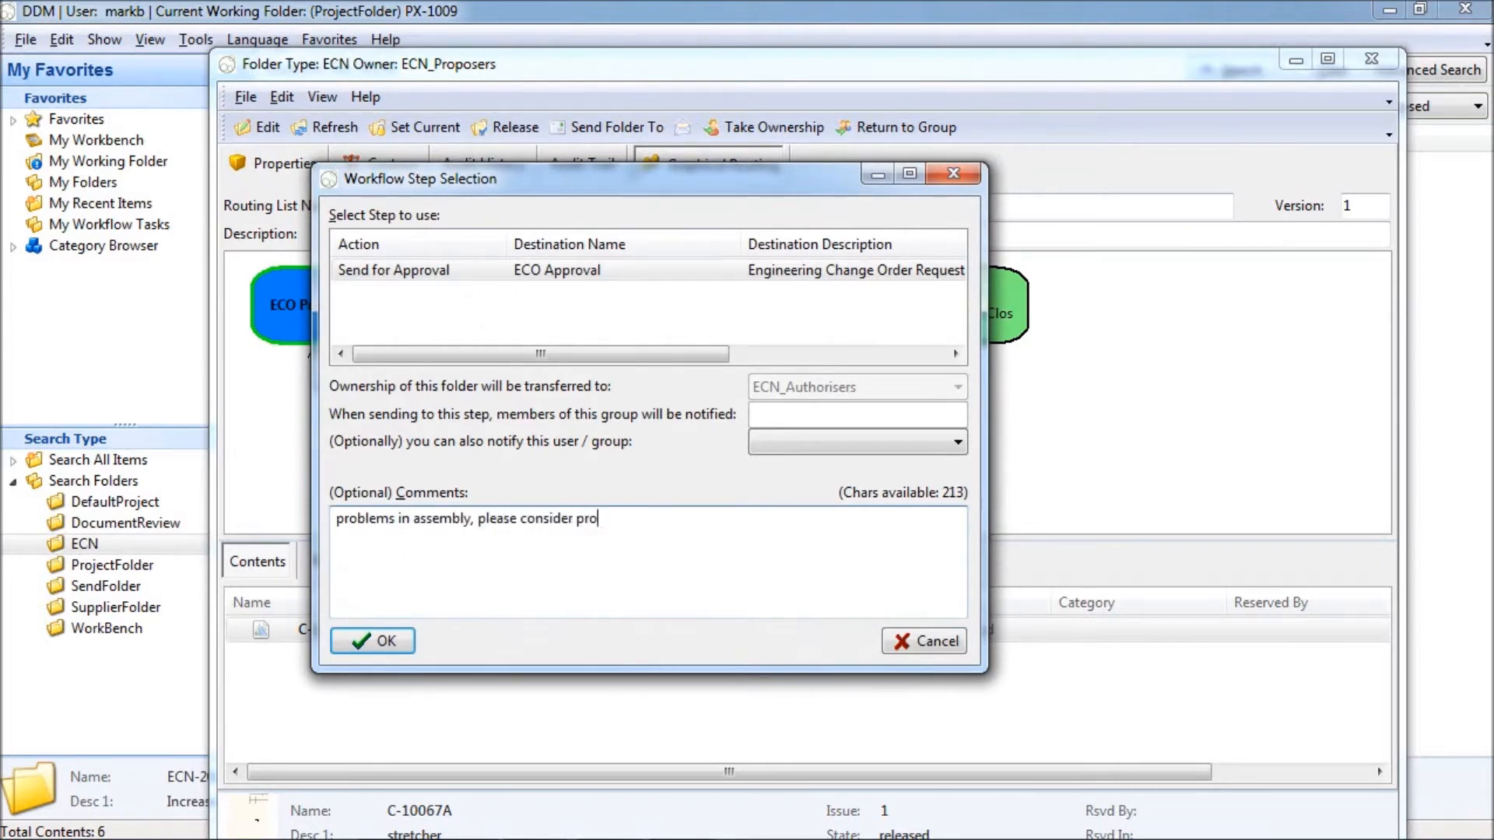
{"action": "type", "text": "posed change to"}
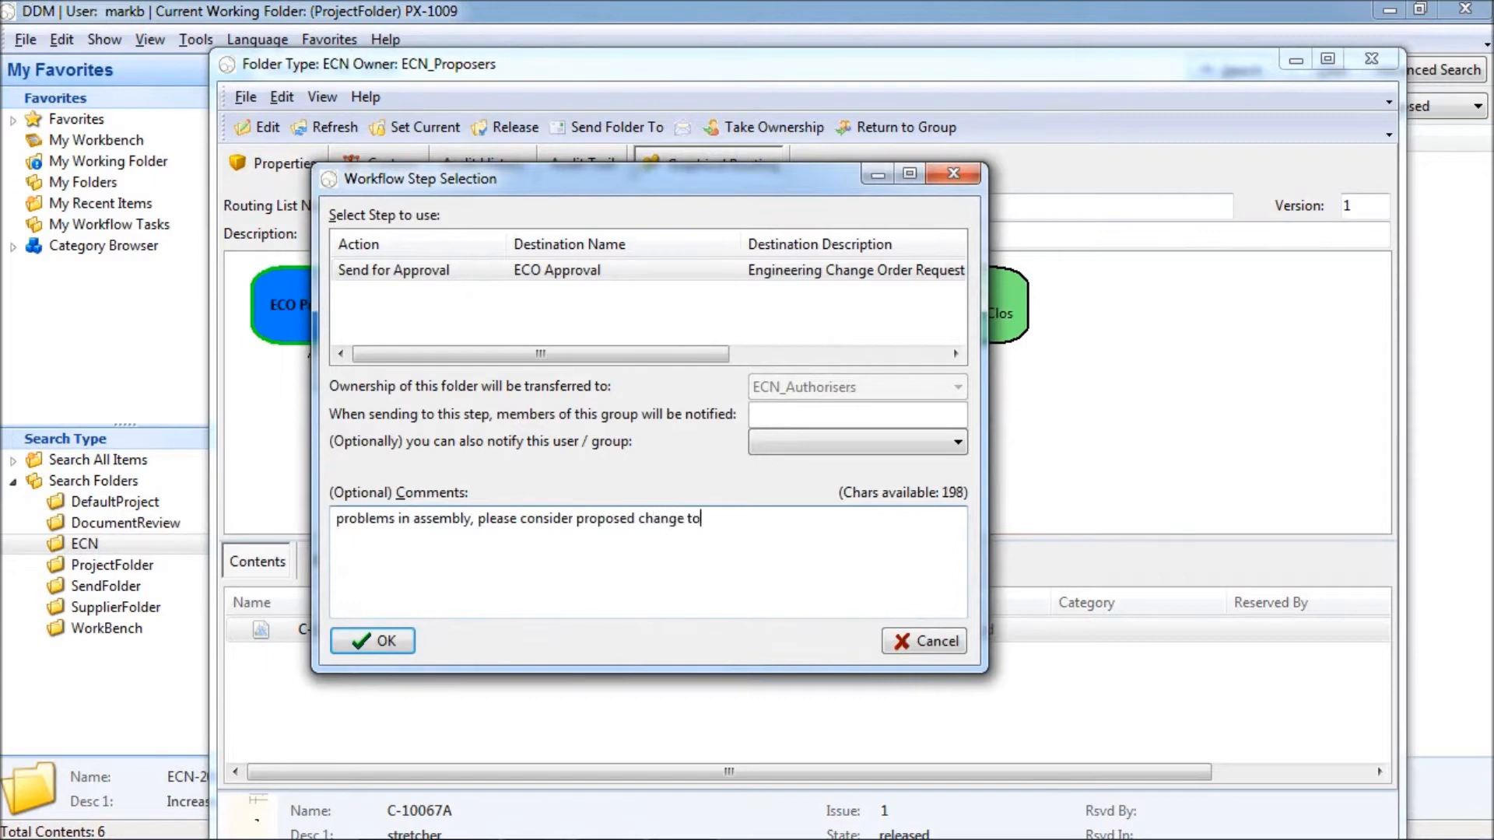
{"action": "type", "text": "stretcher"}
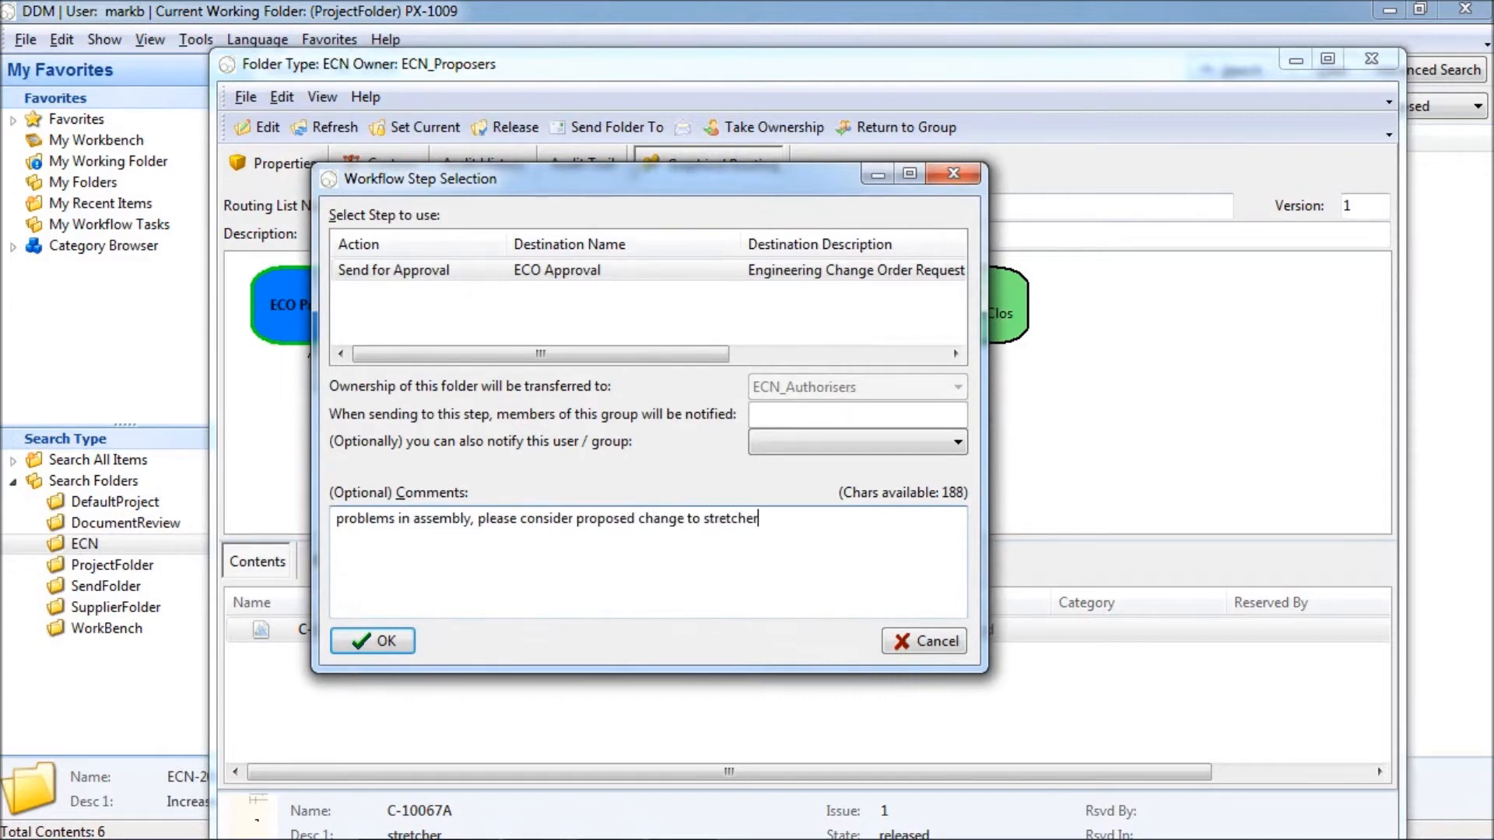
{"action": "left_click", "coordinate": [374, 639]}
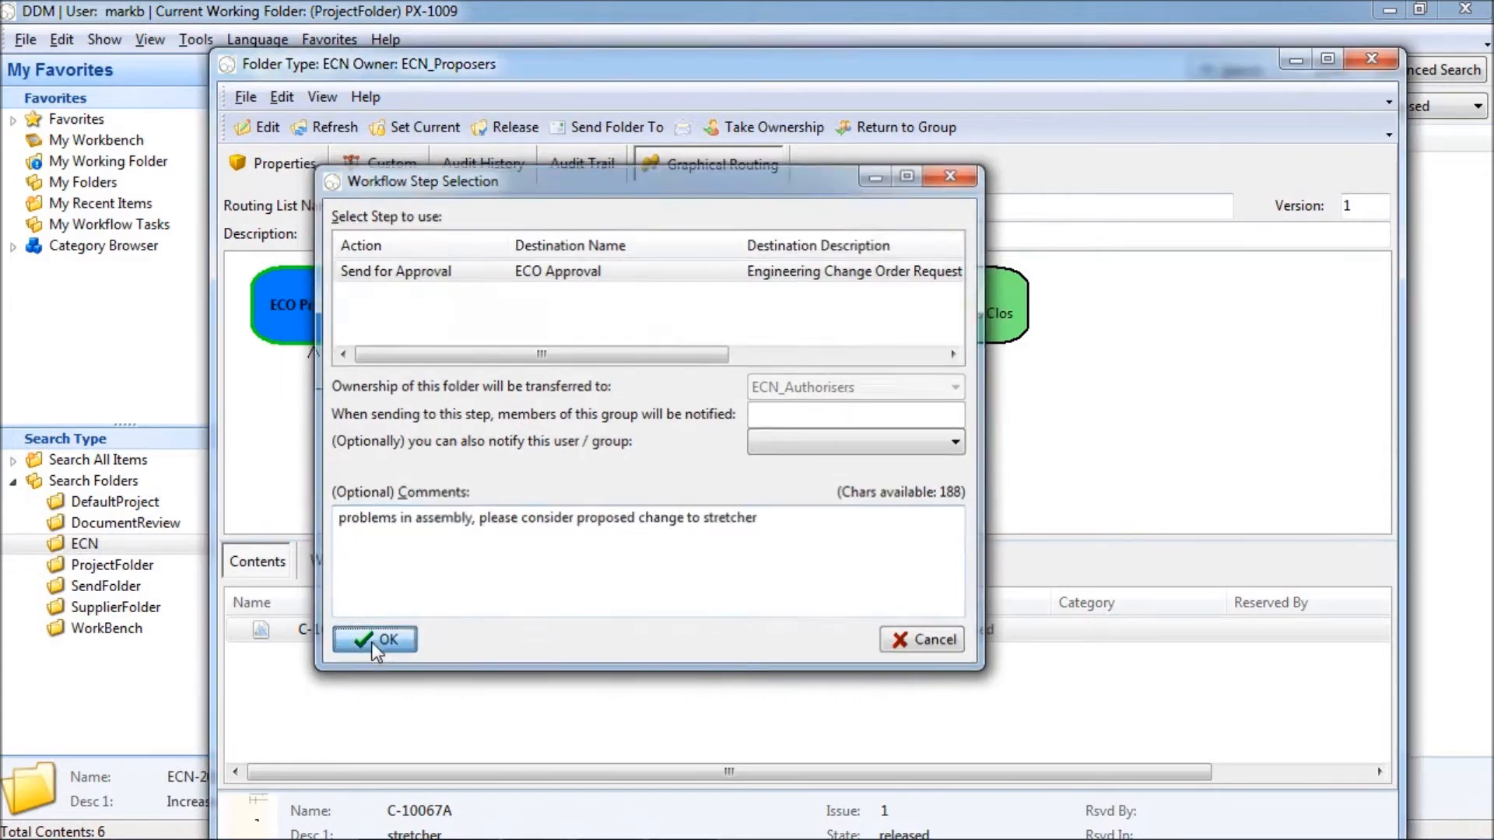
{"action": "left_click", "coordinate": [372, 639]}
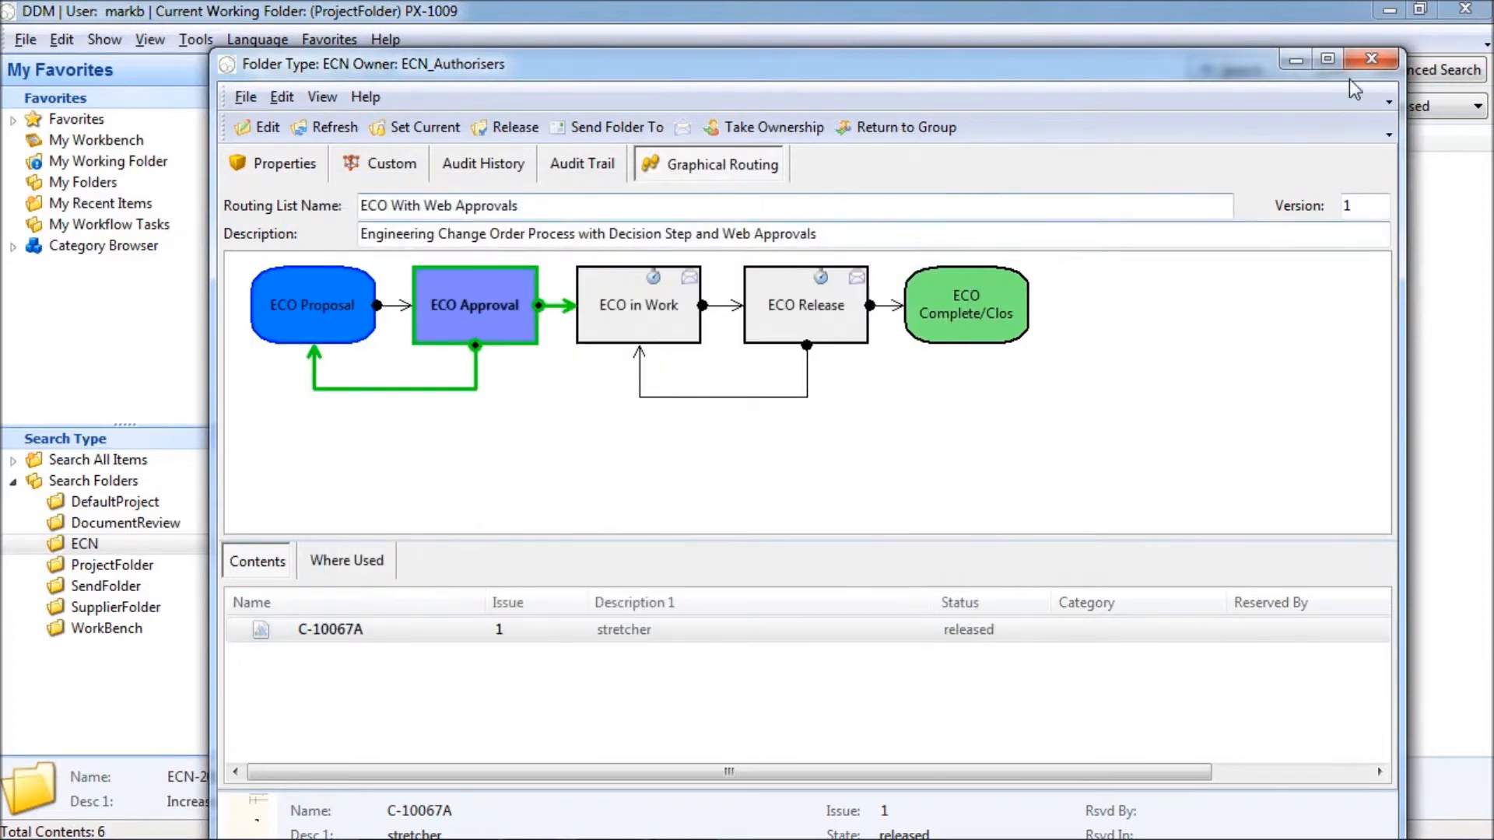
- Close the ECN-2022 folder and switch over to Windows Live Mail
{"action": "left_click", "coordinate": [1369, 57]}
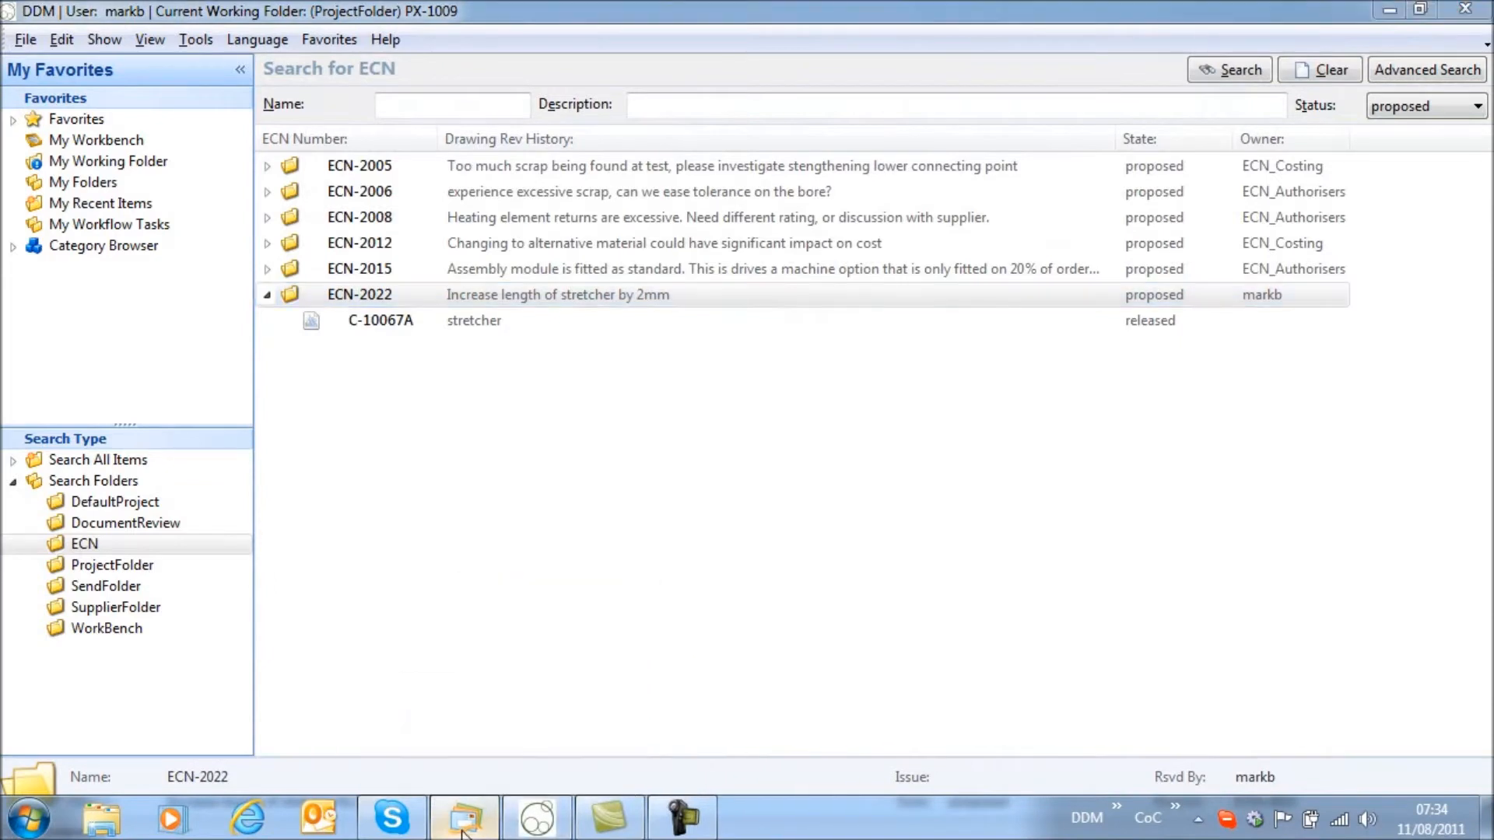
{"action": "left_click", "coordinate": [464, 817]}
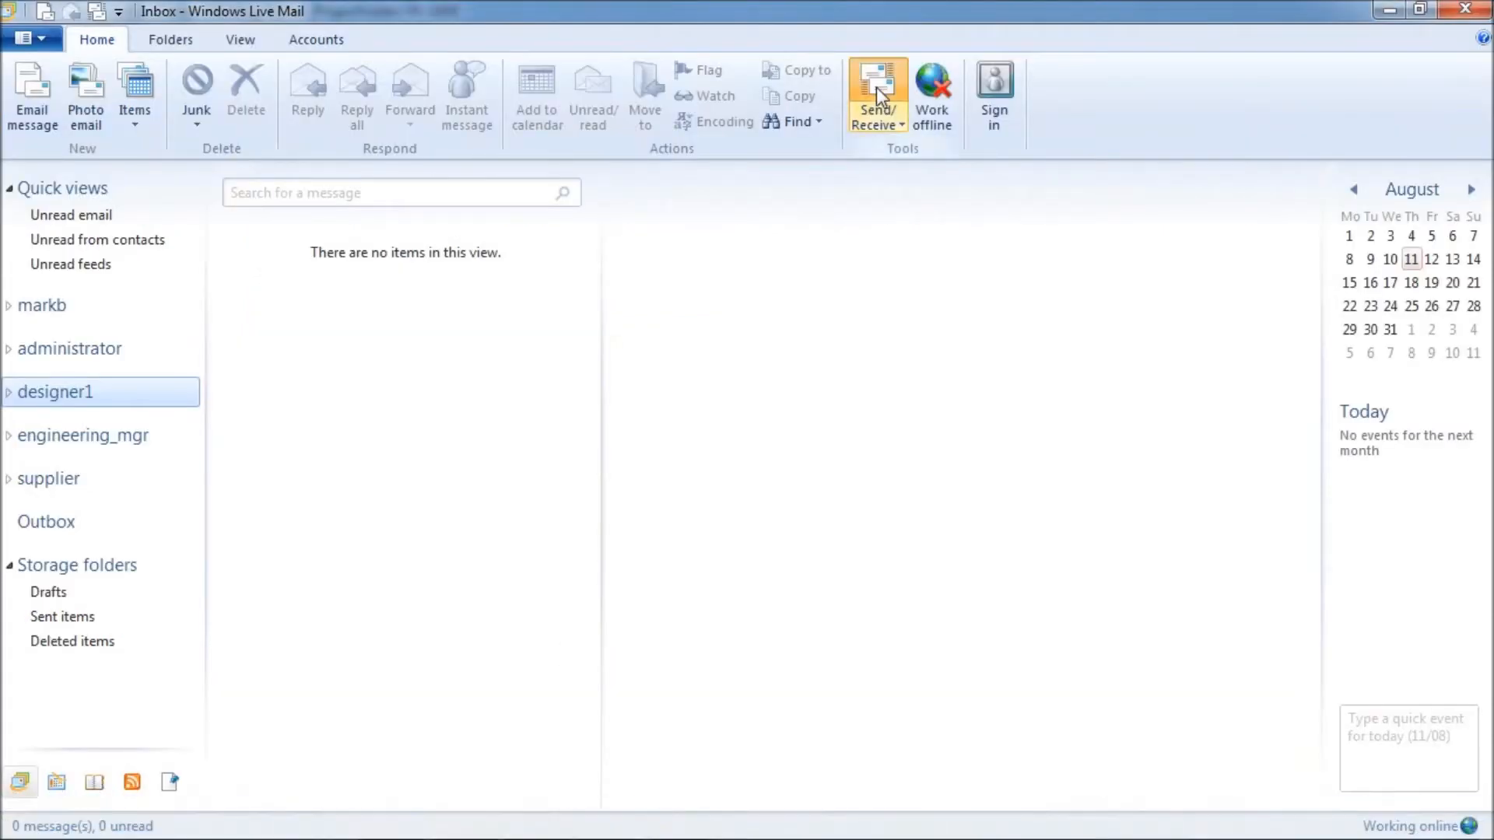
- Receive new mail and read the 'Action Required - DDM Folder: ECN-2022' notification
{"action": "left_click", "coordinate": [876, 91]}
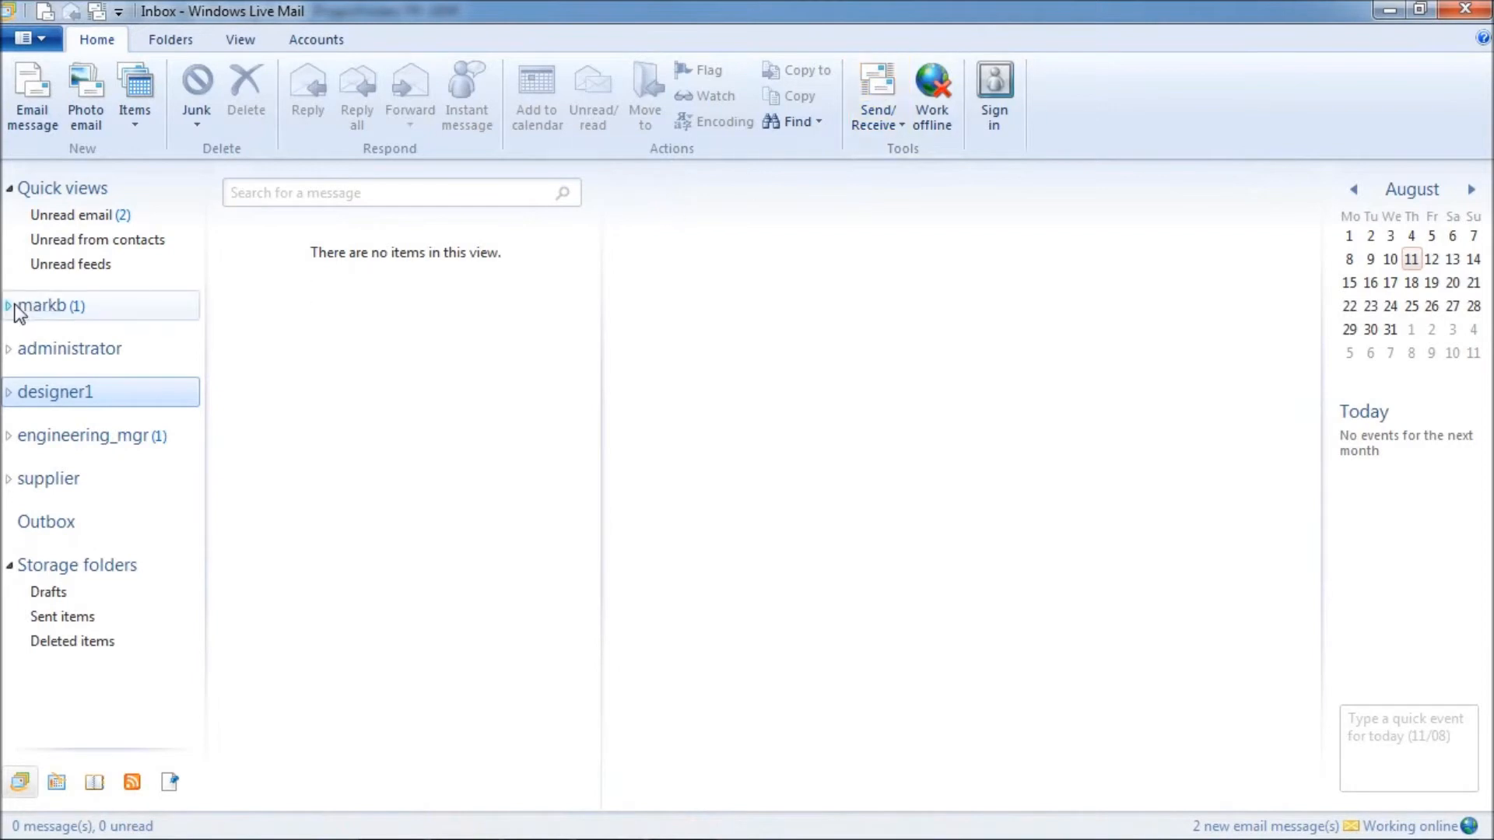
{"action": "left_click", "coordinate": [42, 305]}
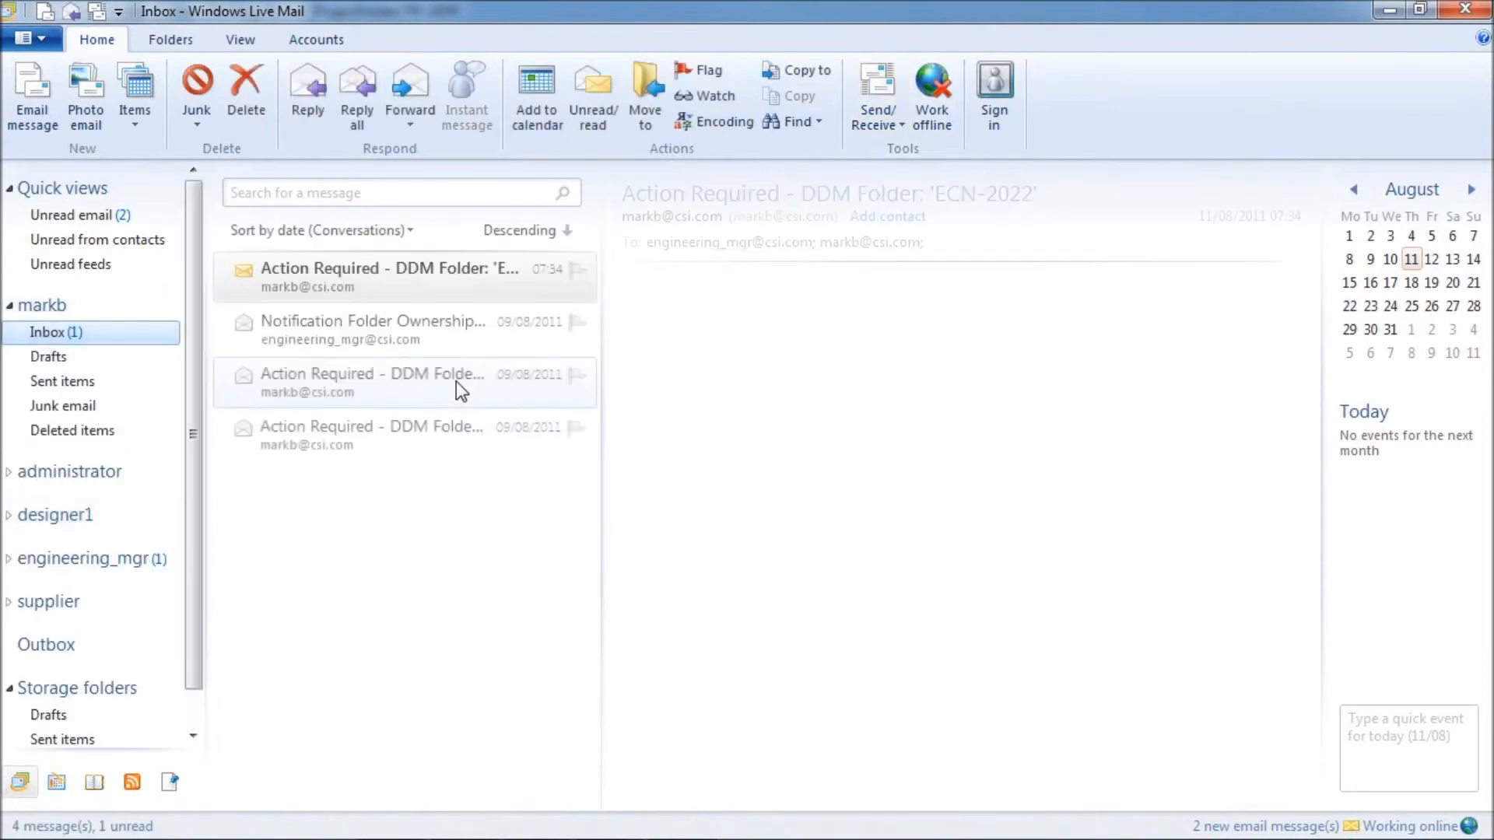
{"action": "left_click", "coordinate": [389, 277]}
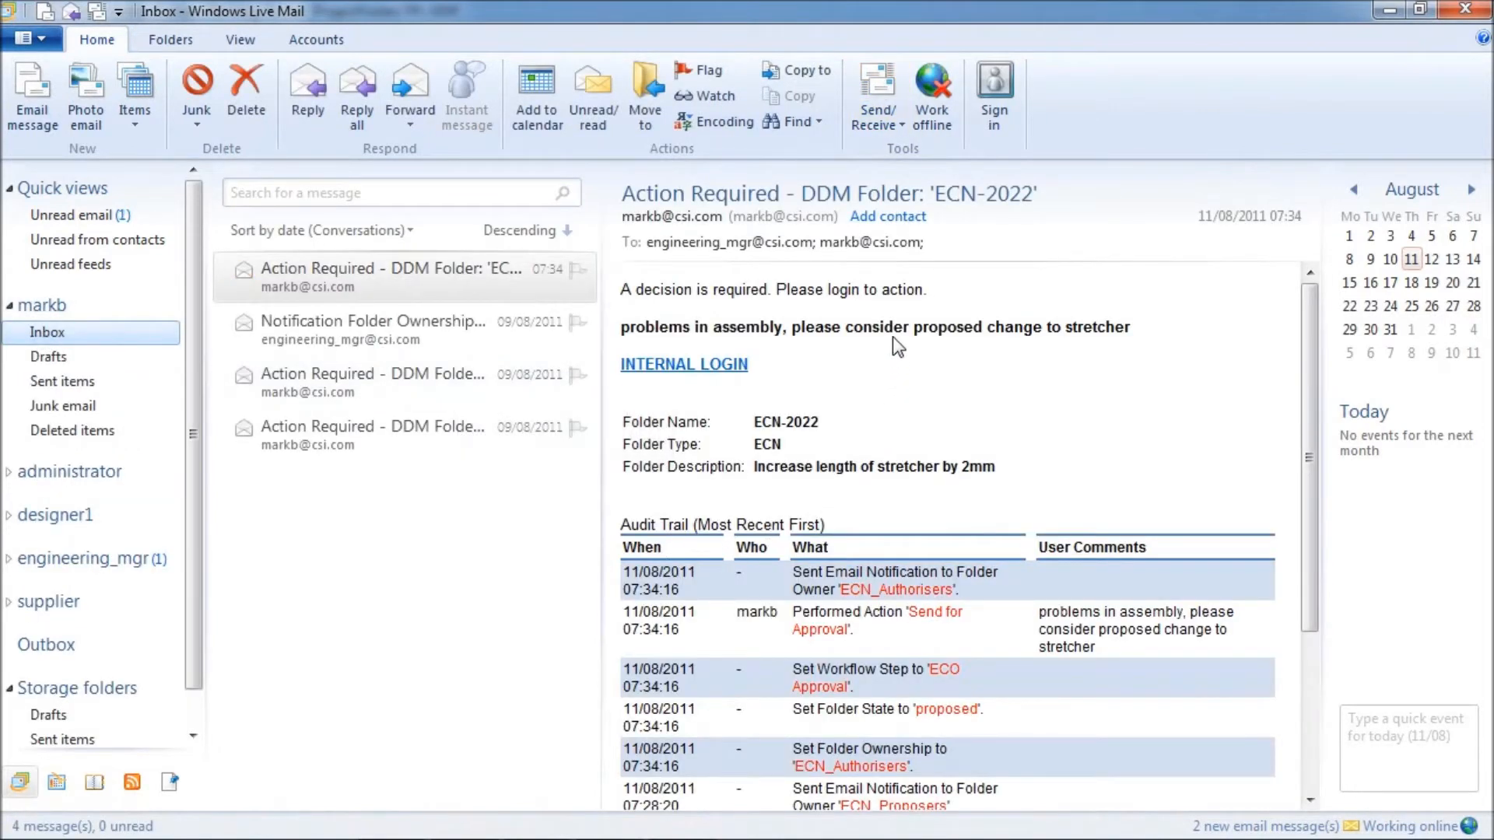
{"action": "mouse_move", "coordinate": [901, 391]}
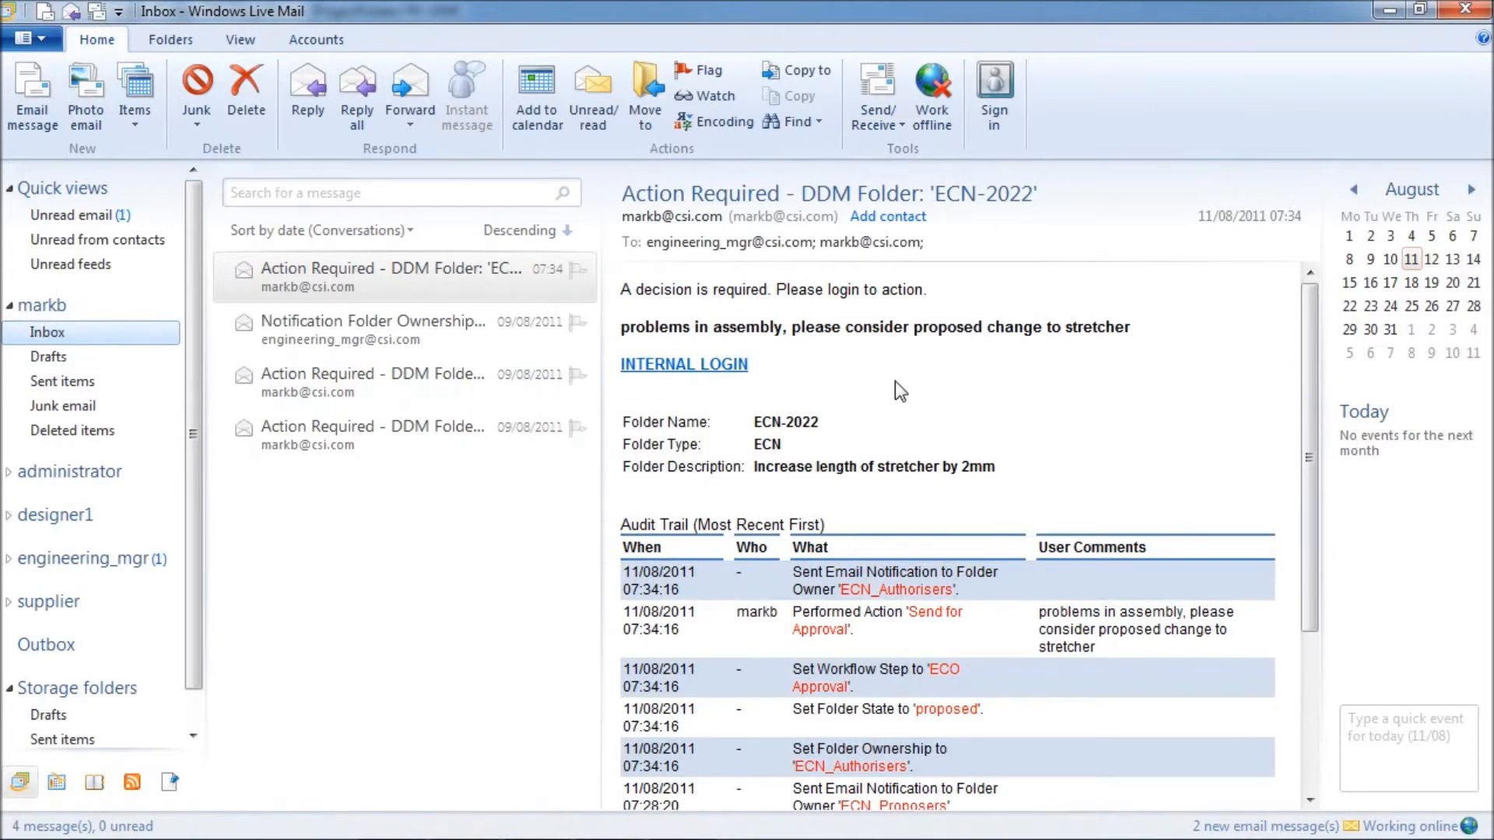
{"action": "mouse_move", "coordinate": [880, 500]}
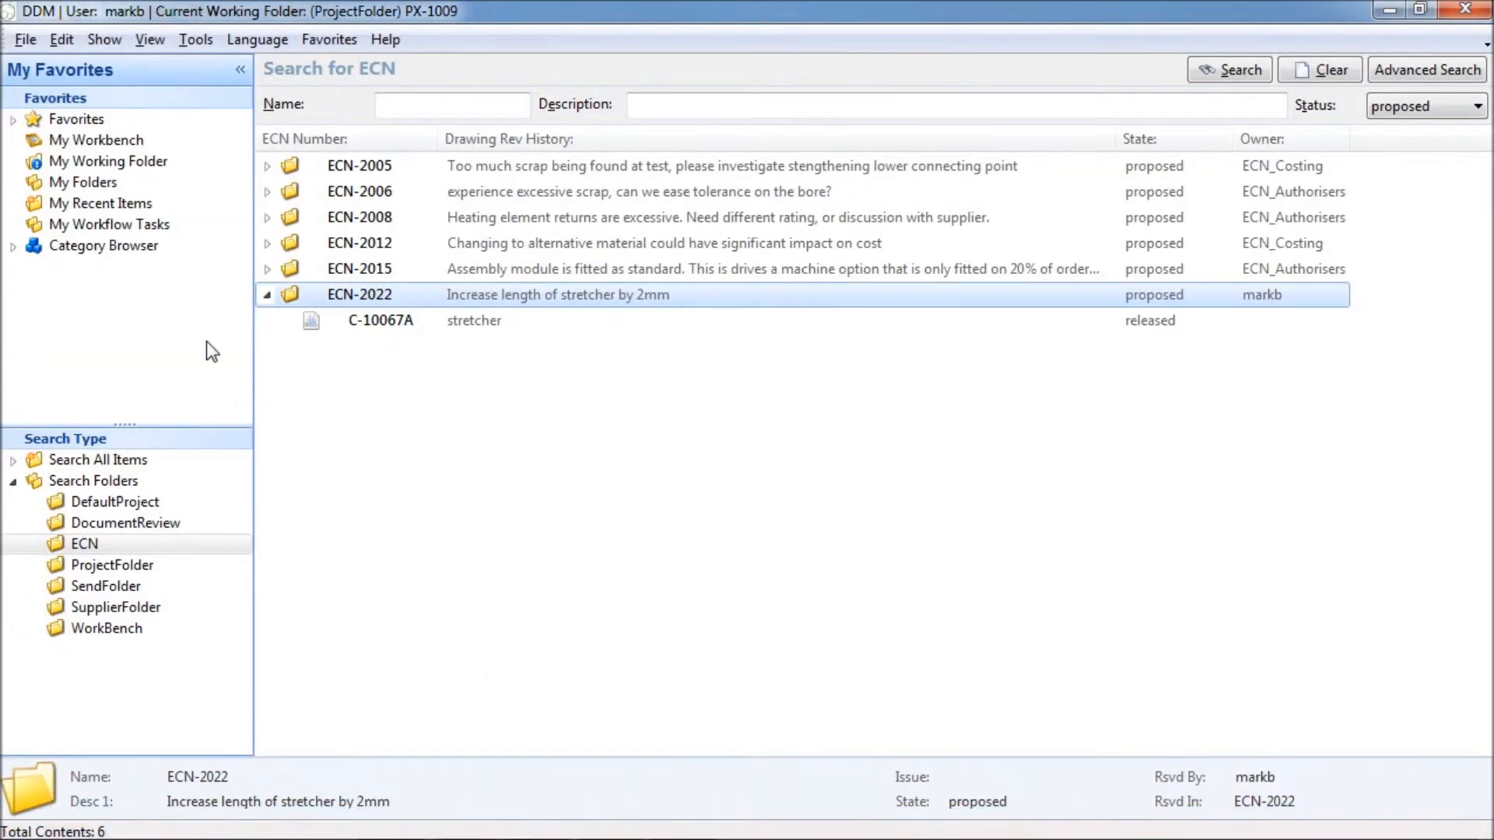
{"action": "mouse_move", "coordinate": [86, 188]}
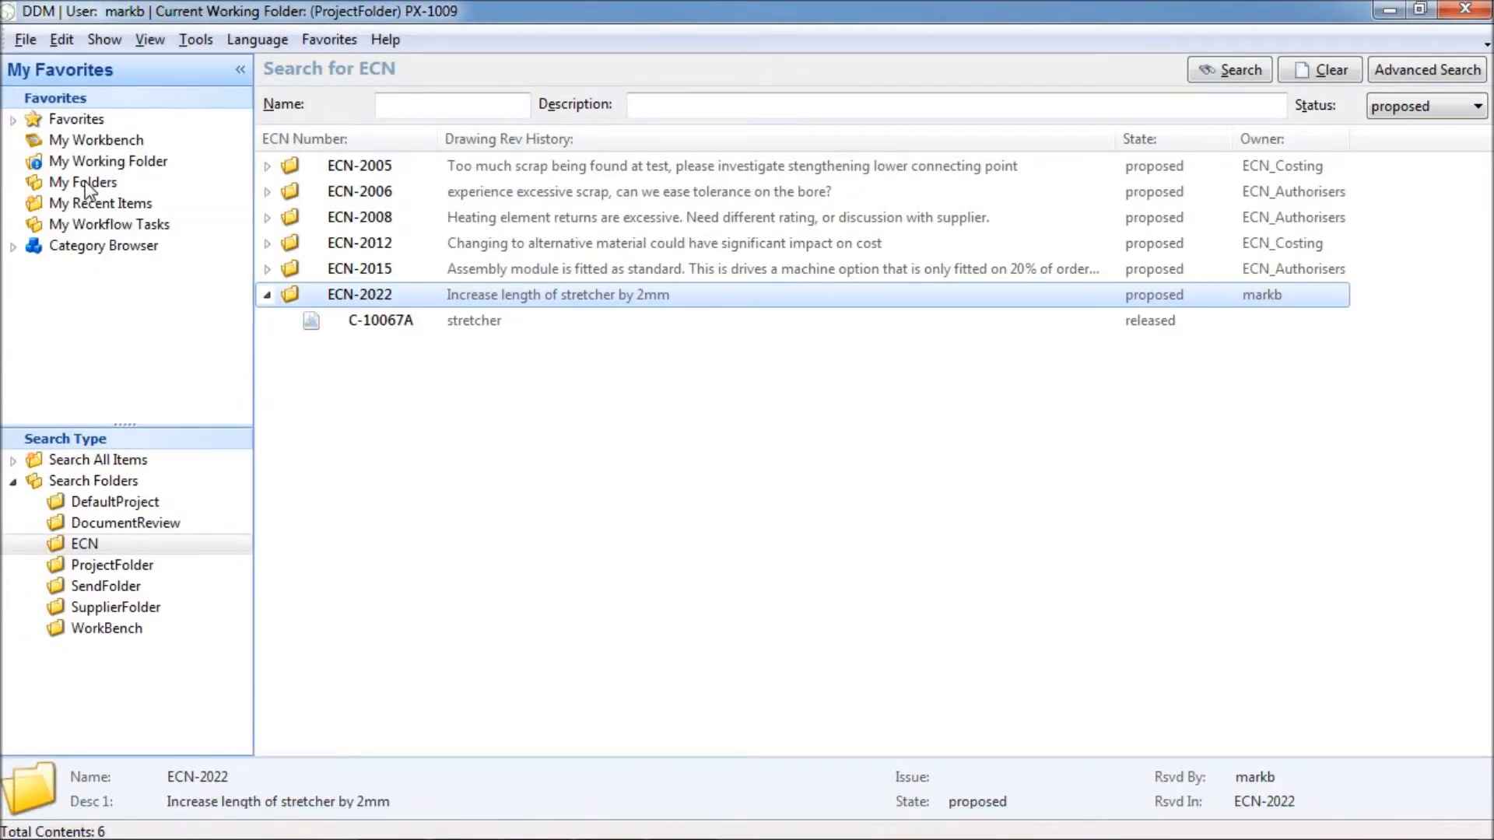
{"action": "mouse_move", "coordinate": [102, 232]}
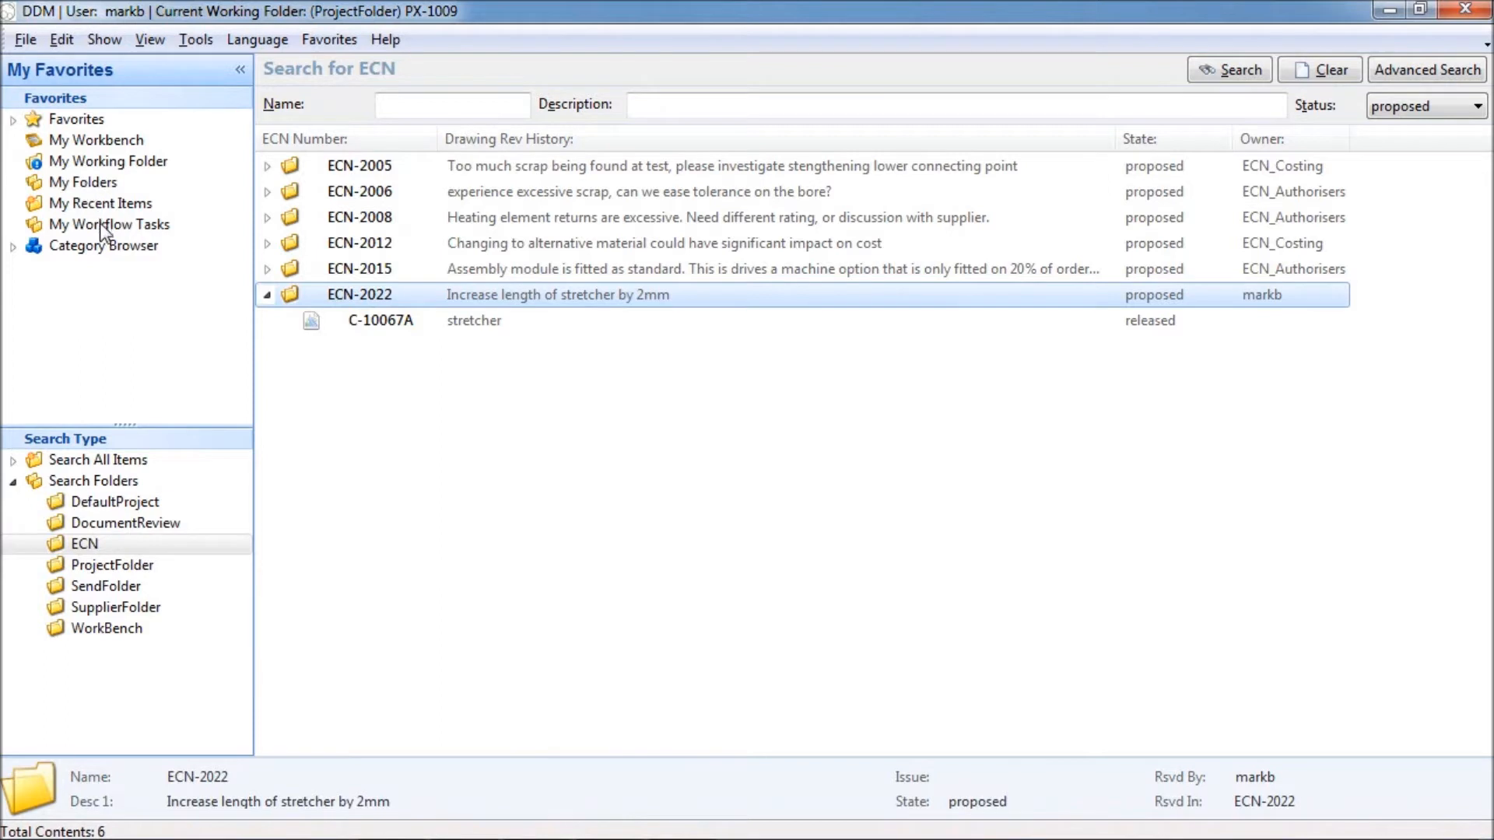
- Open ECN-2022 from My Workflow Tasks and view its Graphical Routing diagram
{"action": "left_click", "coordinate": [108, 224]}
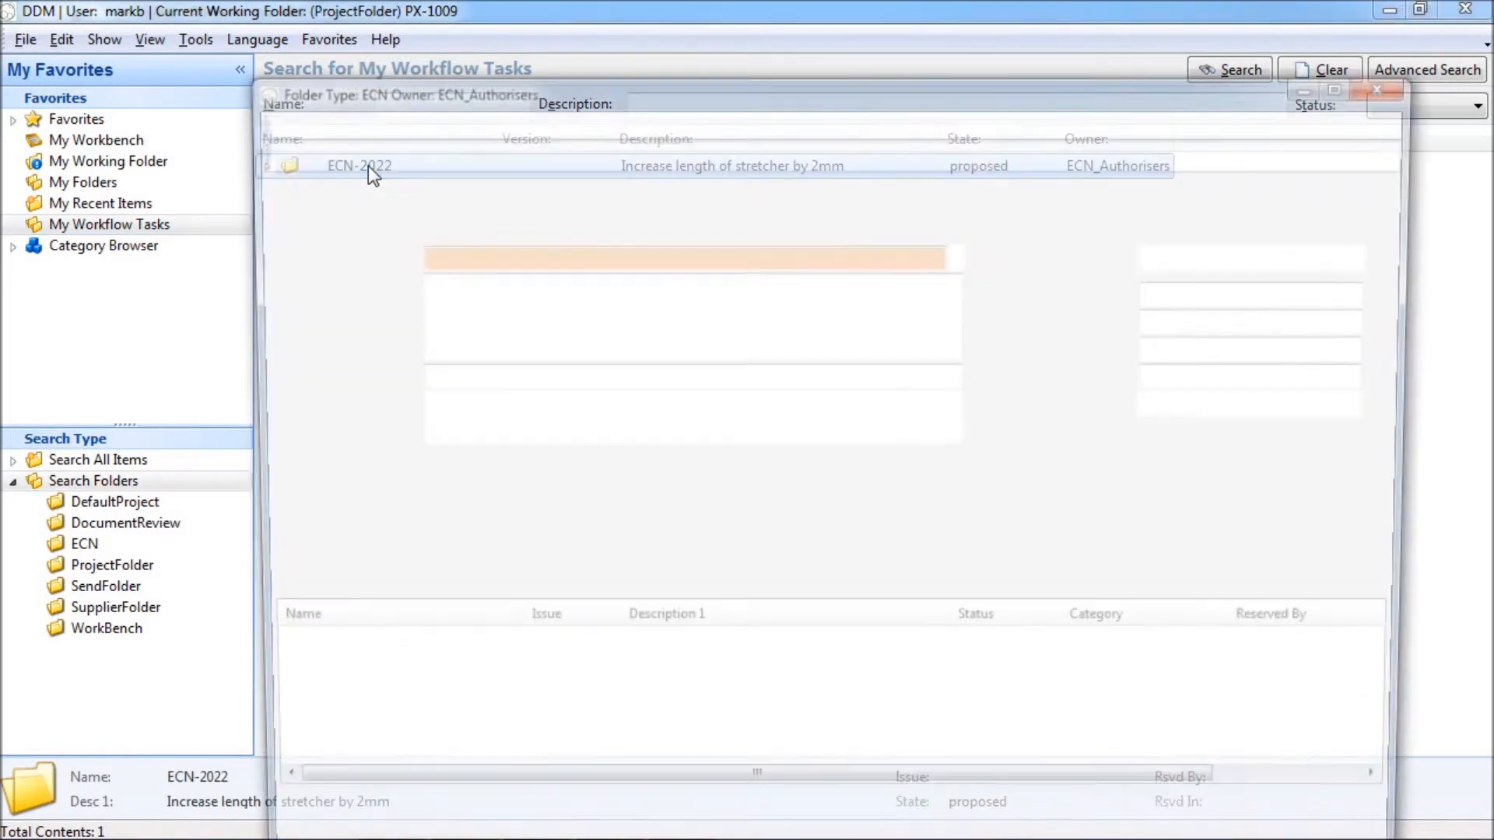
{"action": "double_click", "coordinate": [360, 167]}
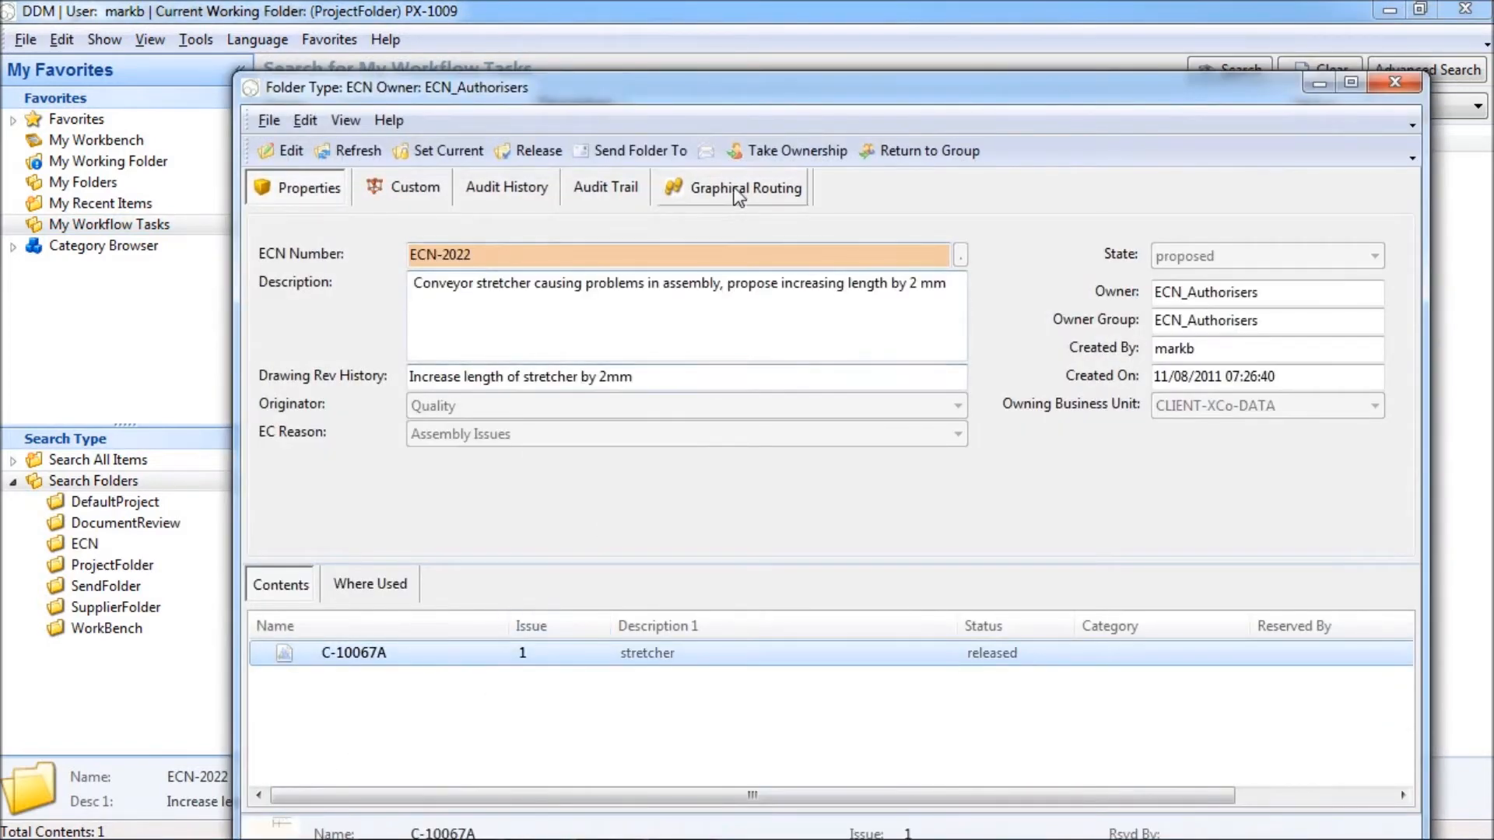
{"action": "left_click", "coordinate": [746, 187]}
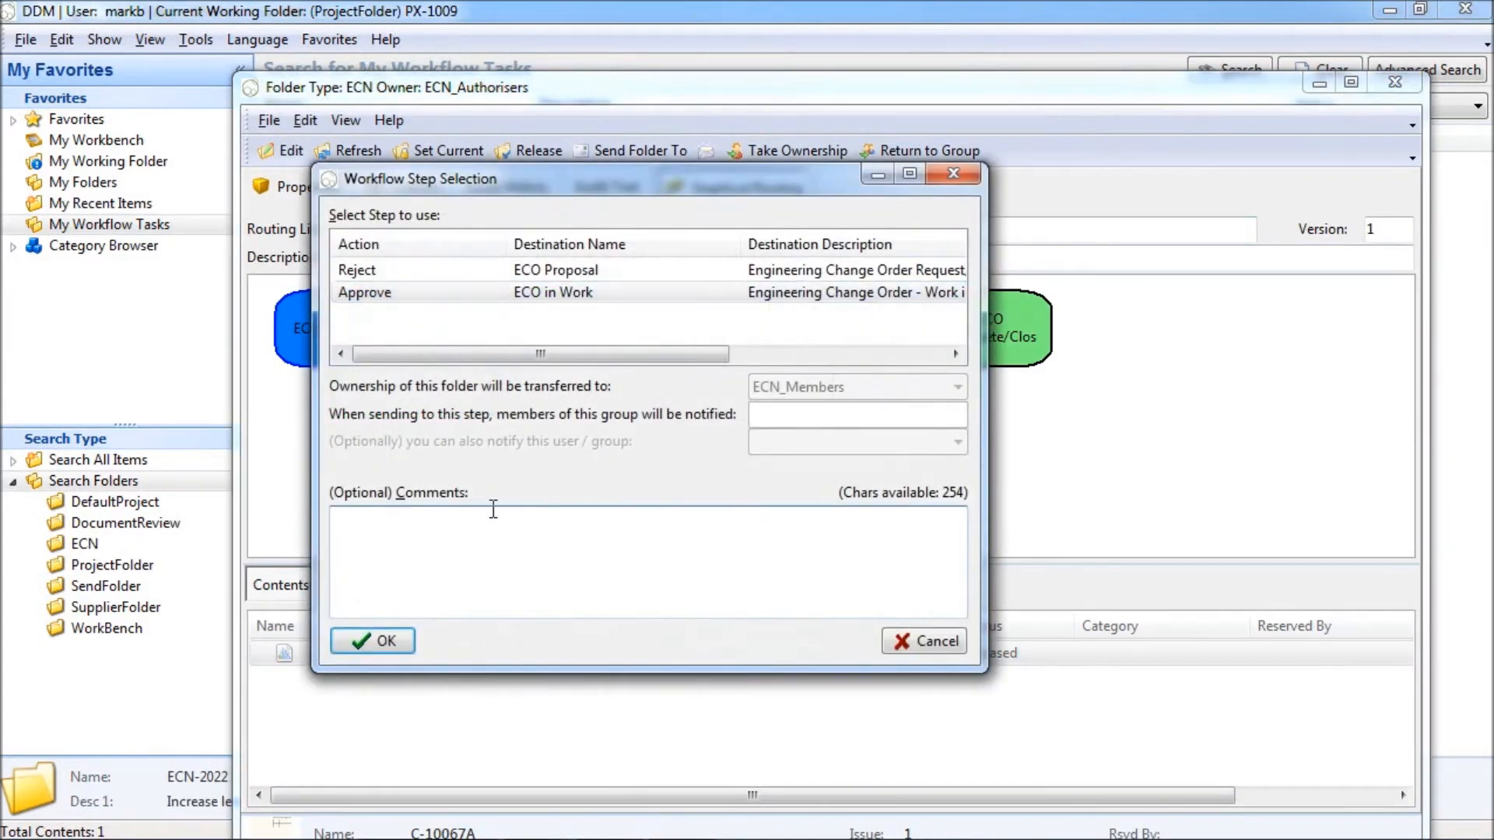
- Approve ECN-2022 with the comment 'Changes approved, please proceed'
{"action": "type", "text": "Change"}
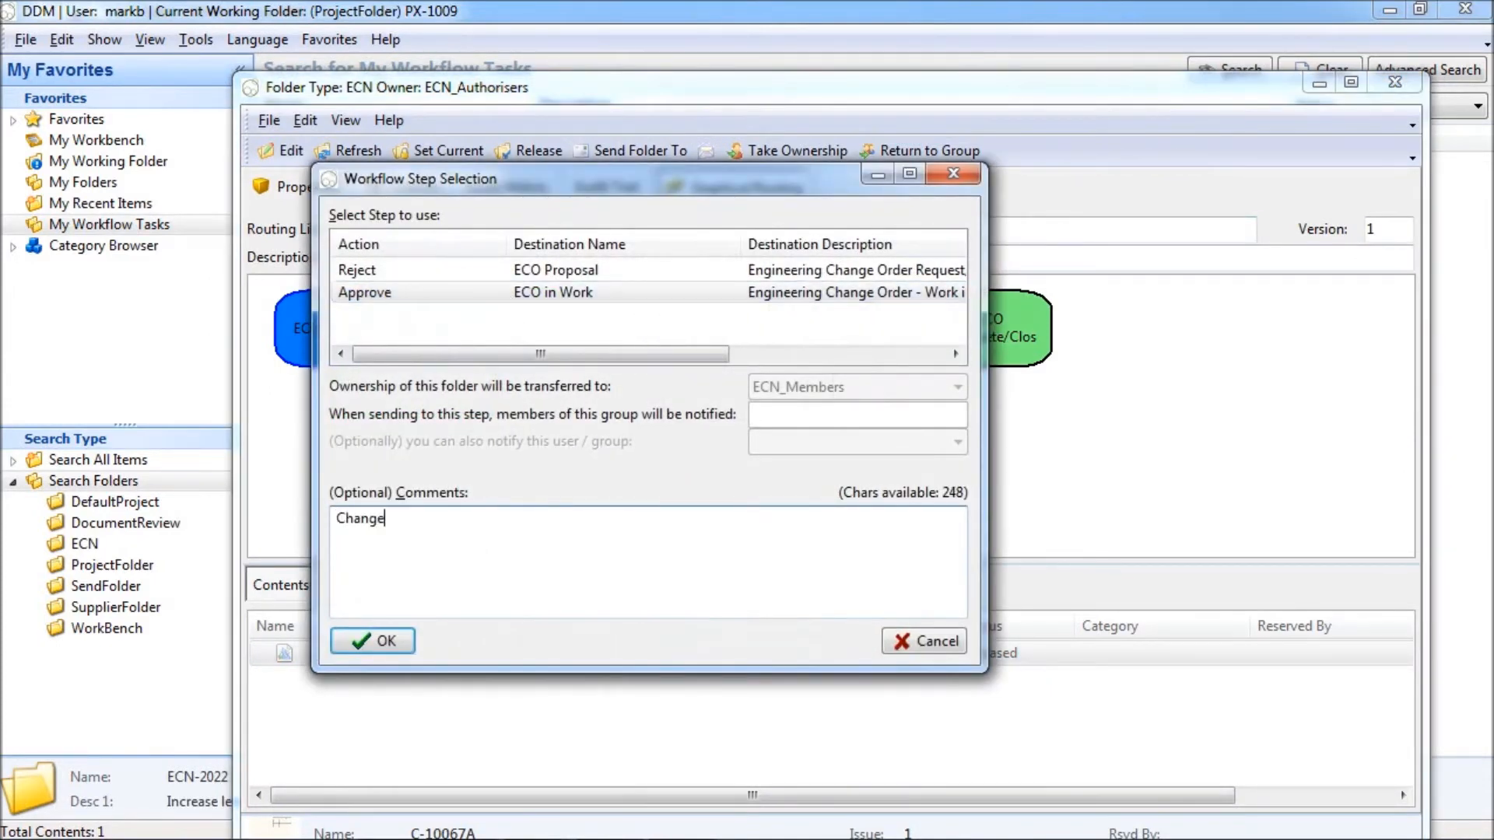
{"action": "type", "text": "s approved, pl"}
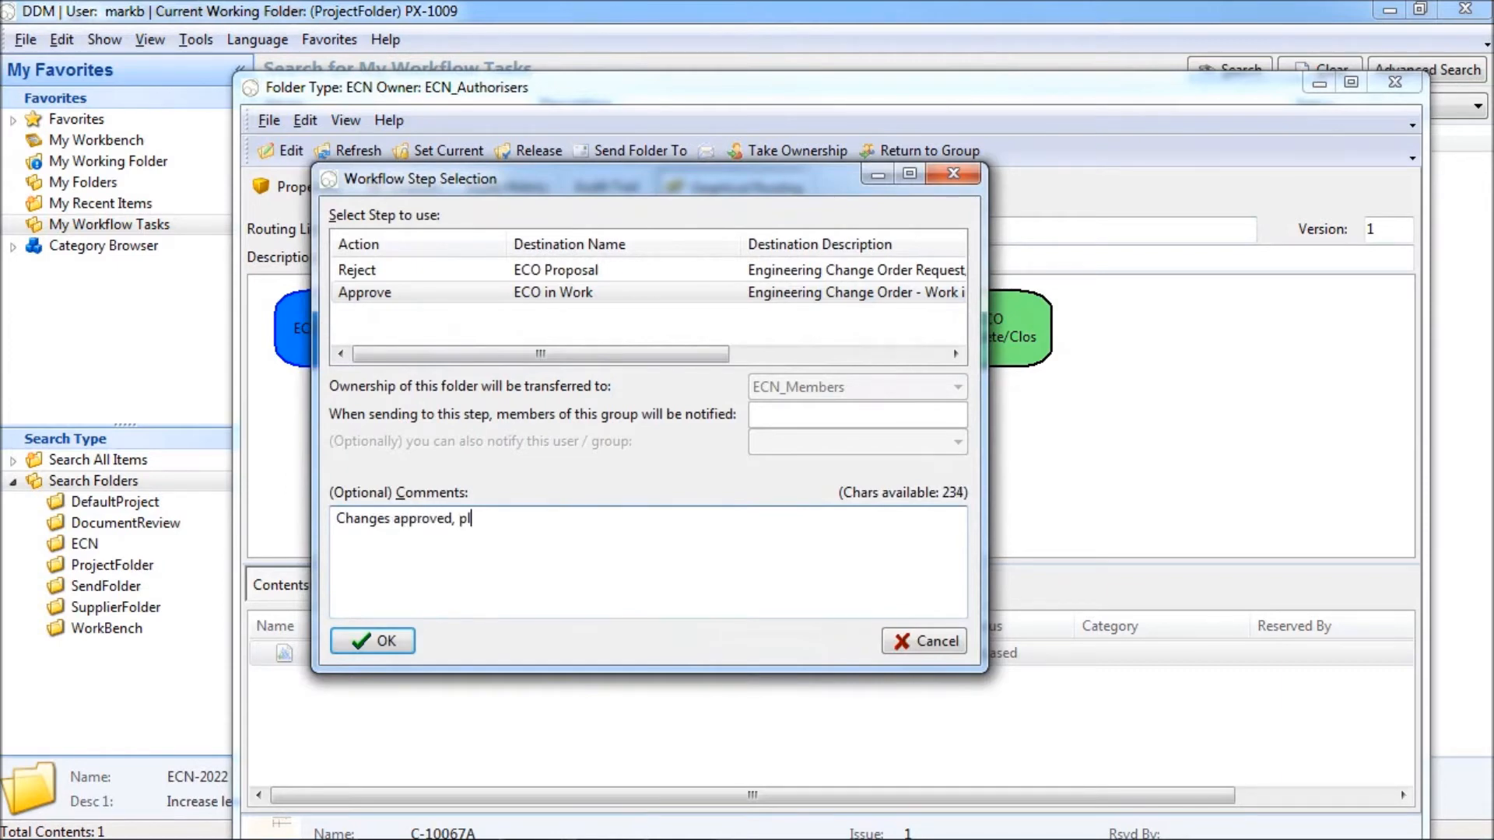
{"action": "type", "text": "ease proceed"}
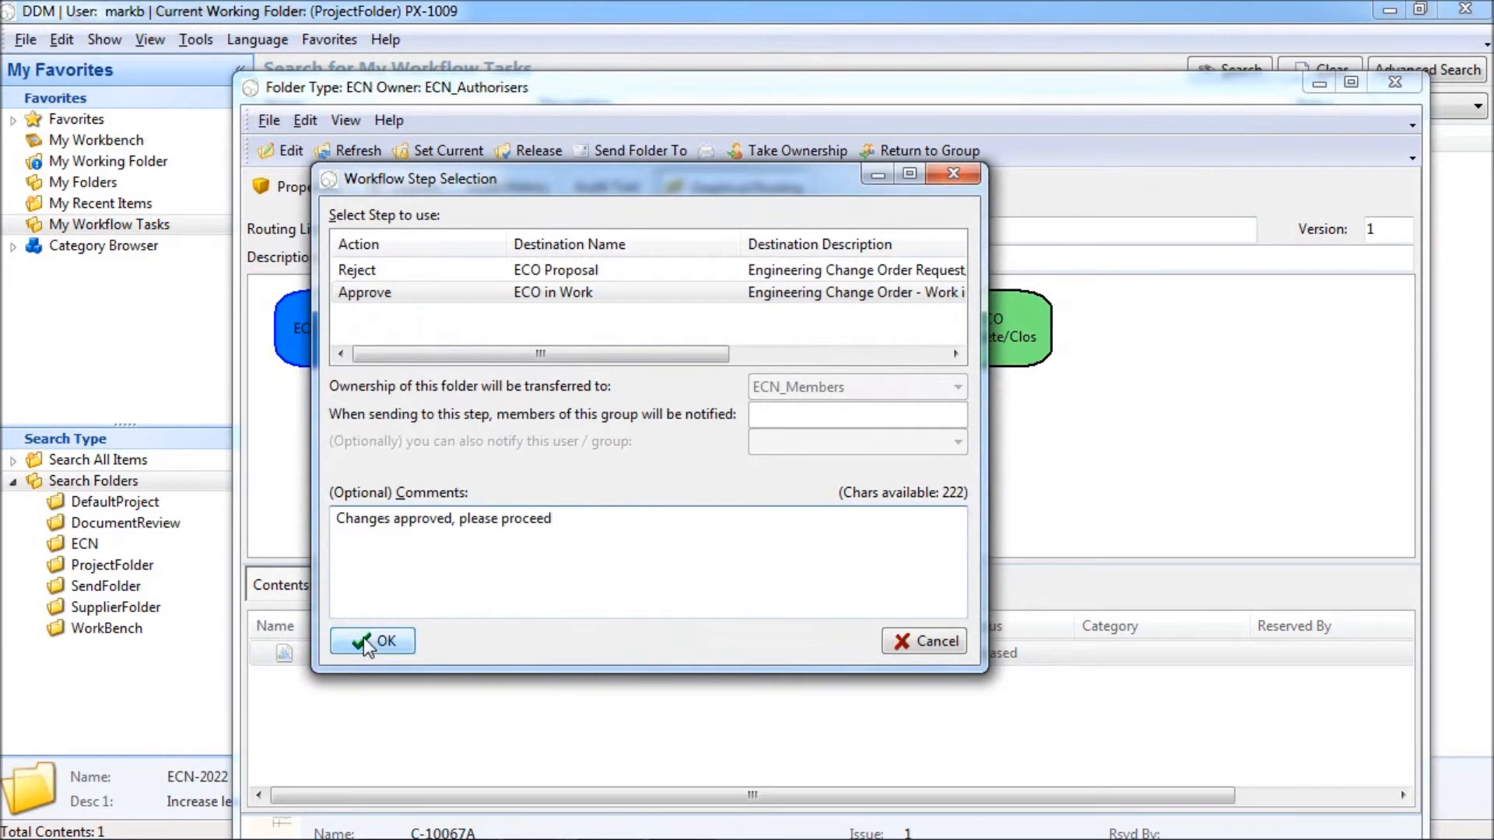
{"action": "left_click", "coordinate": [372, 639]}
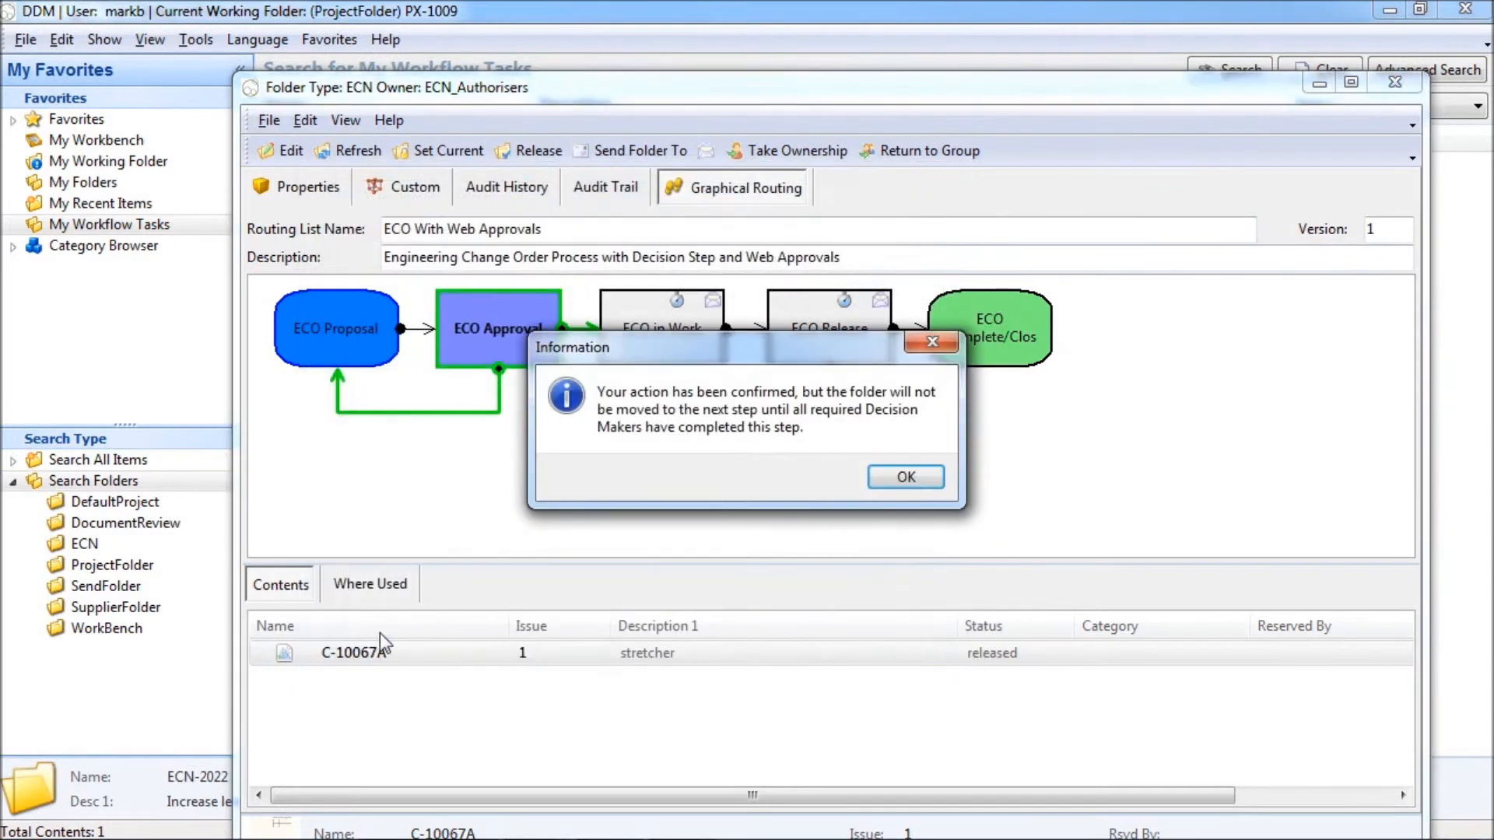
{"action": "mouse_move", "coordinate": [657, 473]}
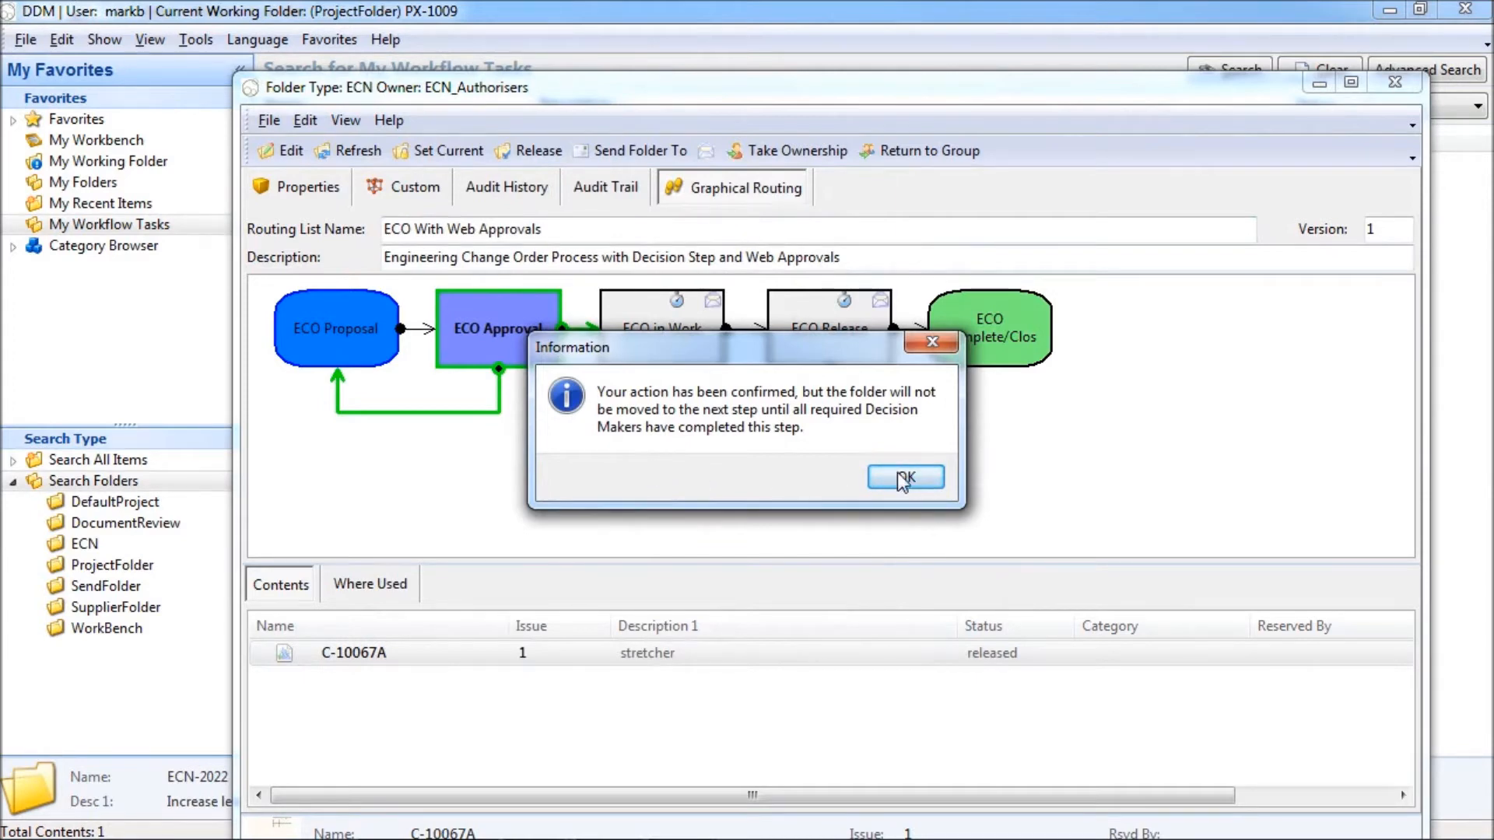
{"action": "left_click", "coordinate": [902, 478]}
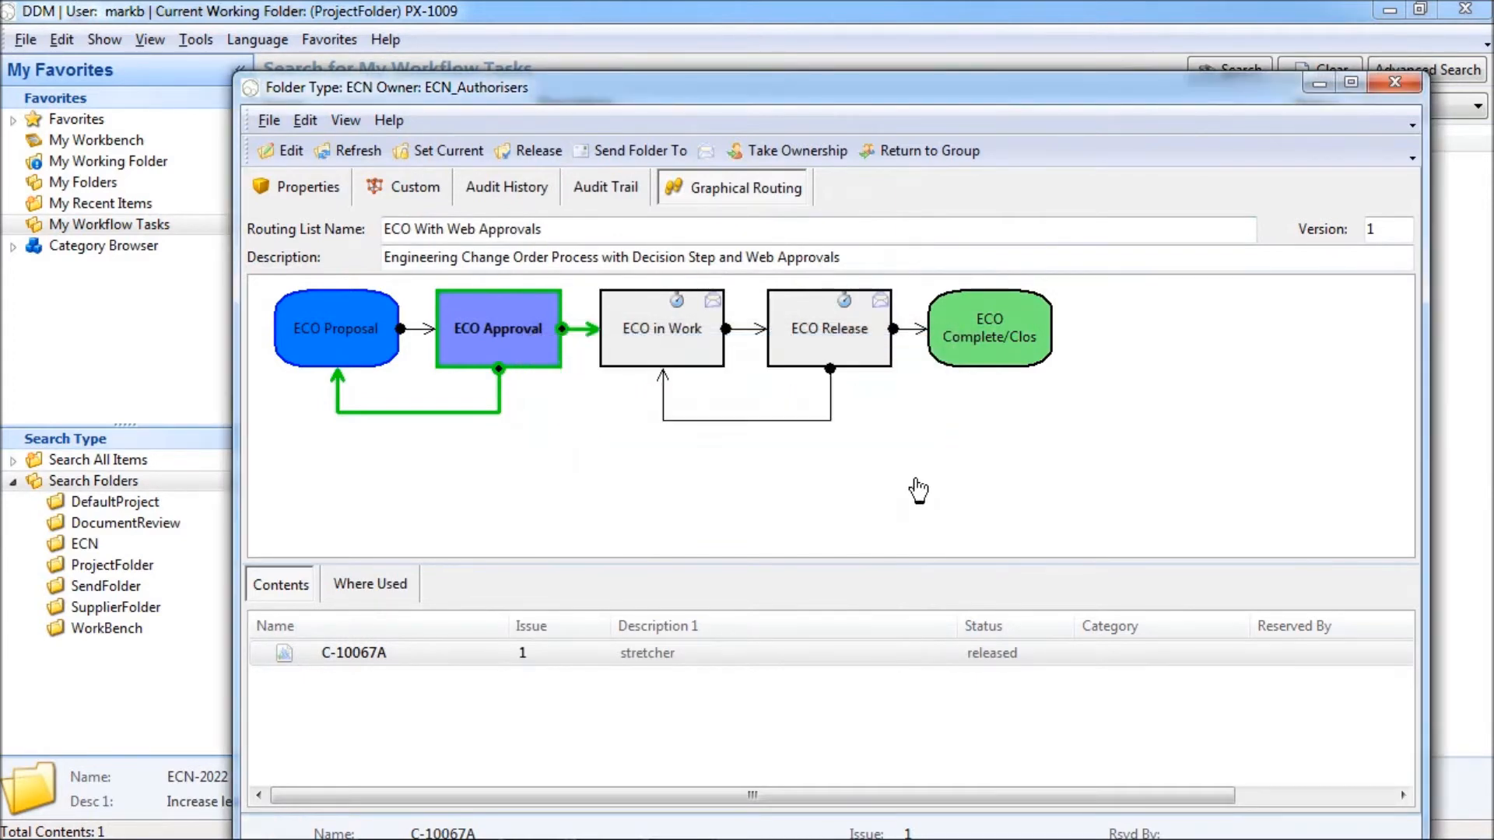
{"action": "left_click", "coordinate": [605, 186]}
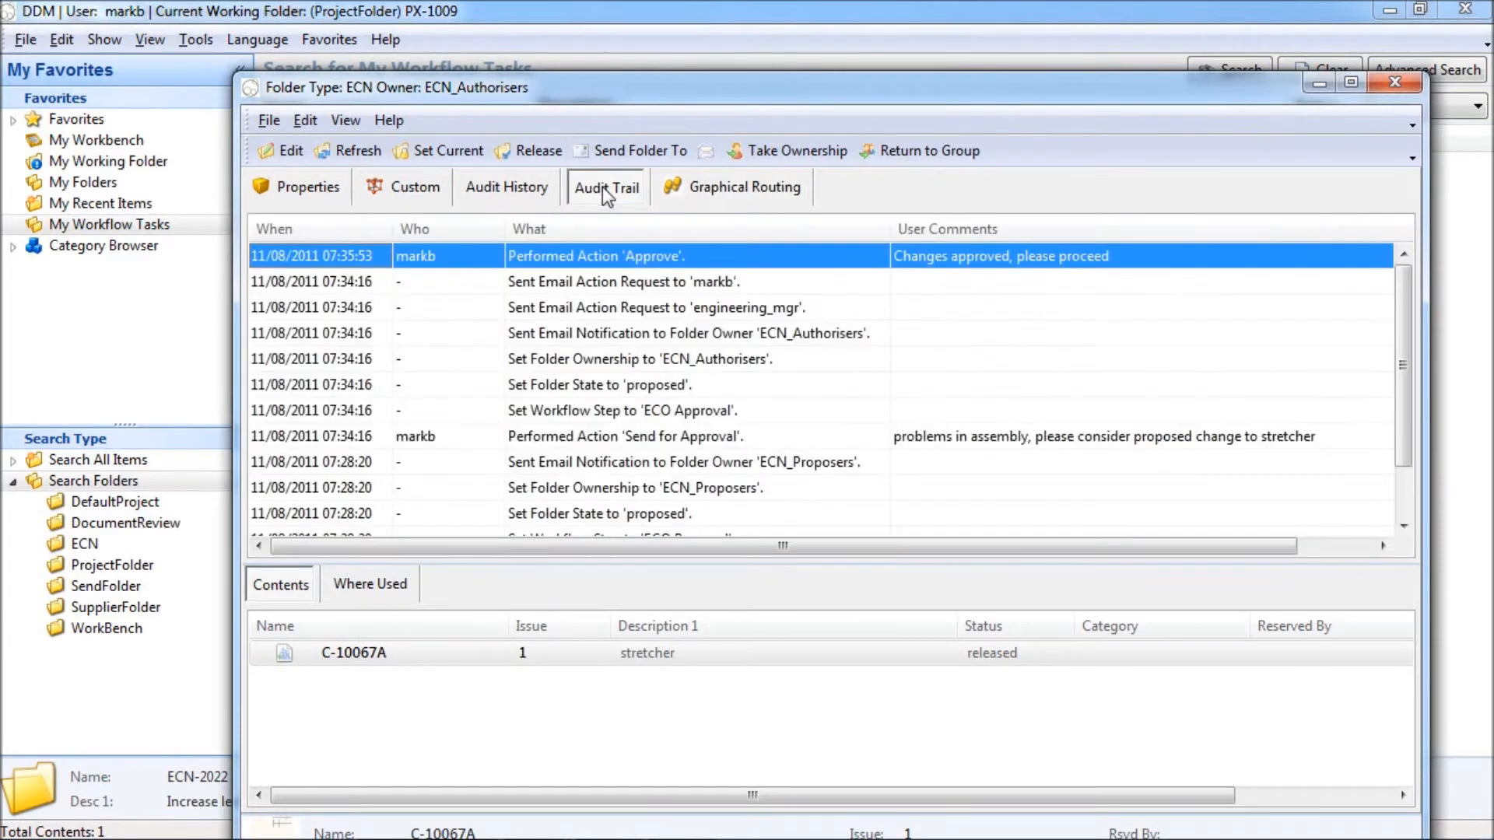
{"action": "mouse_move", "coordinate": [873, 417]}
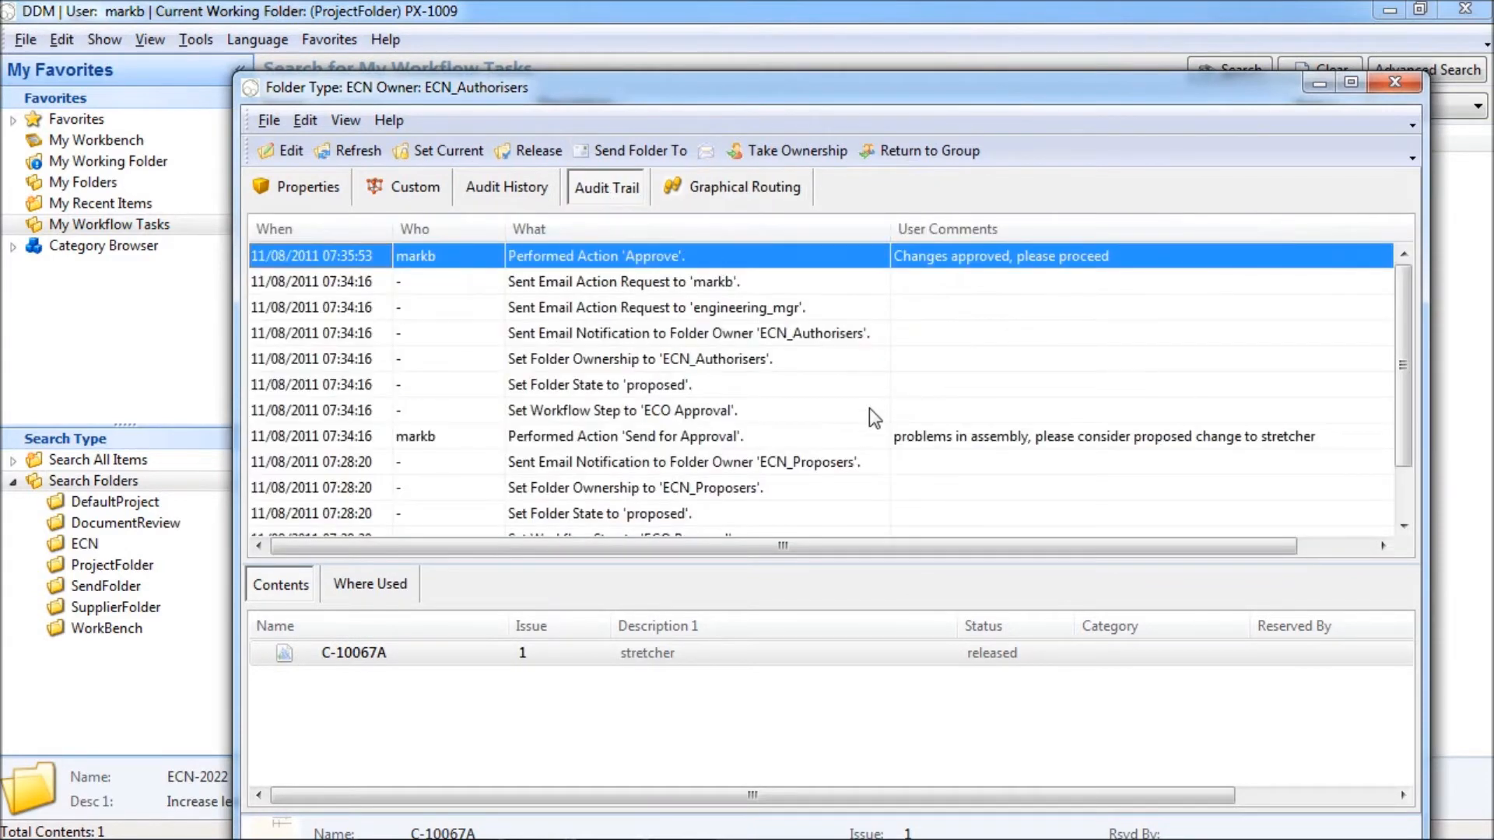
{"action": "mouse_move", "coordinate": [857, 406]}
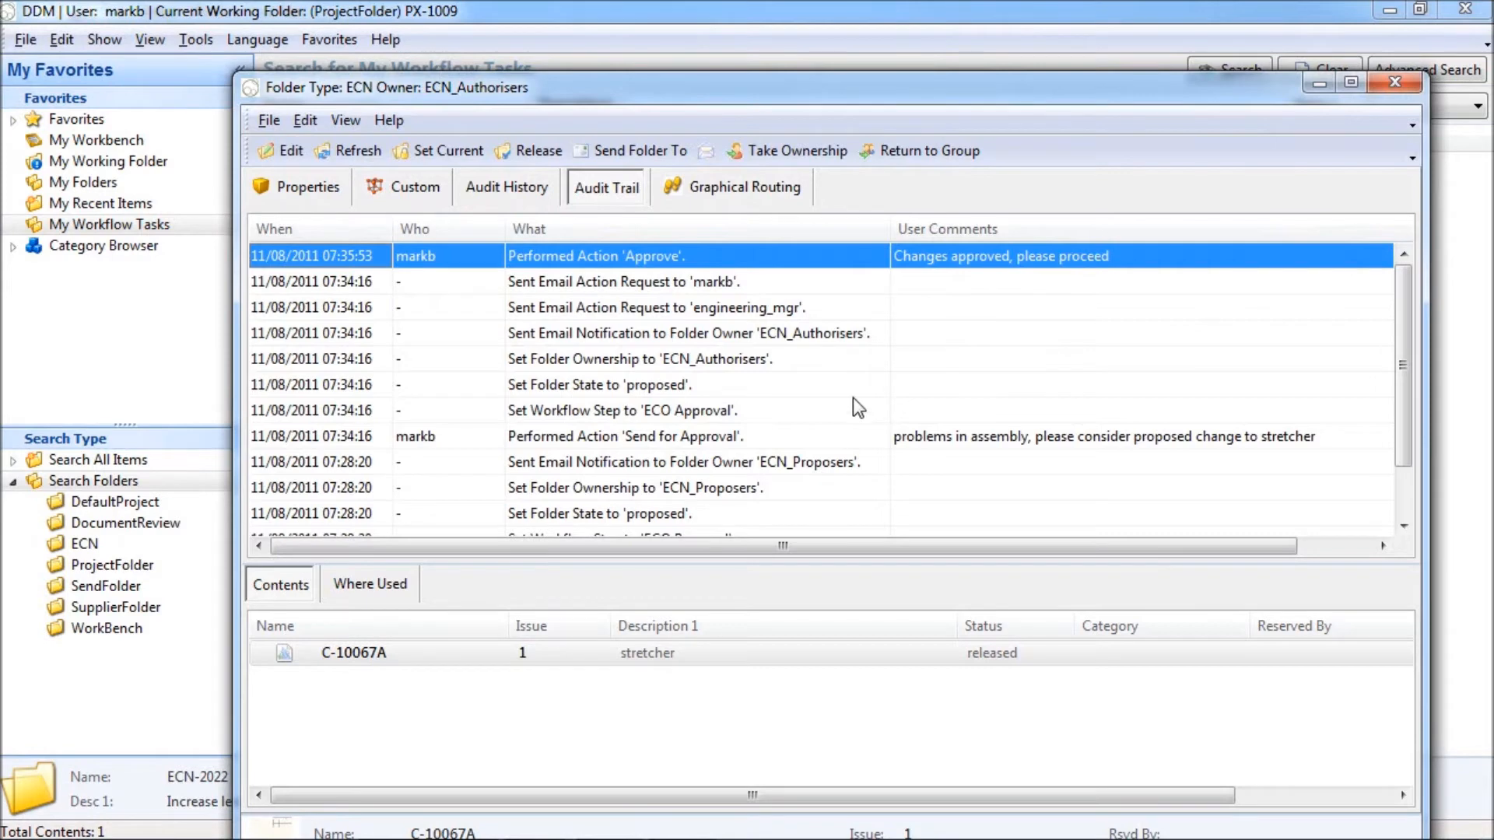
- Inspect the two Sent Email Action Request audit entries, then close the ECN-2022 folder
{"action": "left_click", "coordinate": [655, 307]}
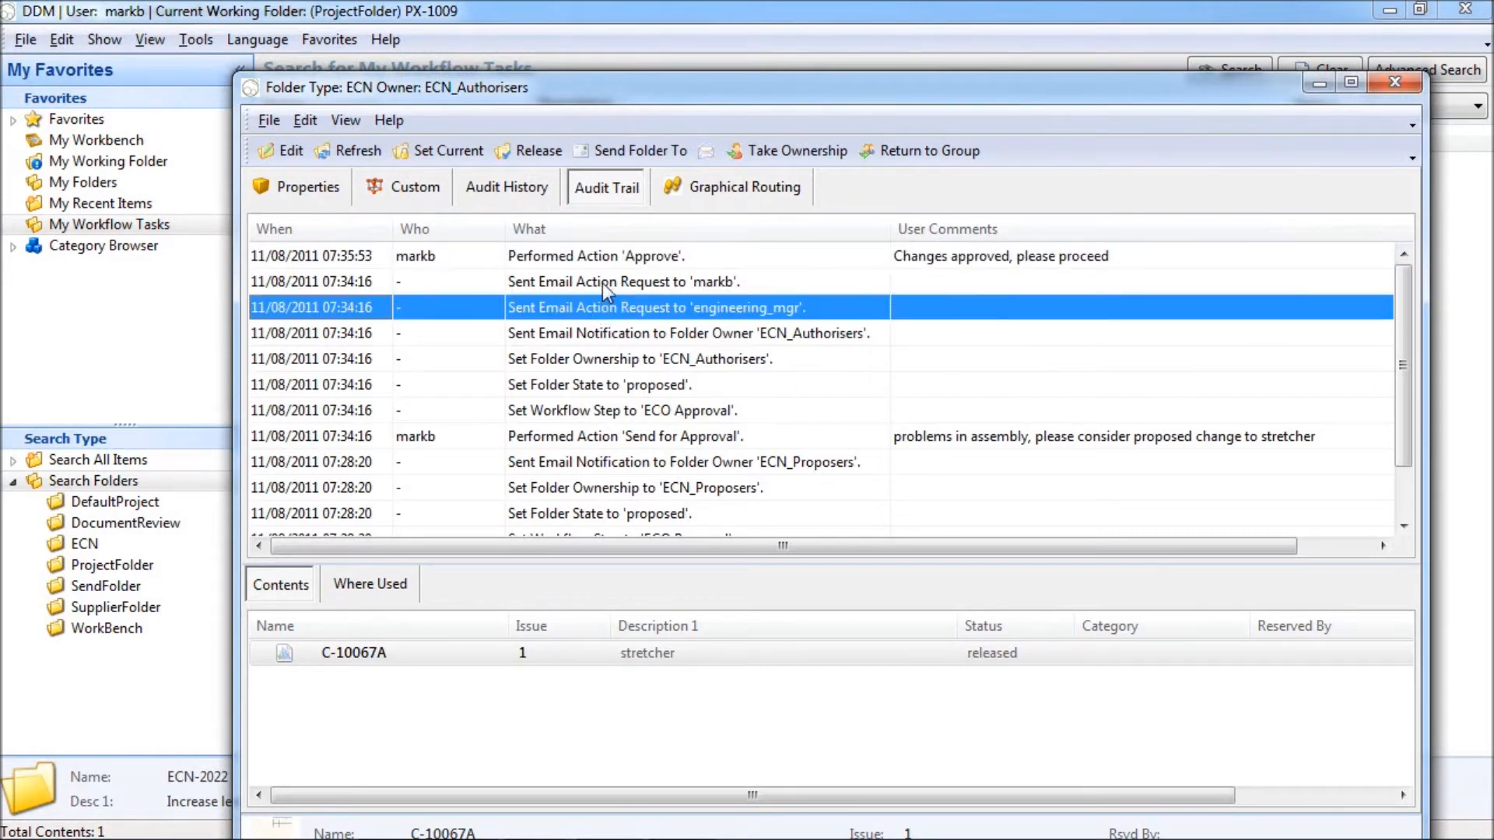
{"action": "left_click", "coordinate": [624, 281]}
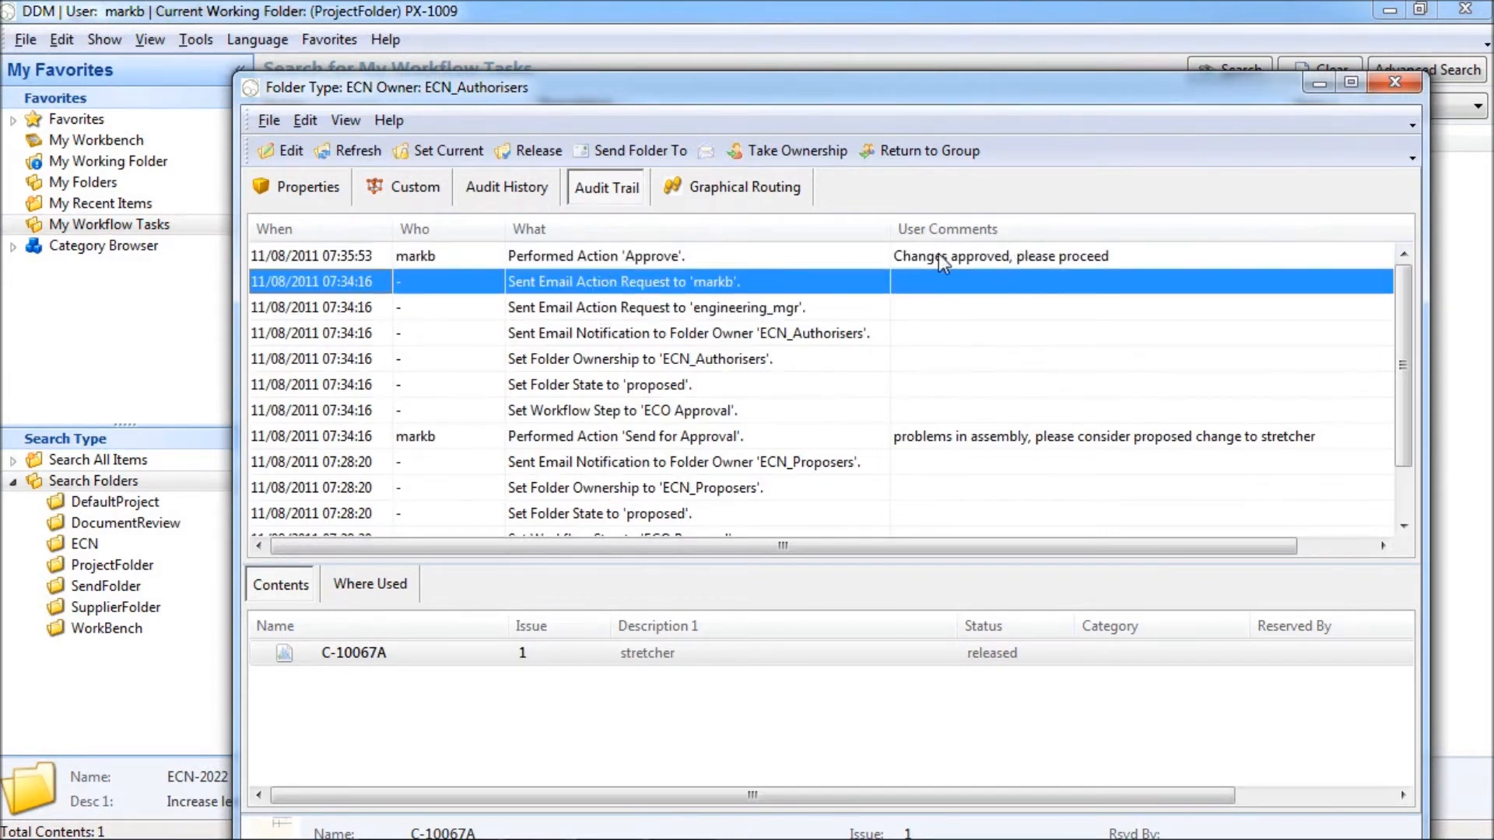
{"action": "mouse_move", "coordinate": [988, 265]}
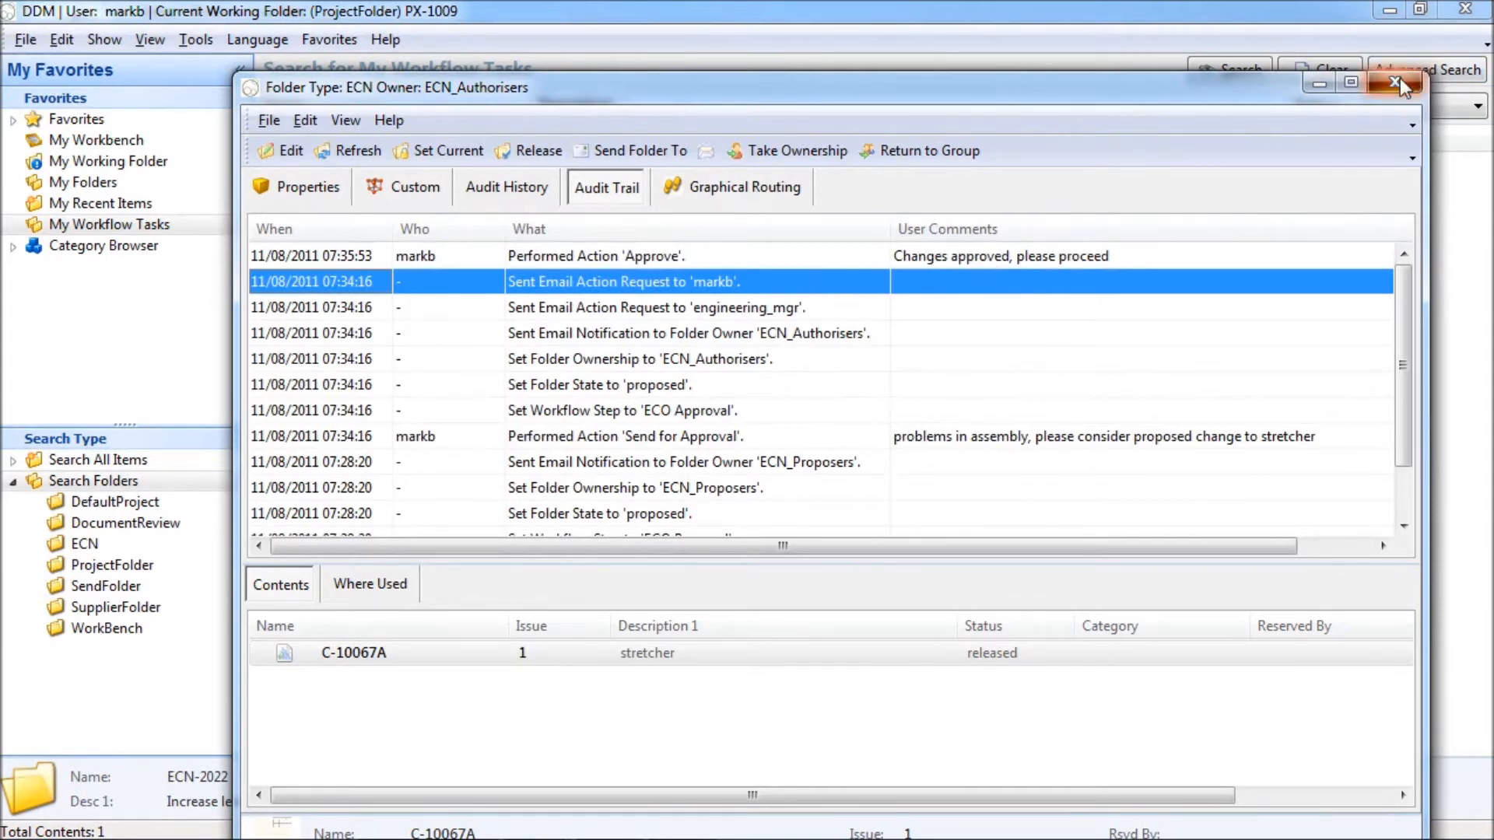
{"action": "left_click", "coordinate": [1397, 84]}
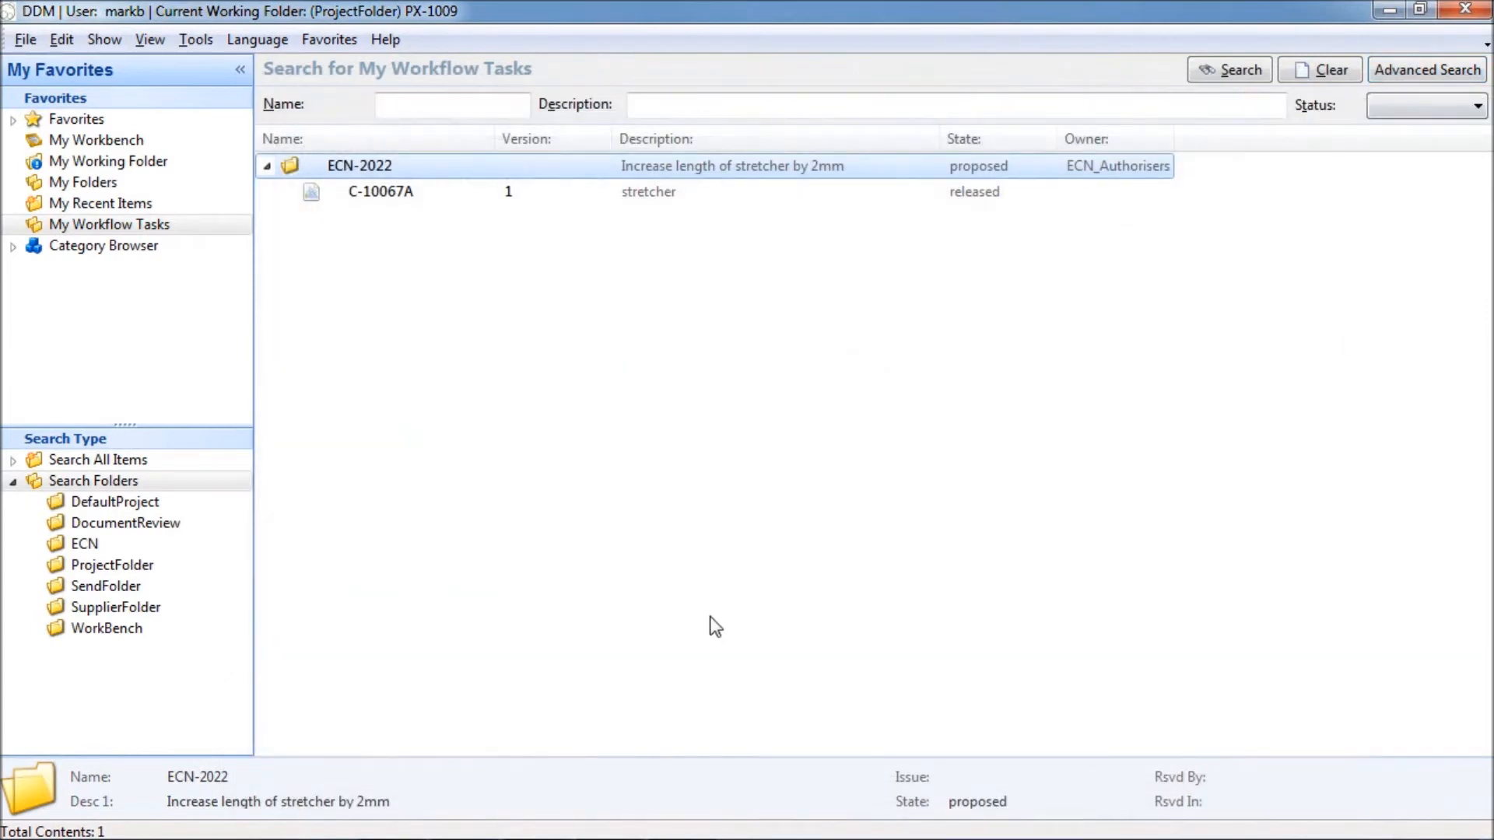
{"action": "mouse_move", "coordinate": [464, 817]}
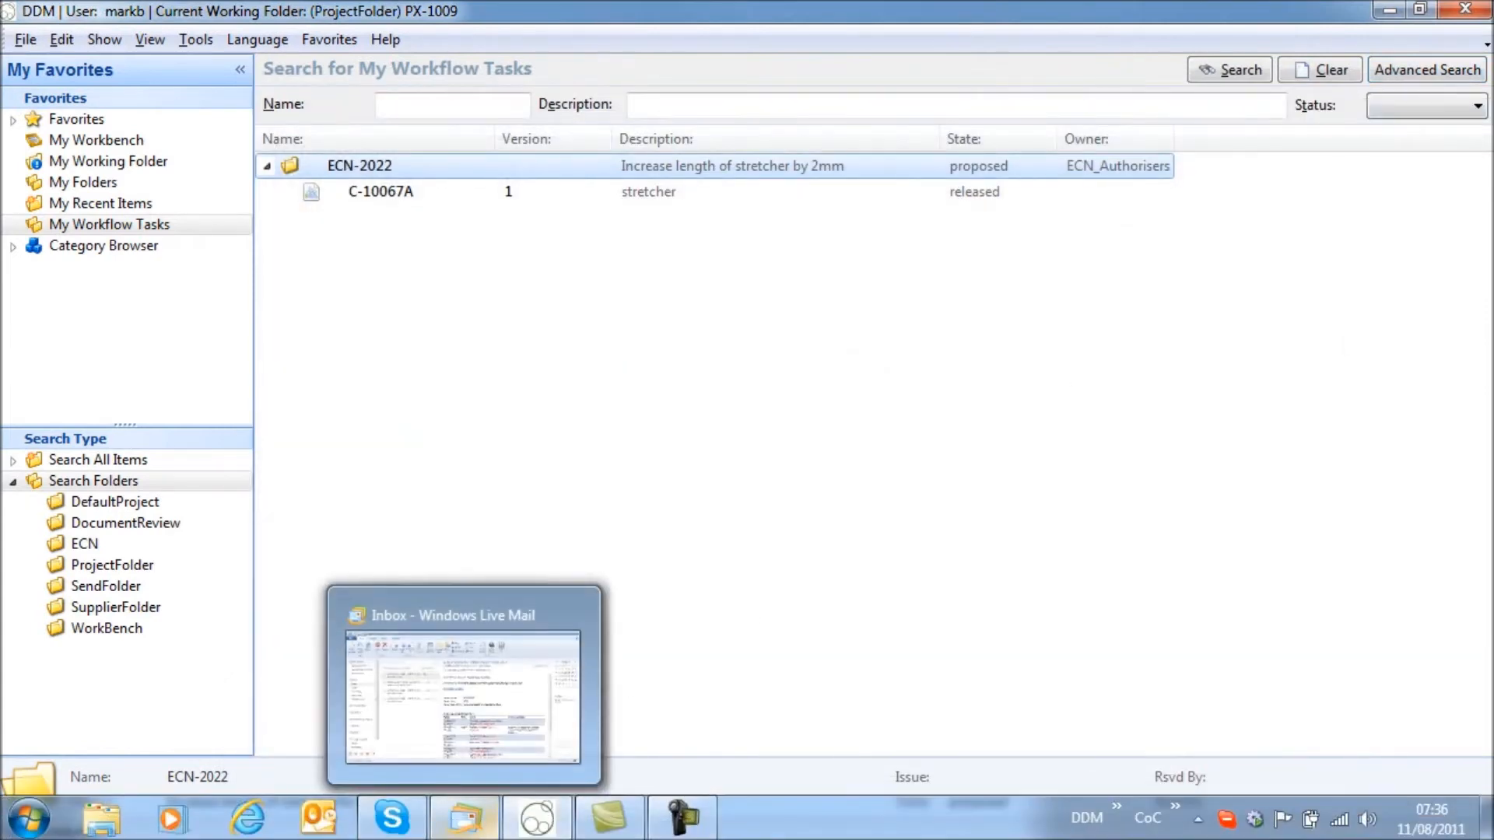
- Read engineering_mgr's ECN-2022 Action Required email and follow its INTERNAL LOGIN portal link
{"action": "left_click", "coordinate": [464, 686]}
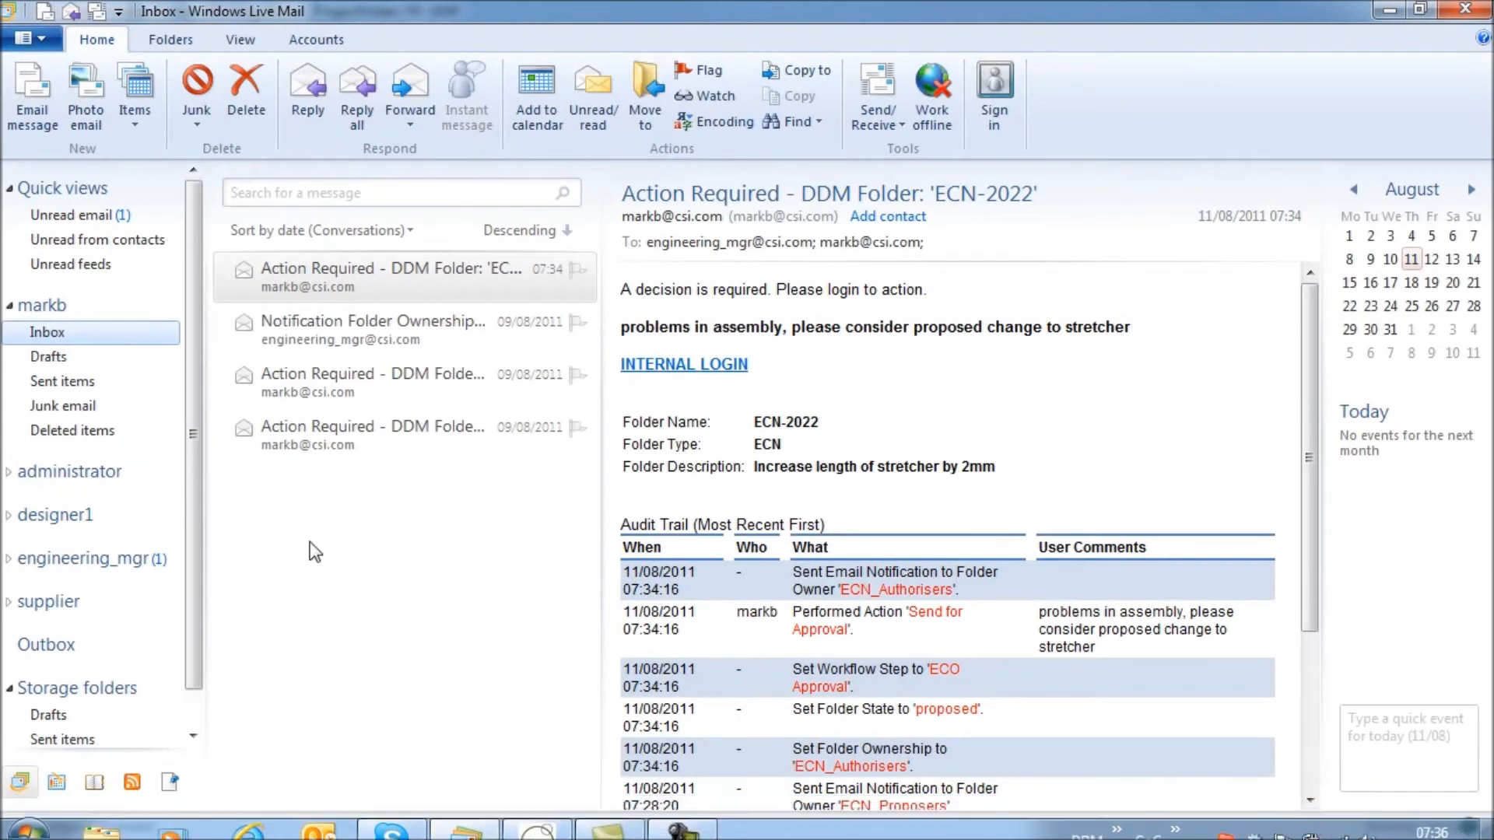
{"action": "left_click", "coordinate": [9, 558]}
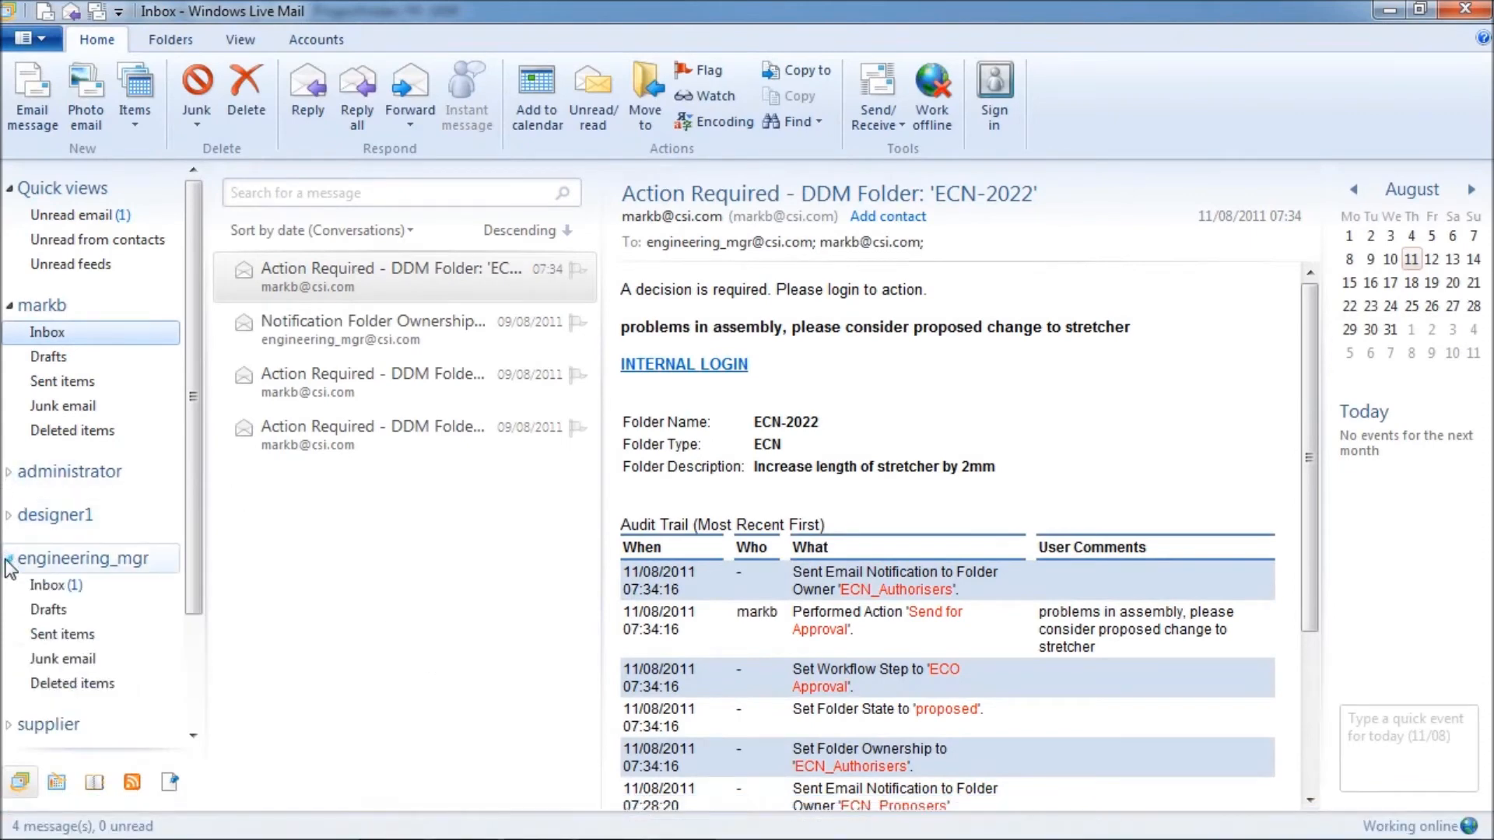
{"action": "left_click", "coordinate": [372, 329]}
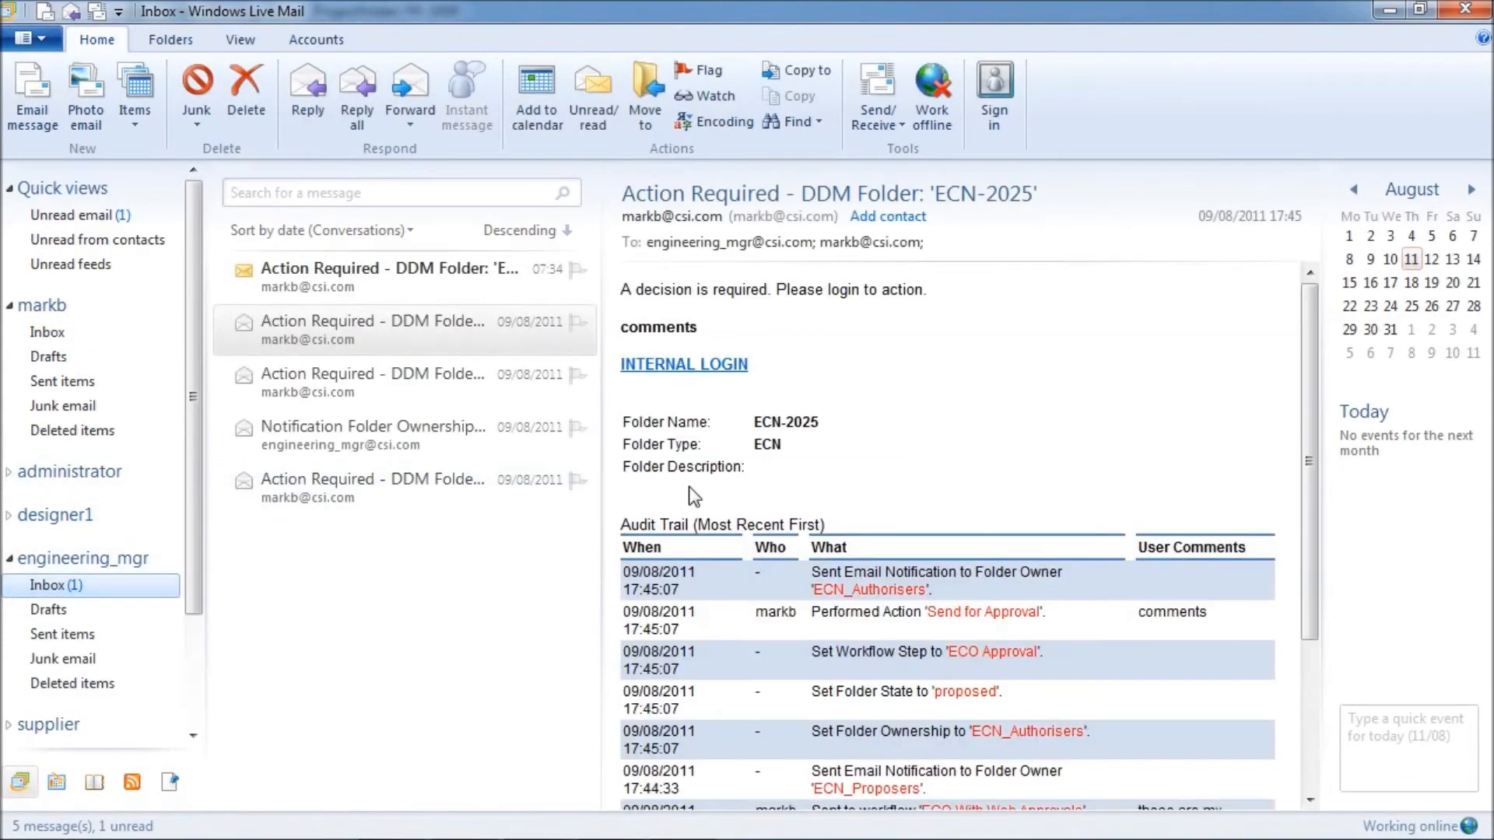
{"action": "left_click", "coordinate": [389, 277]}
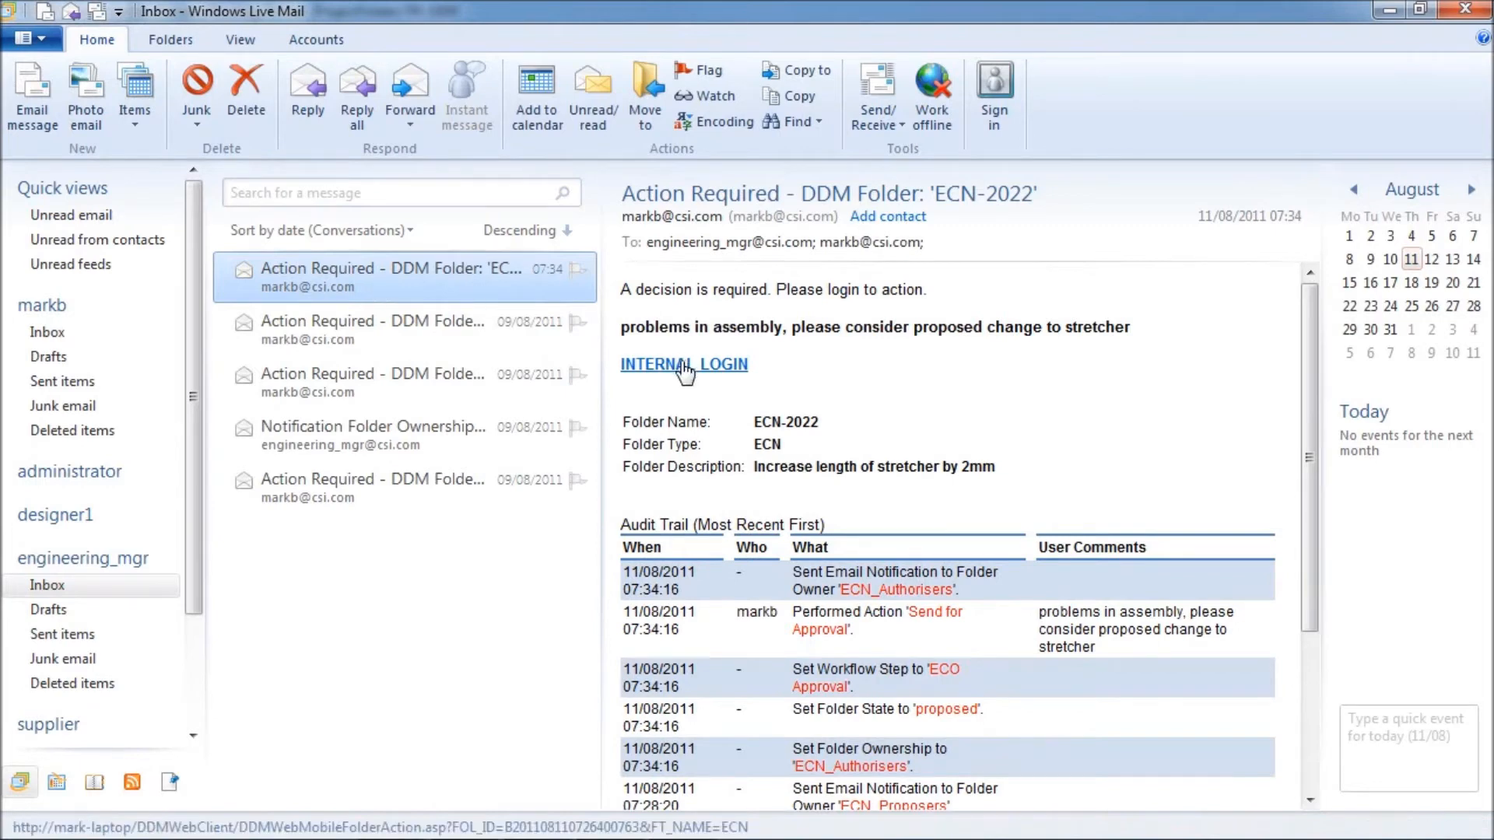
{"action": "left_click", "coordinate": [683, 364]}
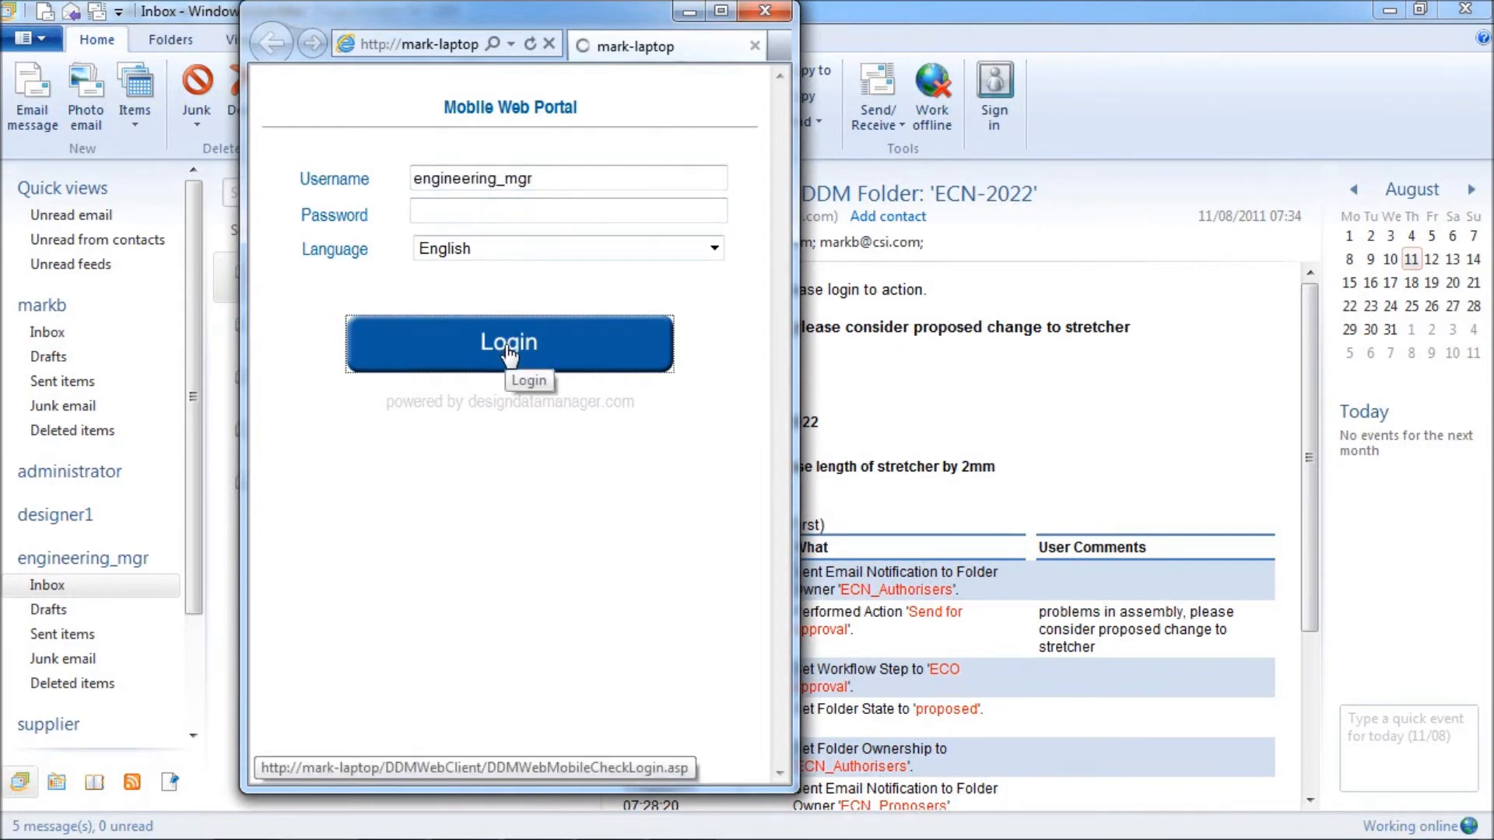
- Log in as engineering_mgr, review ECN-2022's audit history, and return to its Action Request
{"action": "left_click", "coordinate": [509, 342]}
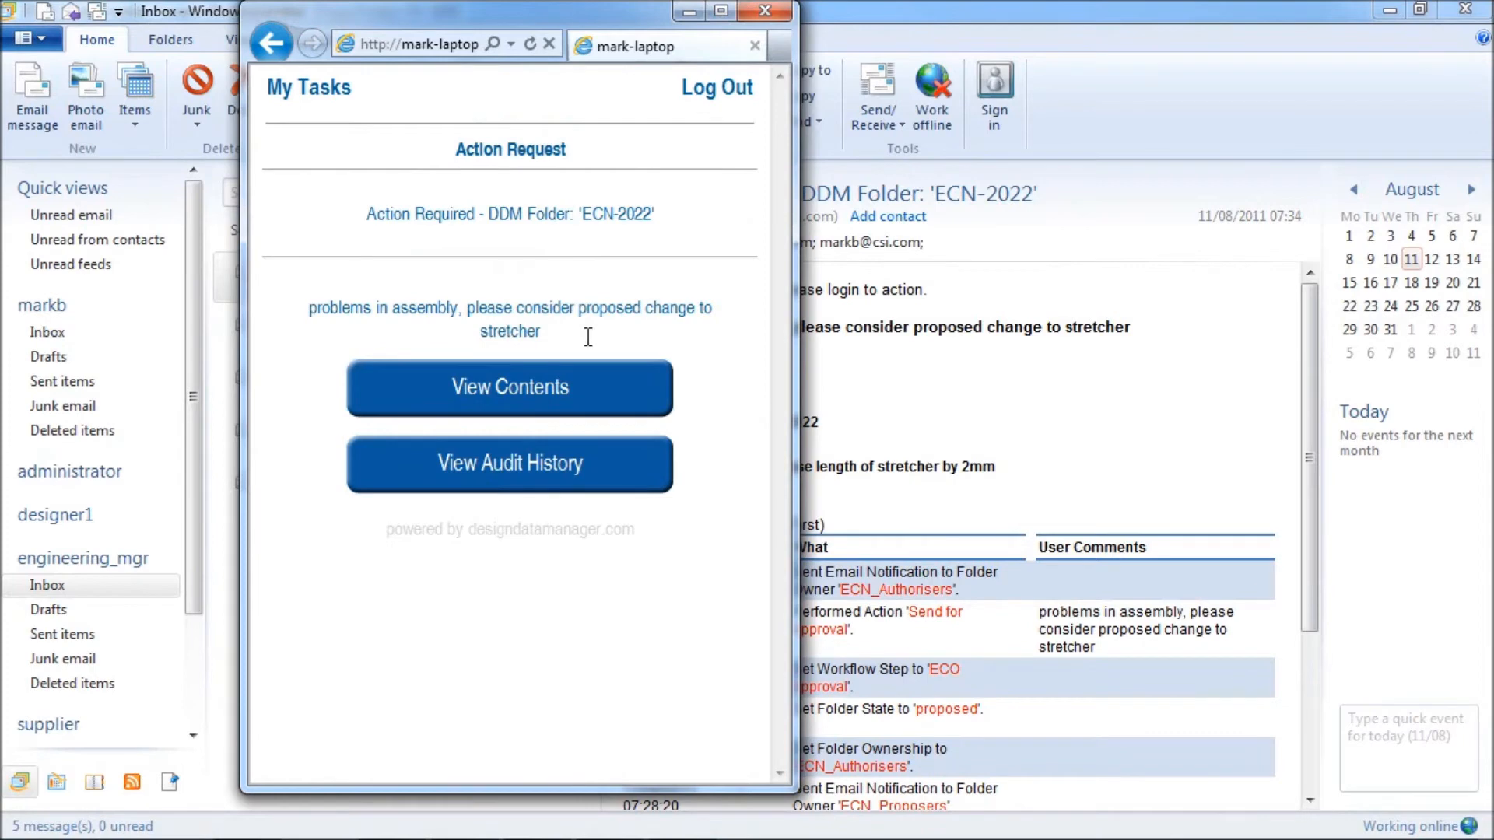
{"action": "mouse_move", "coordinate": [571, 338]}
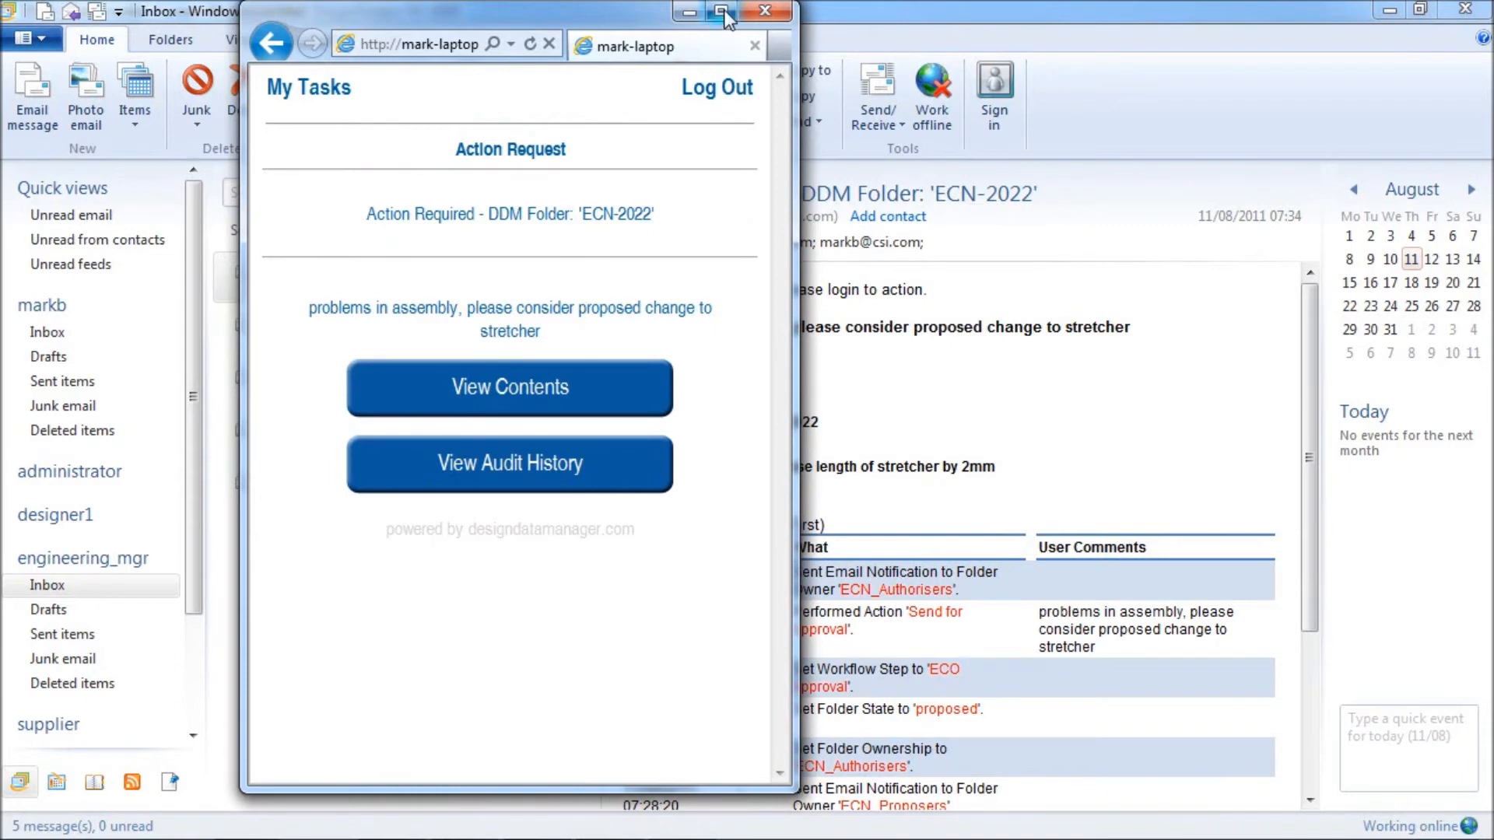
{"action": "left_click", "coordinate": [723, 11]}
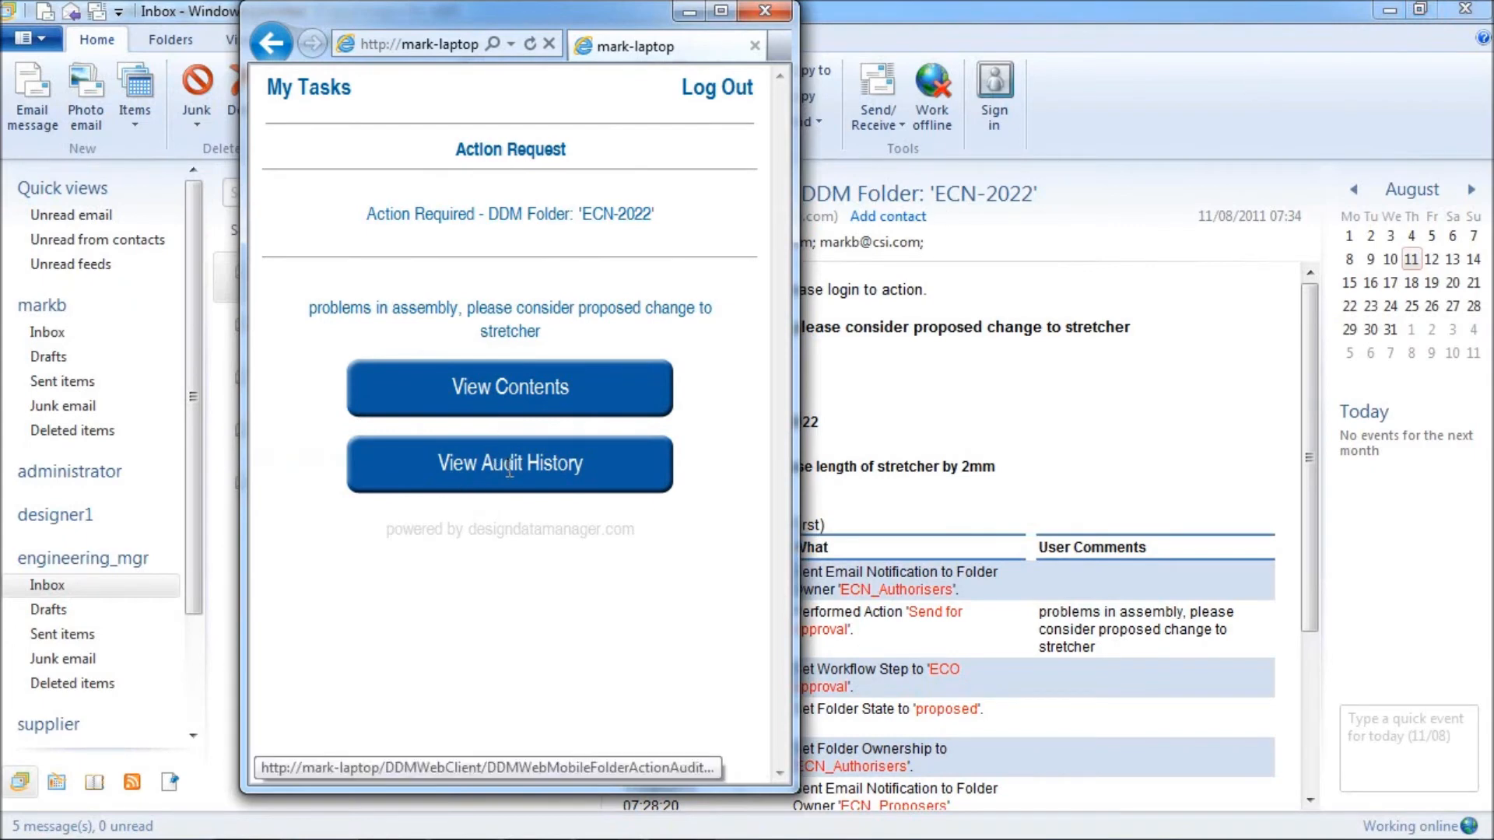
{"action": "left_click", "coordinate": [509, 464]}
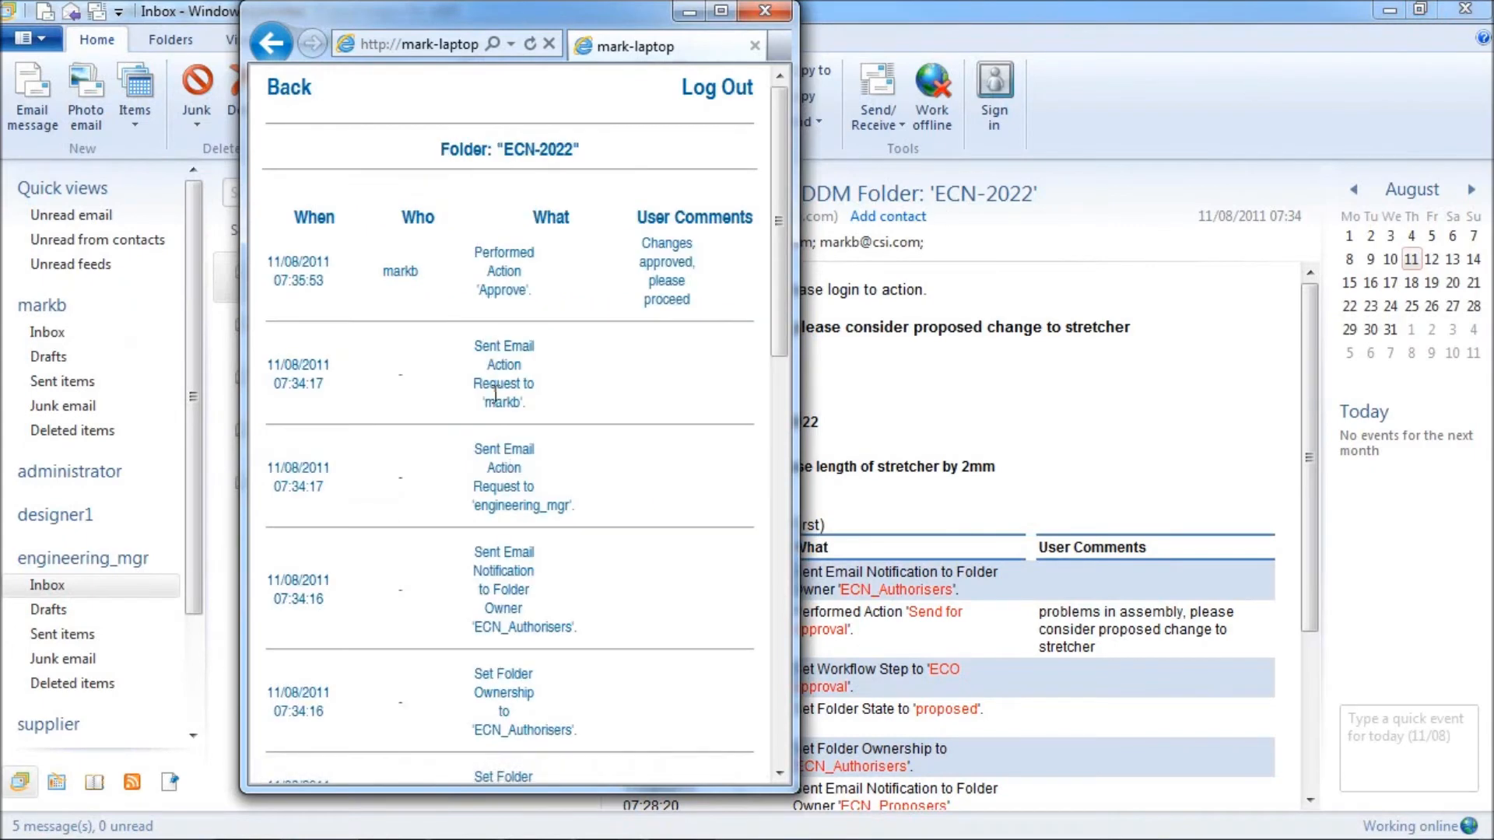
{"action": "left_click", "coordinate": [288, 87]}
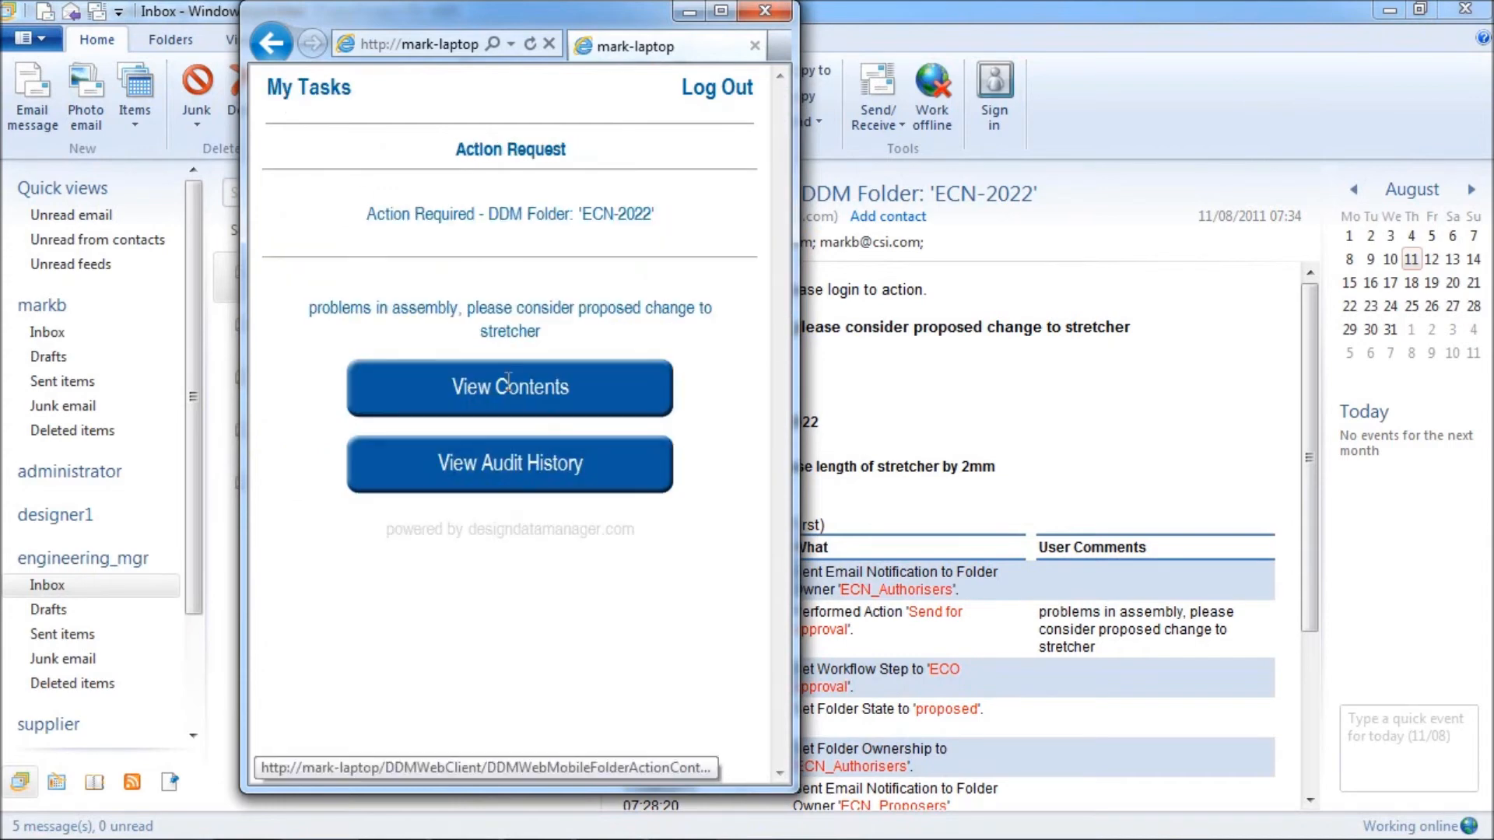
- Approve ECN-2022 from its contents page with the comment 'time to market critical, changes approved'
{"action": "left_click", "coordinate": [509, 387]}
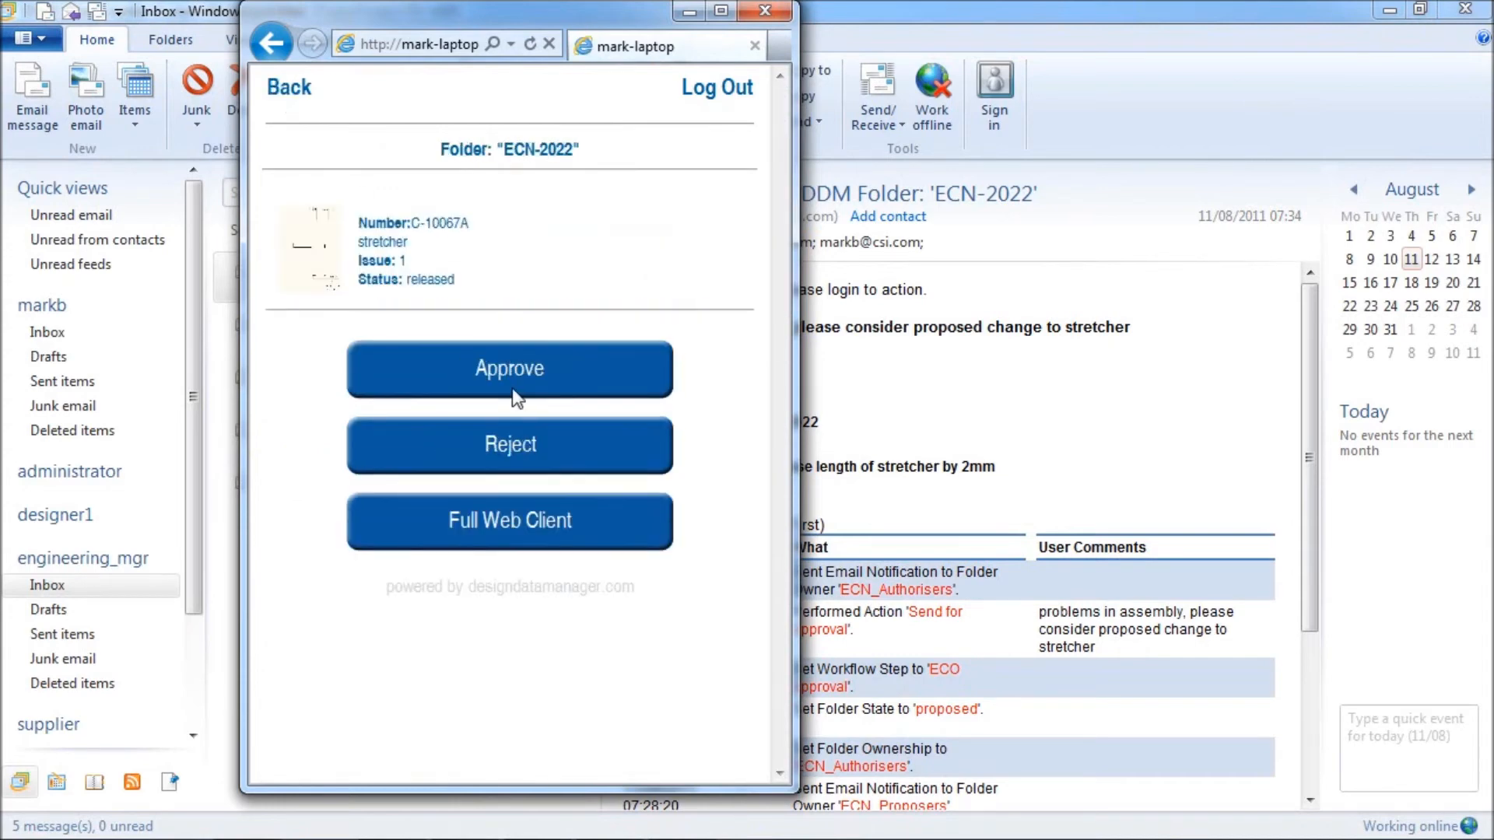
{"action": "mouse_move", "coordinate": [381, 242]}
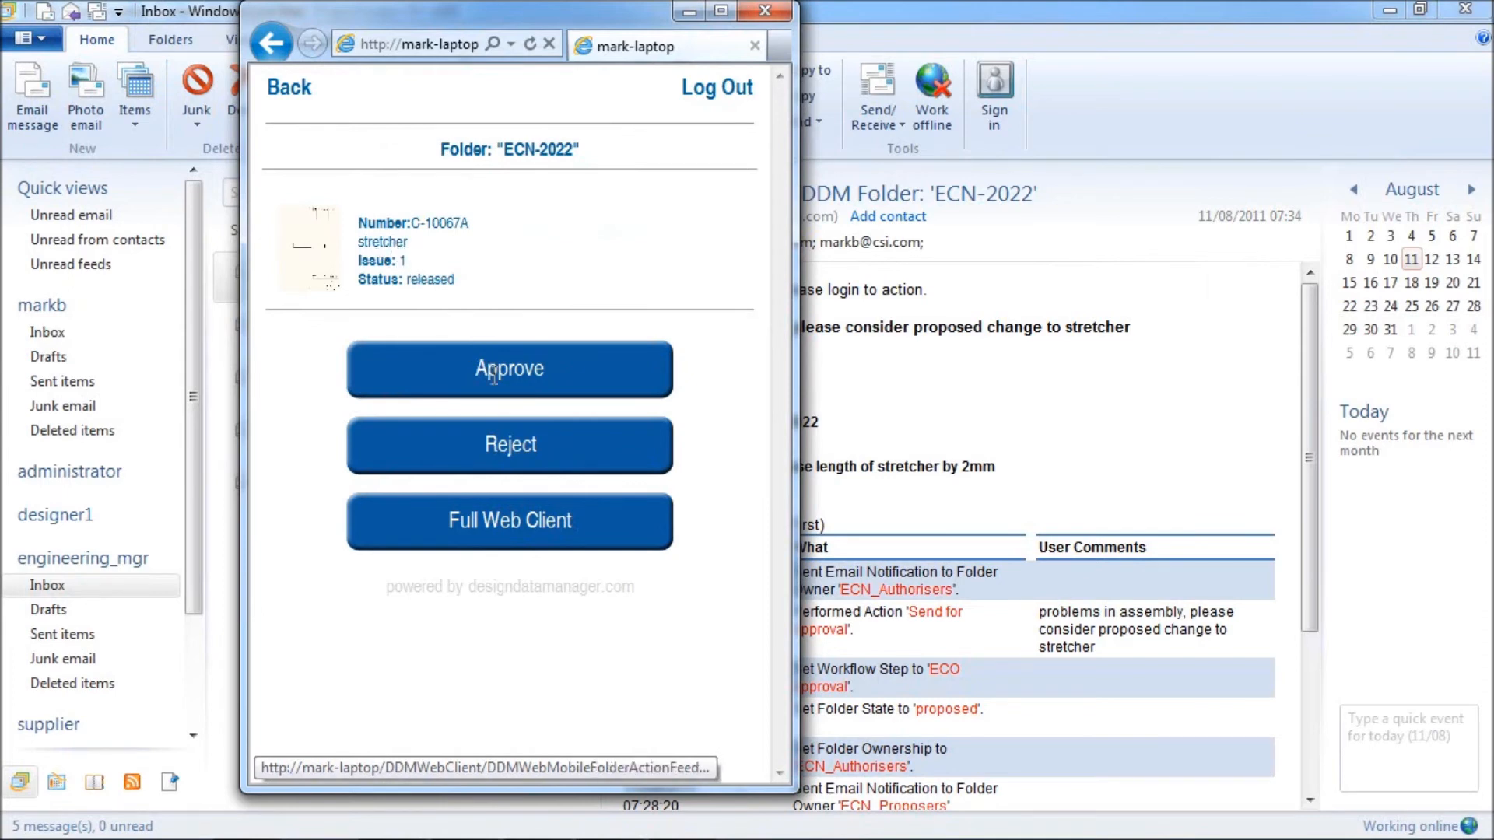
{"action": "left_click", "coordinate": [509, 369]}
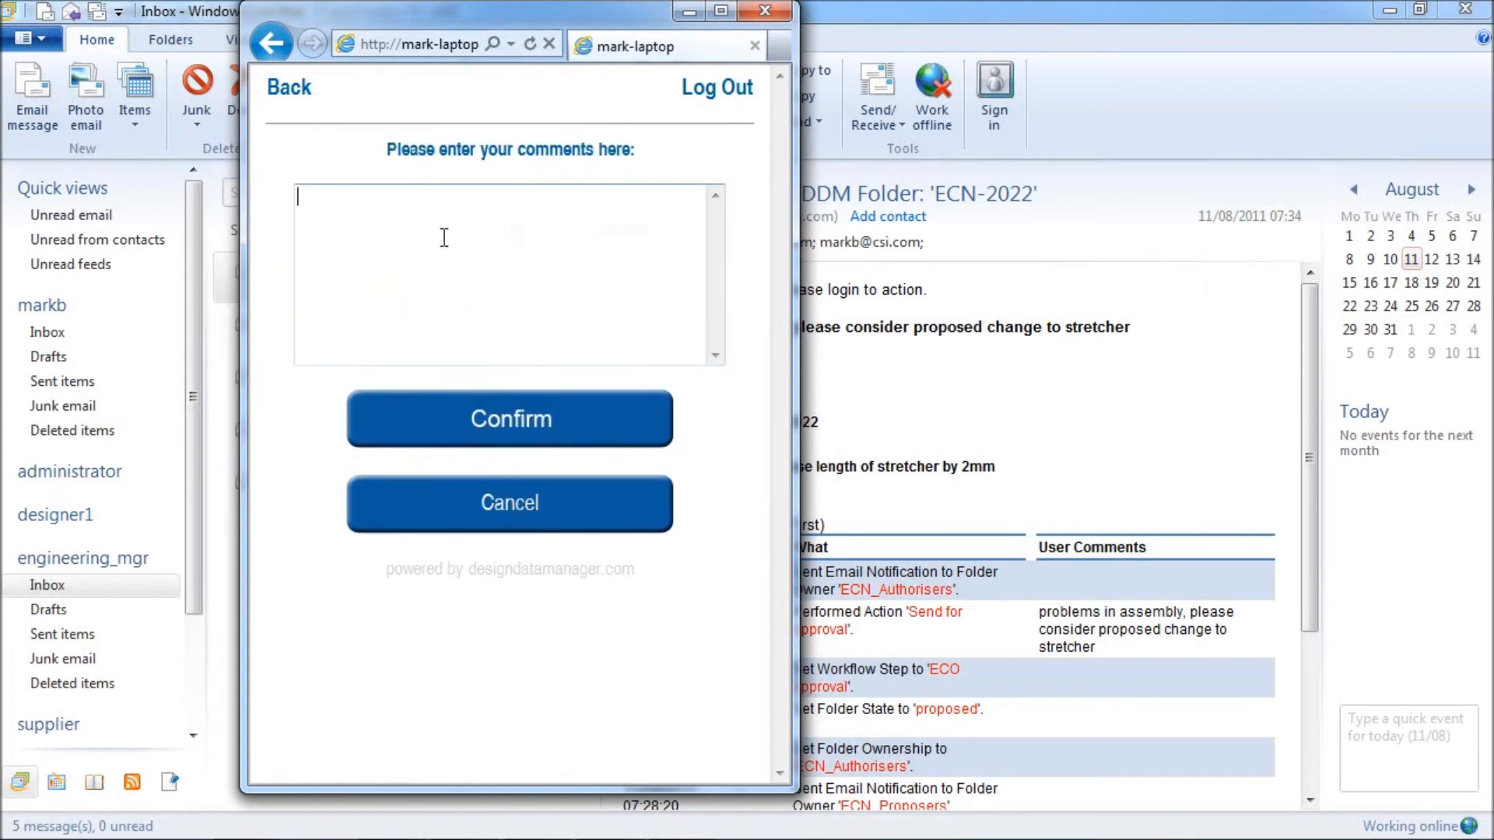
{"action": "type", "text": "time to market c"}
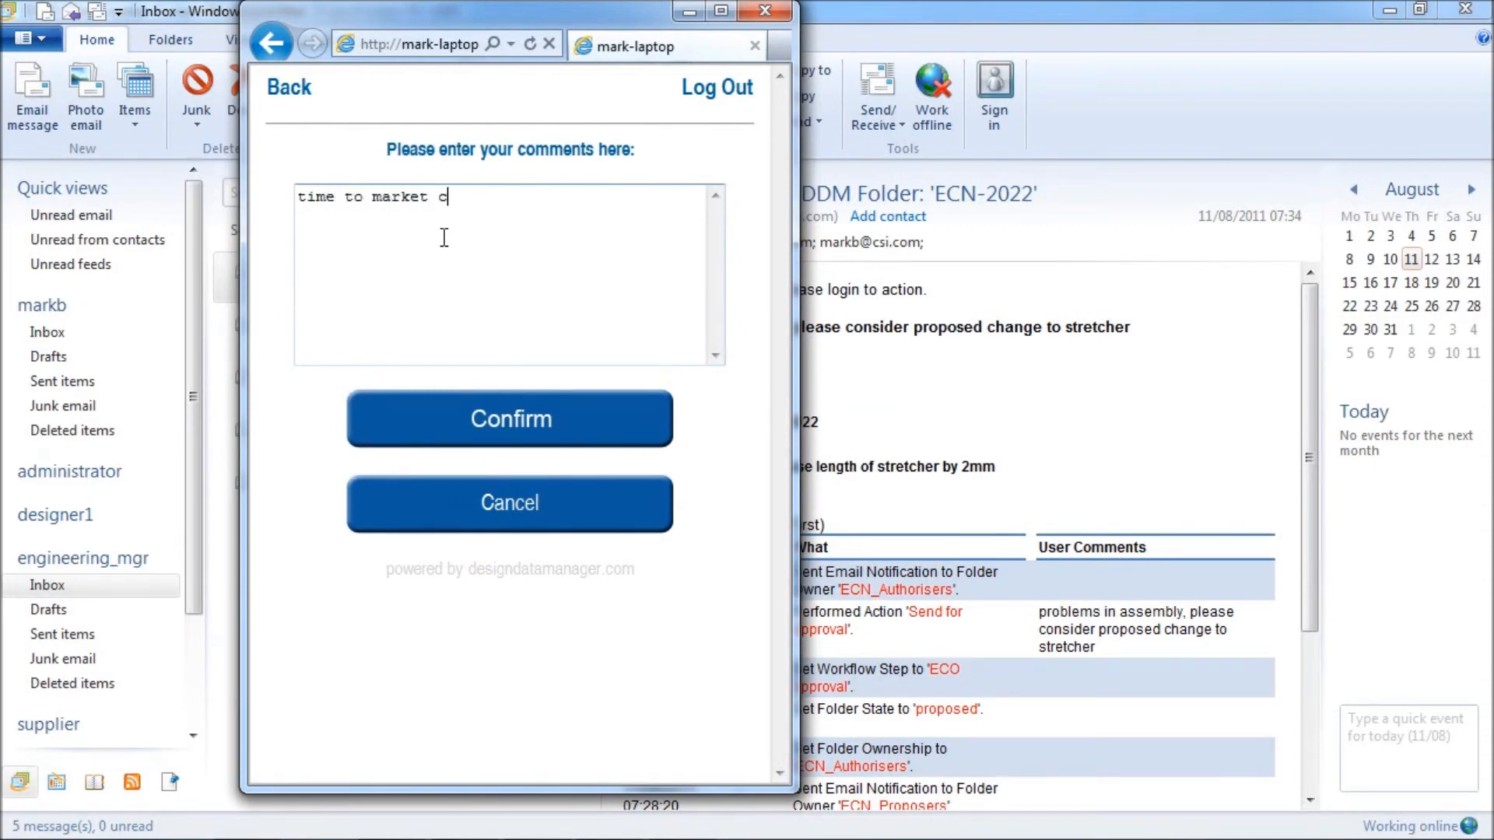
{"action": "type", "text": "ritical"}
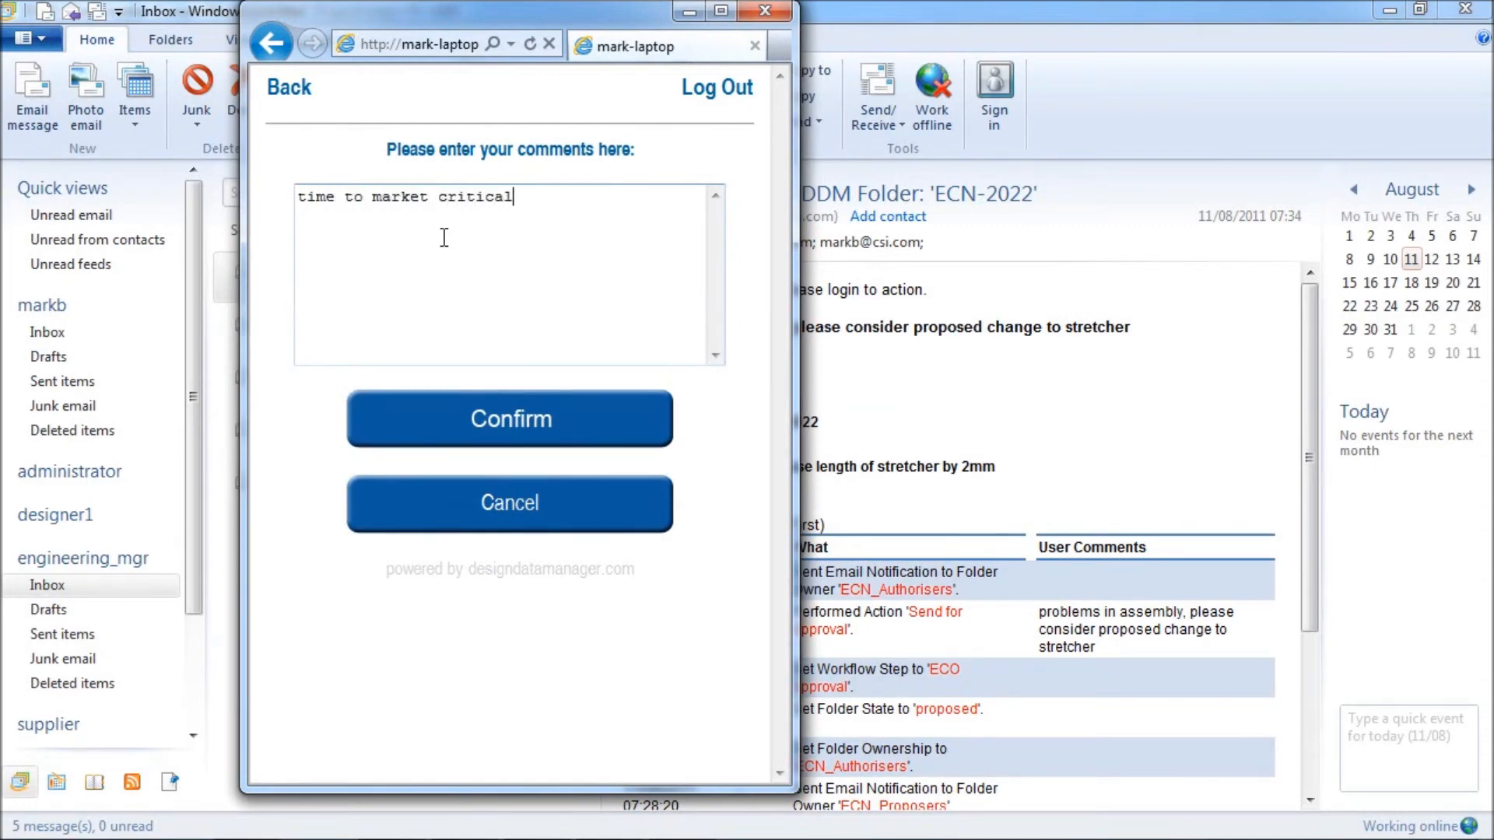
{"action": "type", "text": ", changes a"}
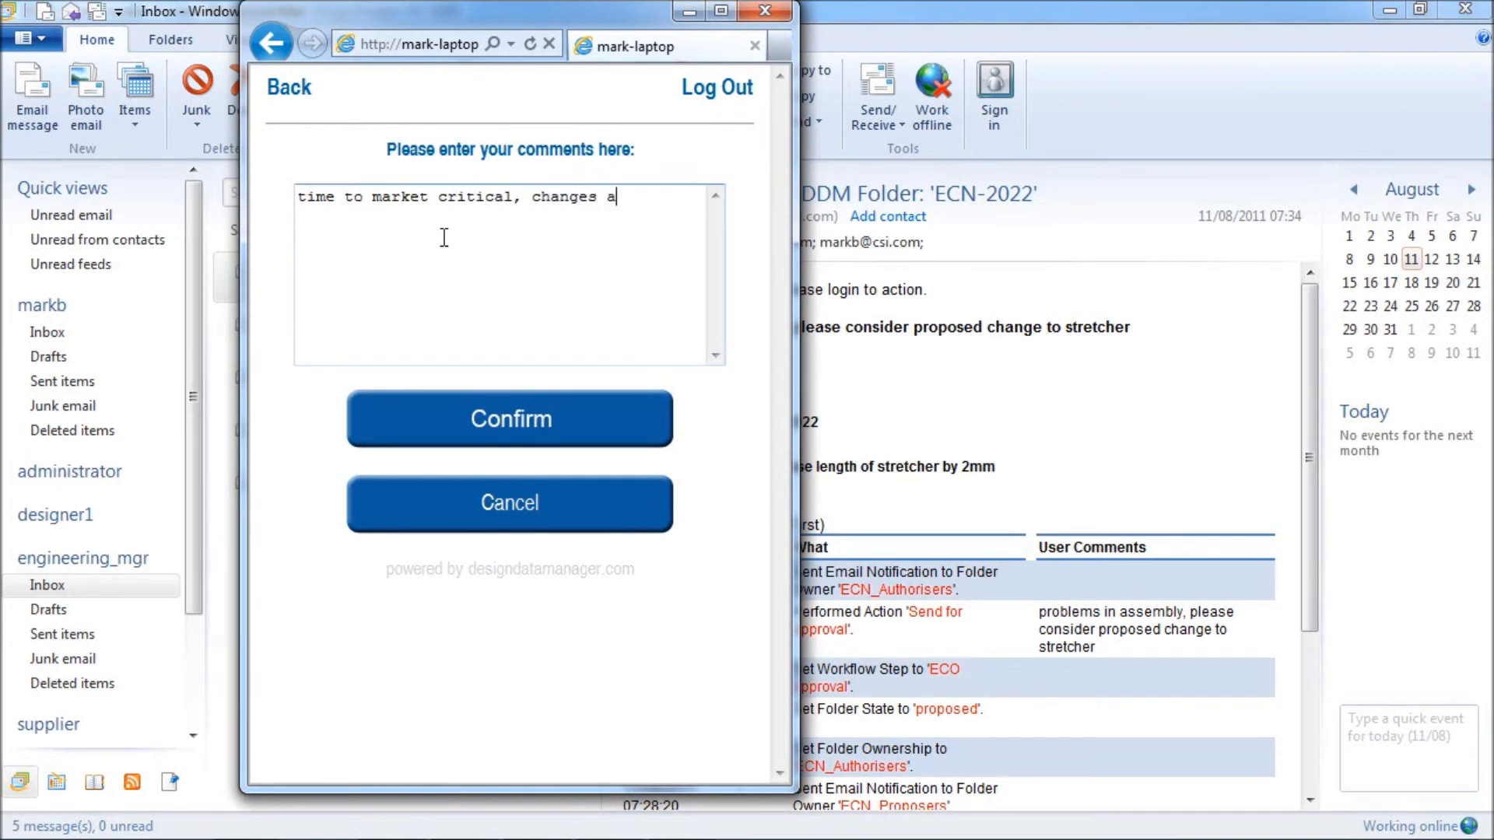
{"action": "type", "text": "pproved"}
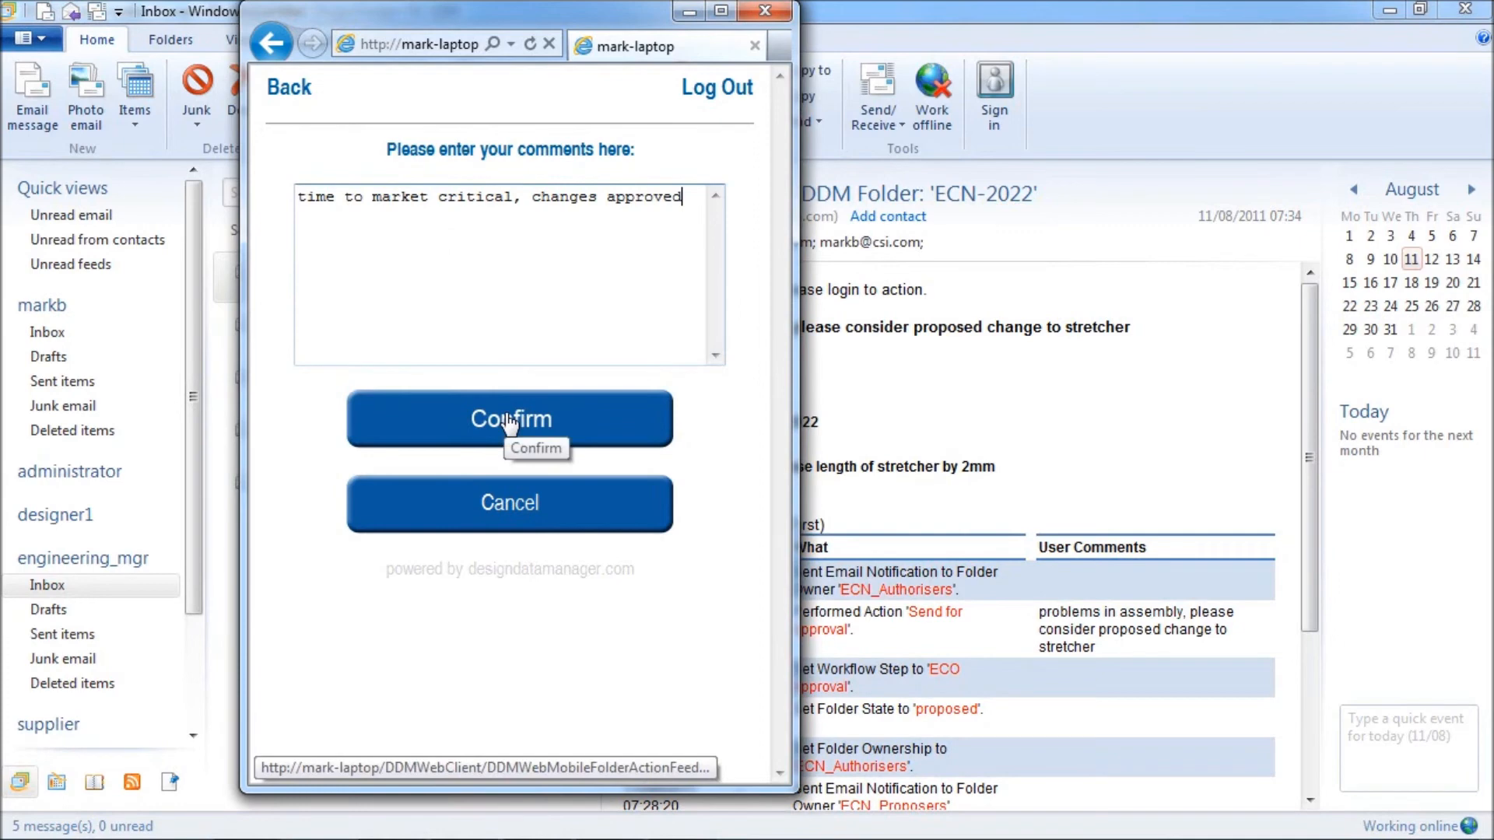
{"action": "left_click", "coordinate": [509, 419]}
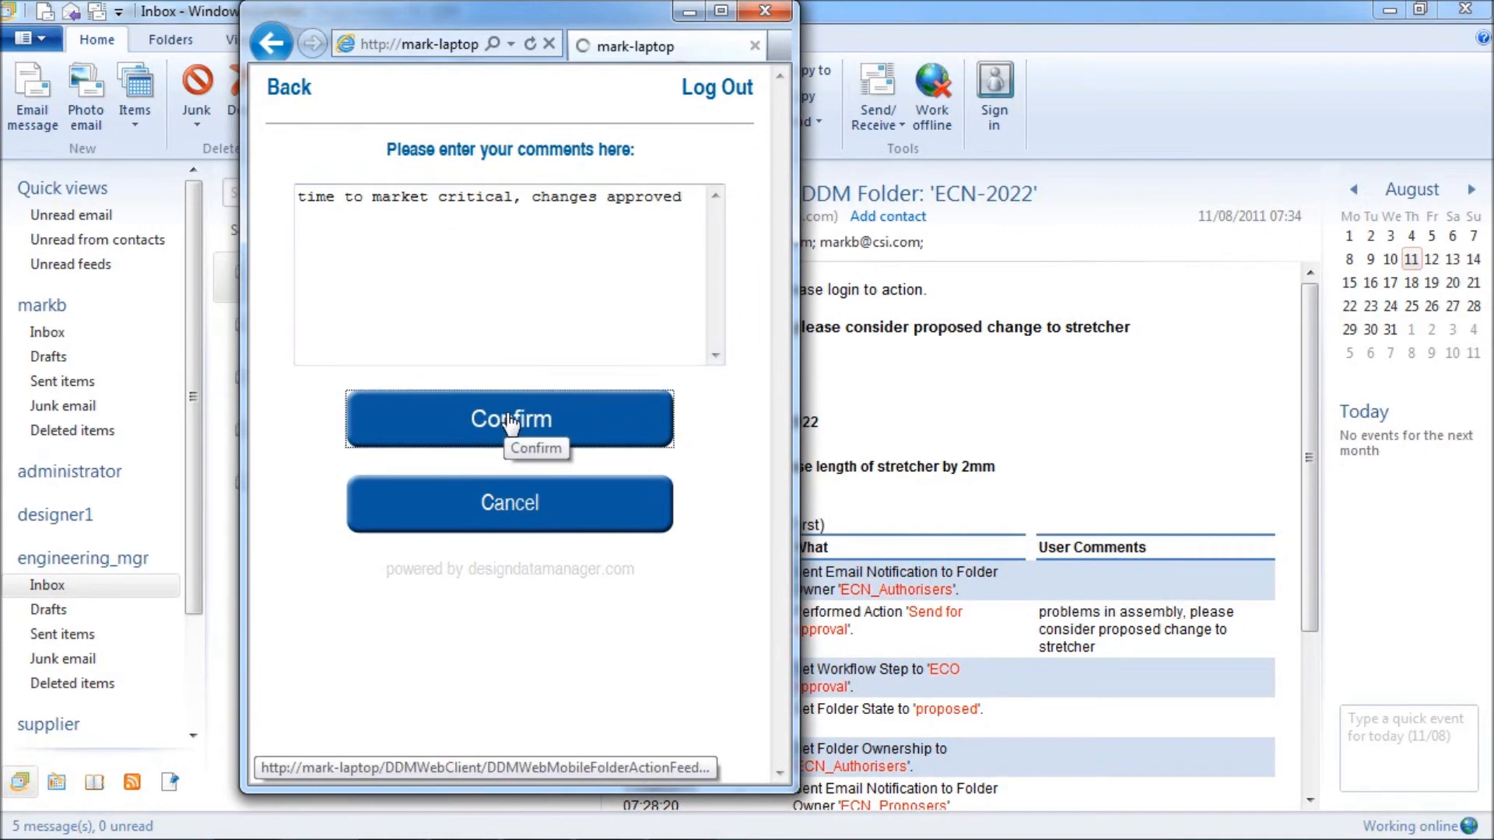
{"action": "left_click", "coordinate": [509, 419]}
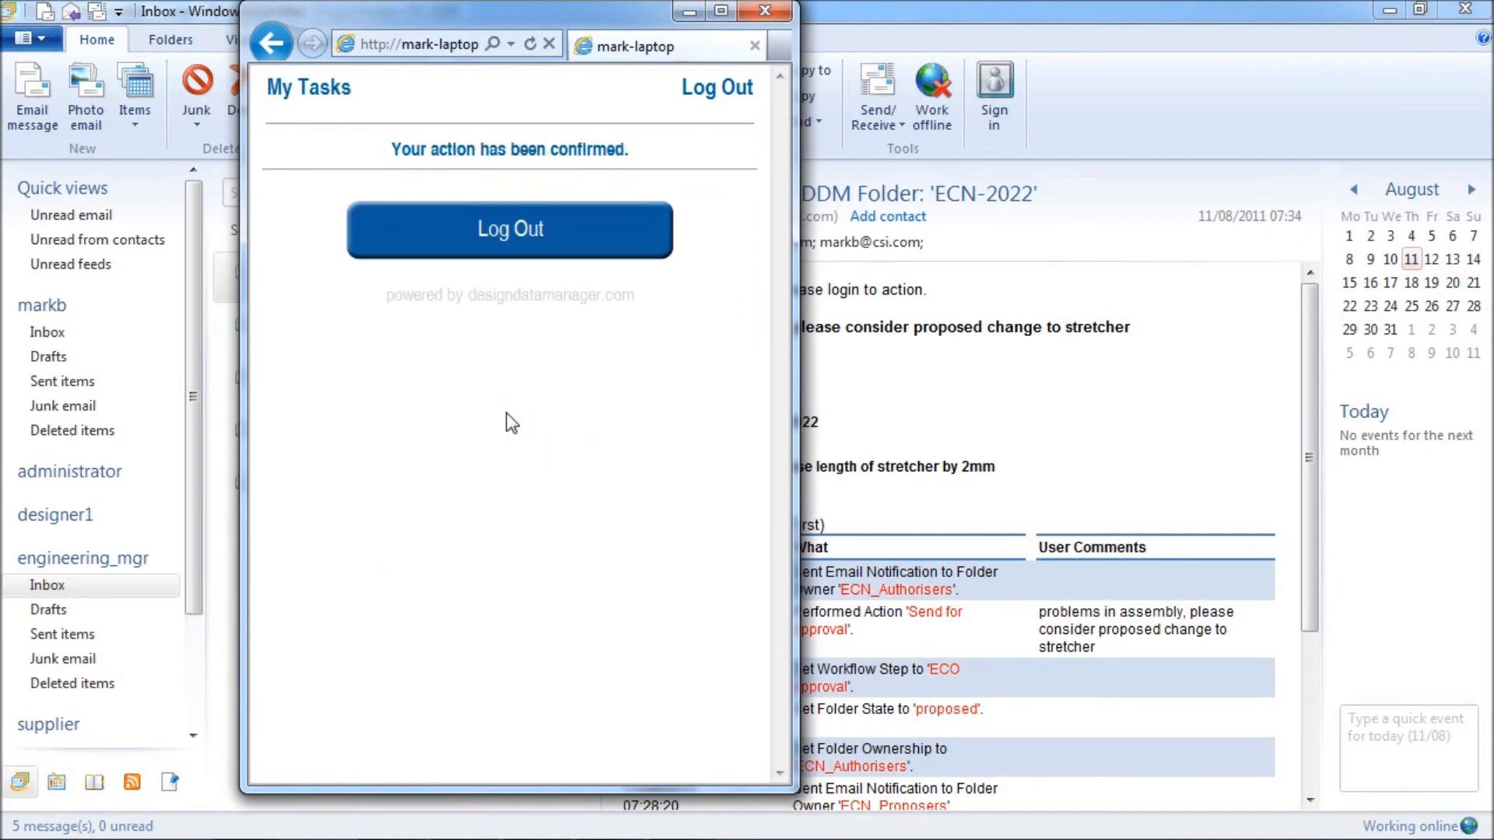
{"action": "mouse_move", "coordinate": [524, 154]}
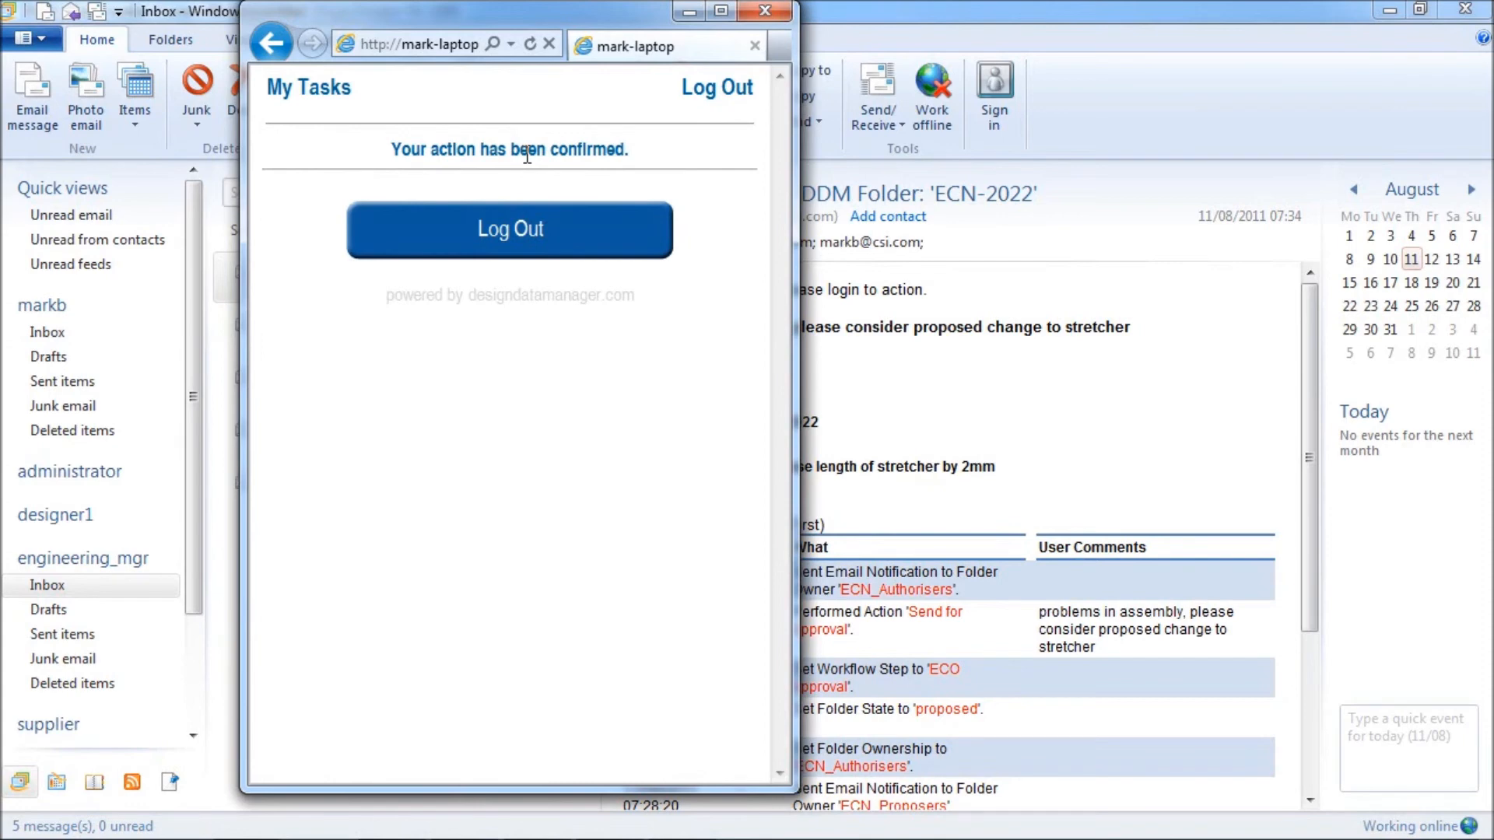
{"action": "mouse_move", "coordinate": [716, 87]}
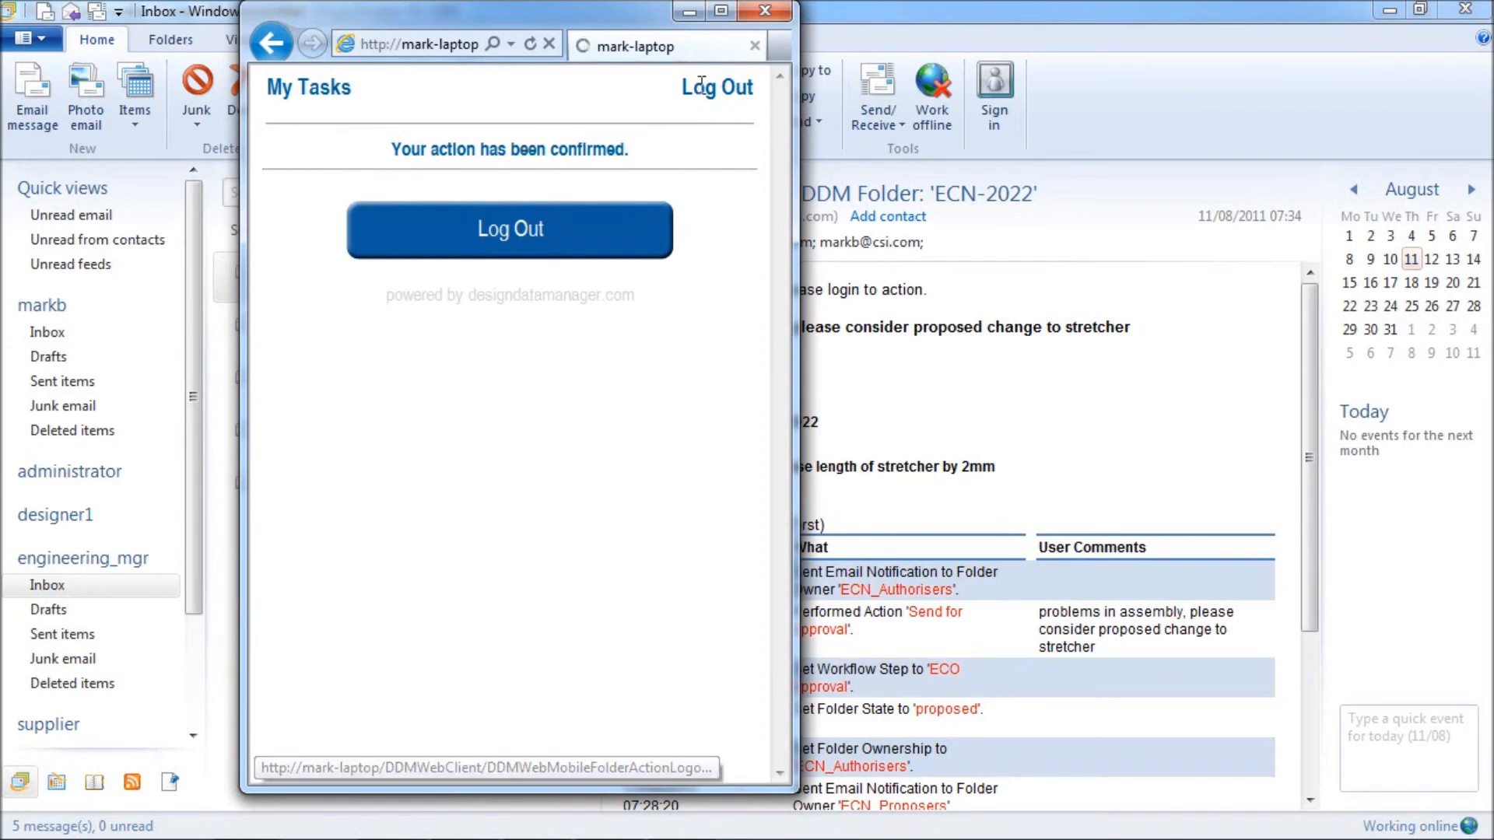
- Log out of the Mobile Web Portal
{"action": "left_click", "coordinate": [766, 11]}
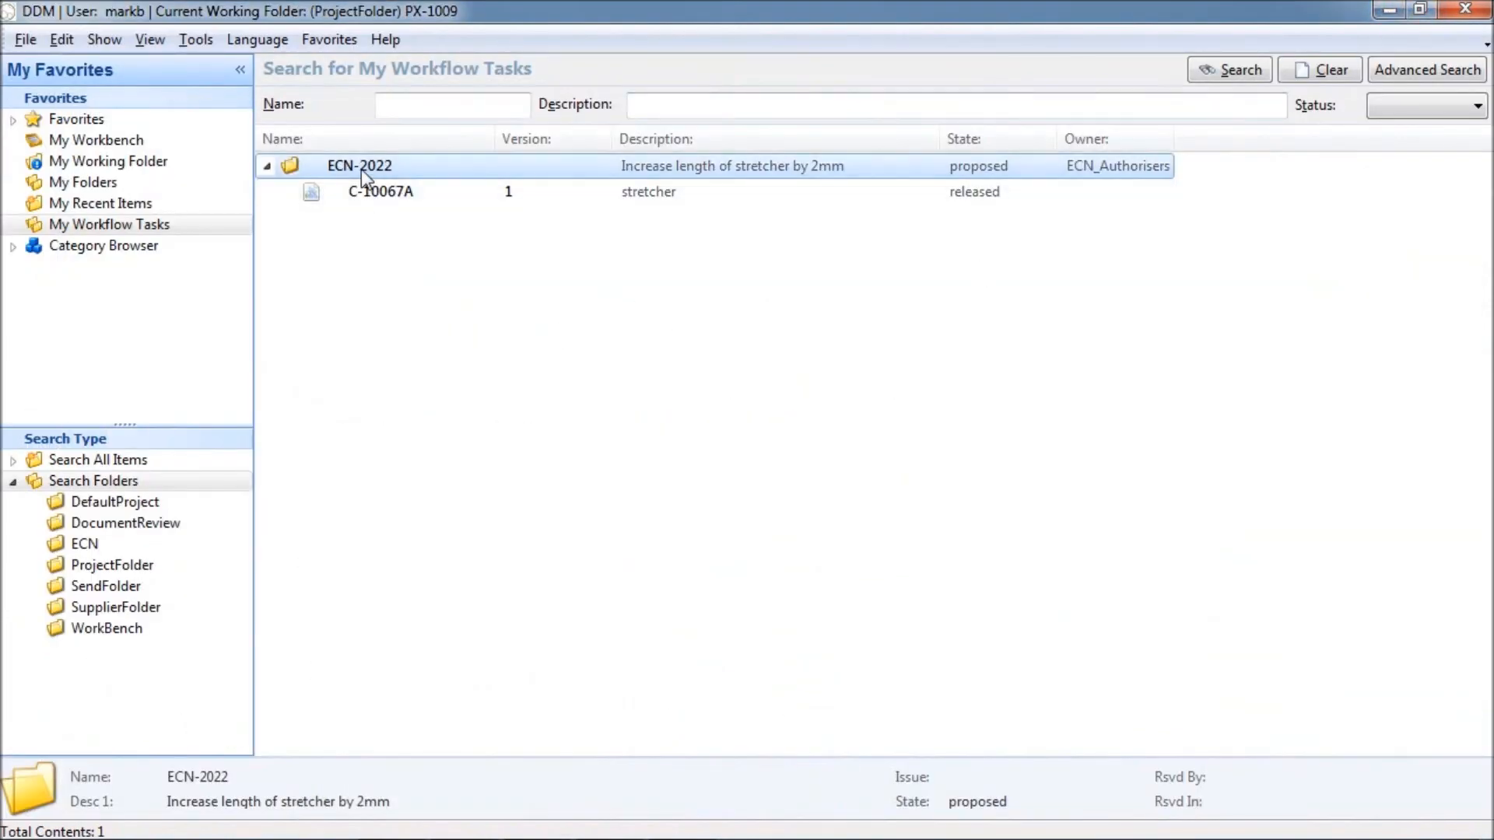
{"action": "double_click", "coordinate": [360, 166]}
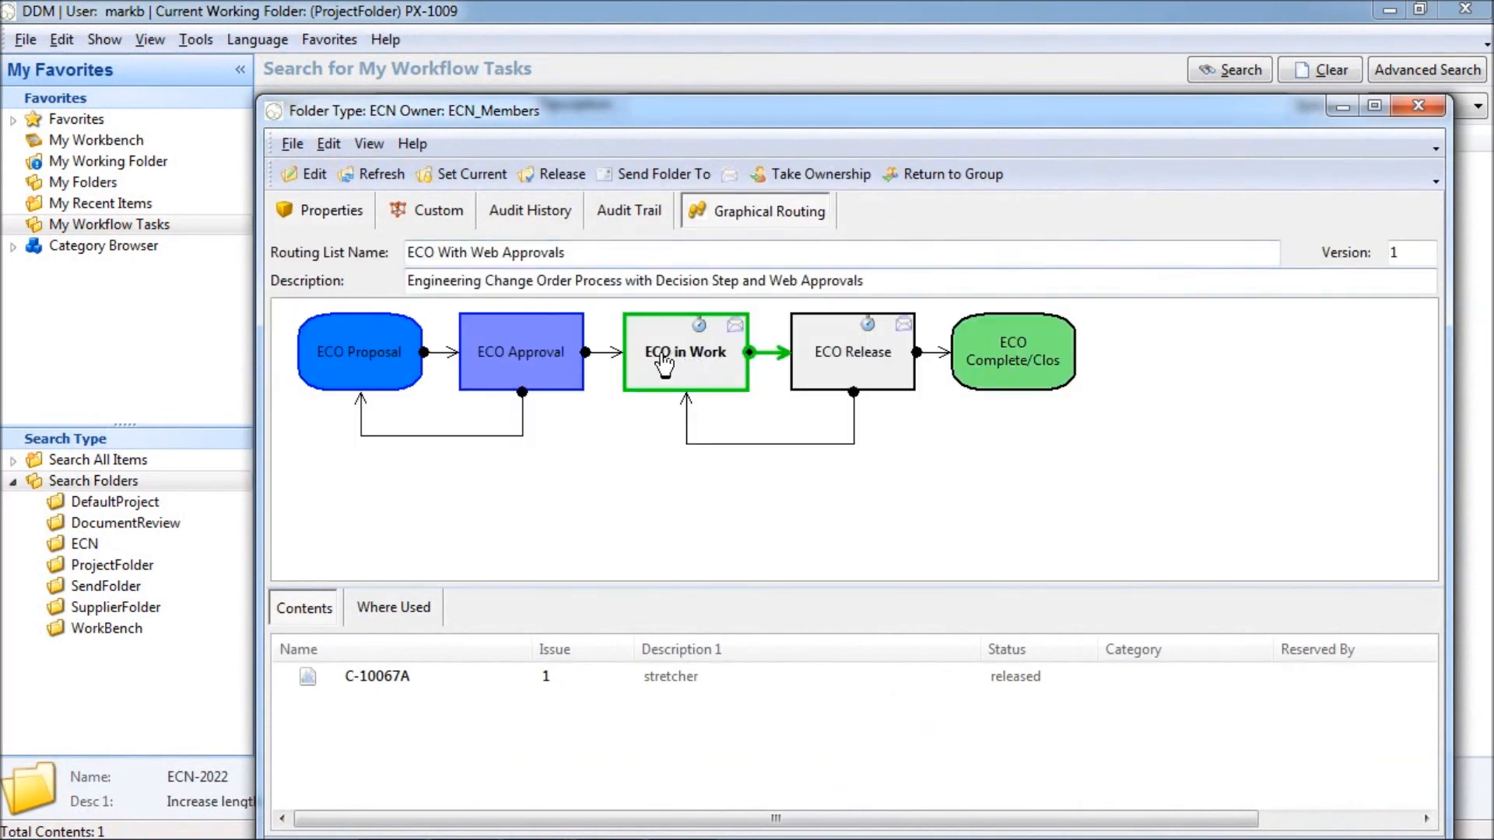
{"action": "mouse_move", "coordinate": [699, 363]}
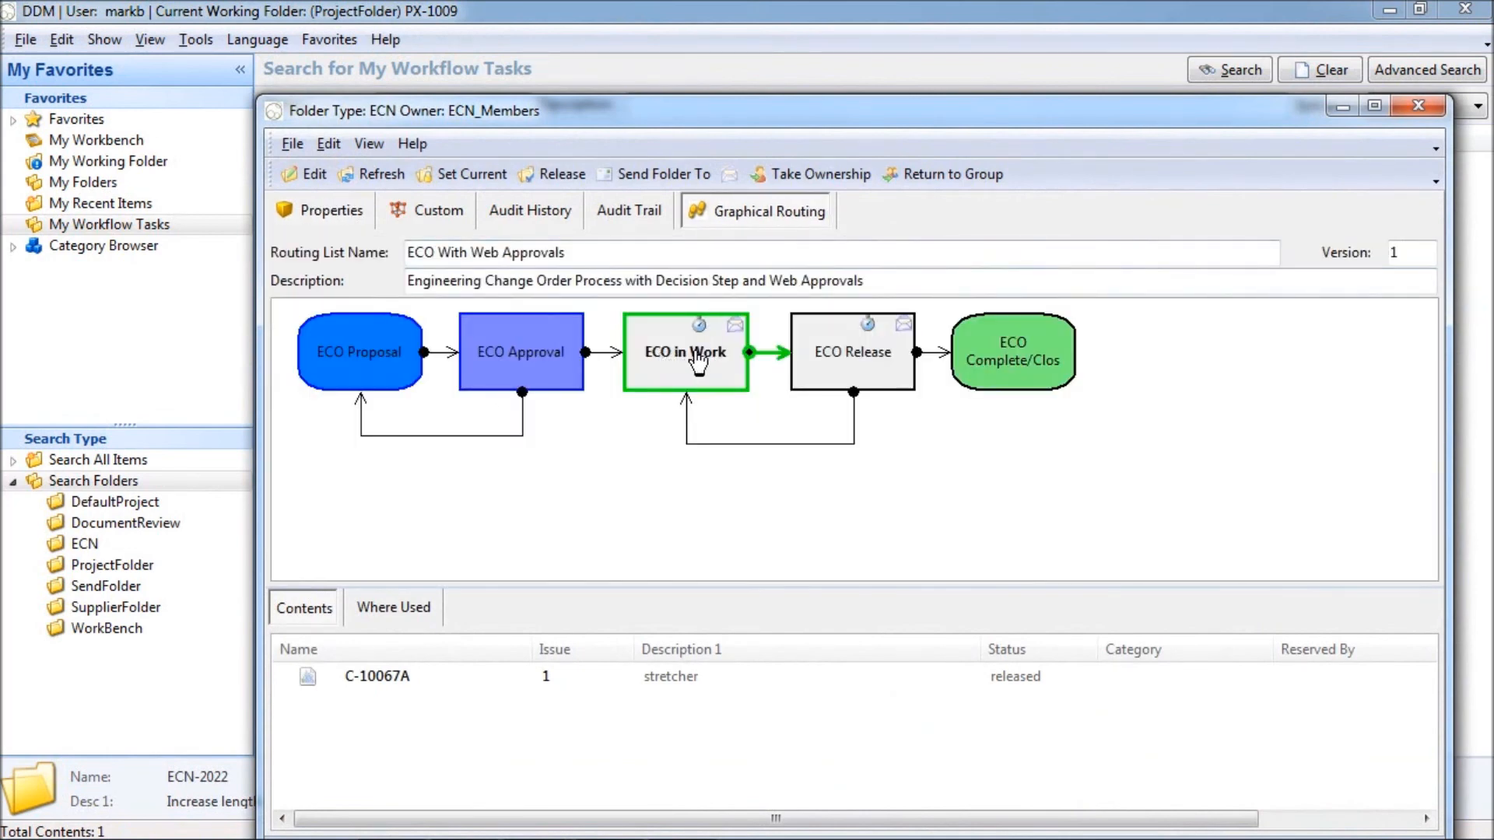
{"action": "mouse_move", "coordinate": [624, 220]}
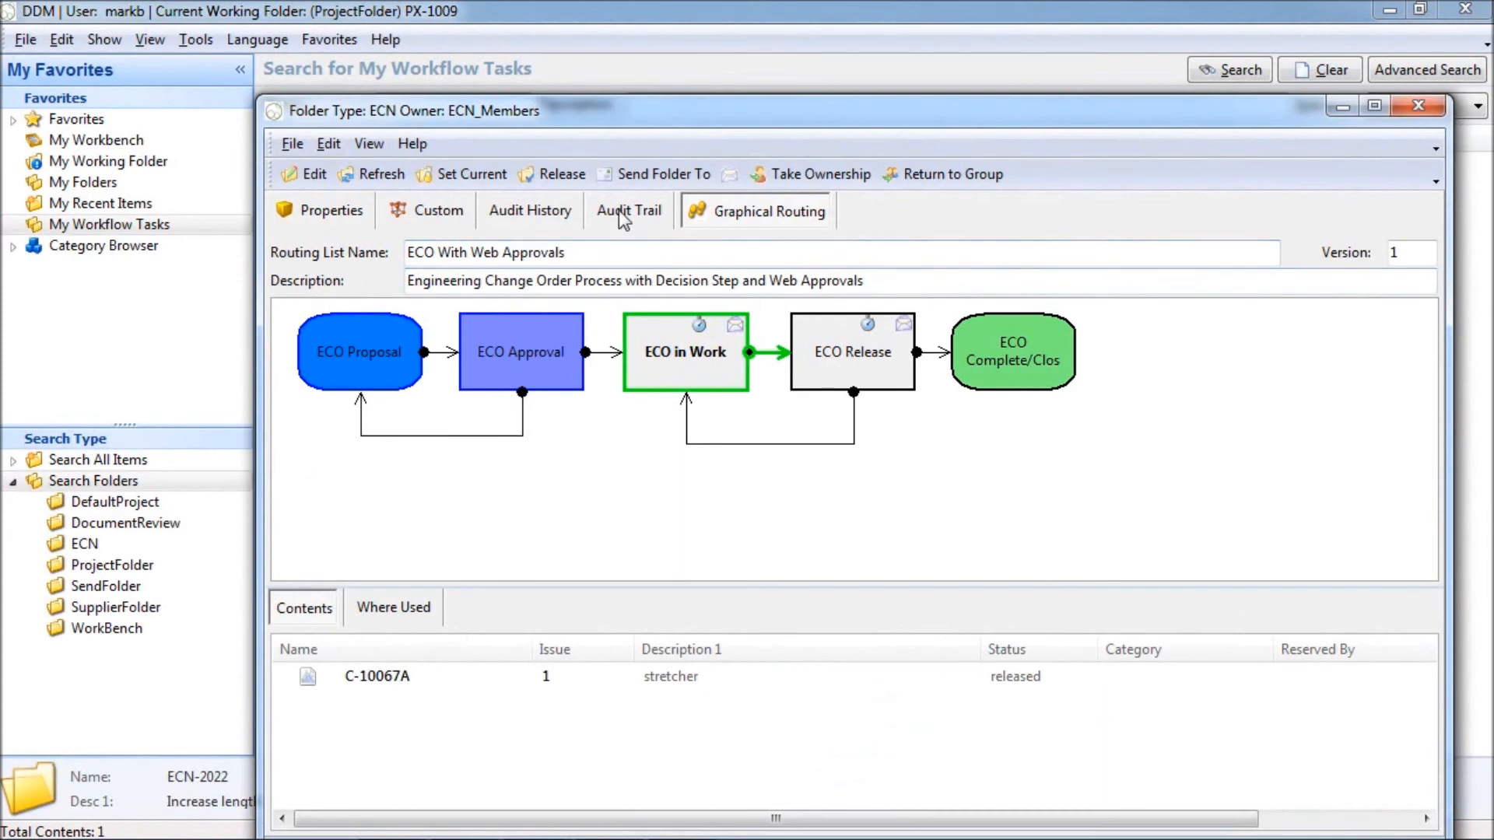
{"action": "left_click", "coordinate": [627, 210]}
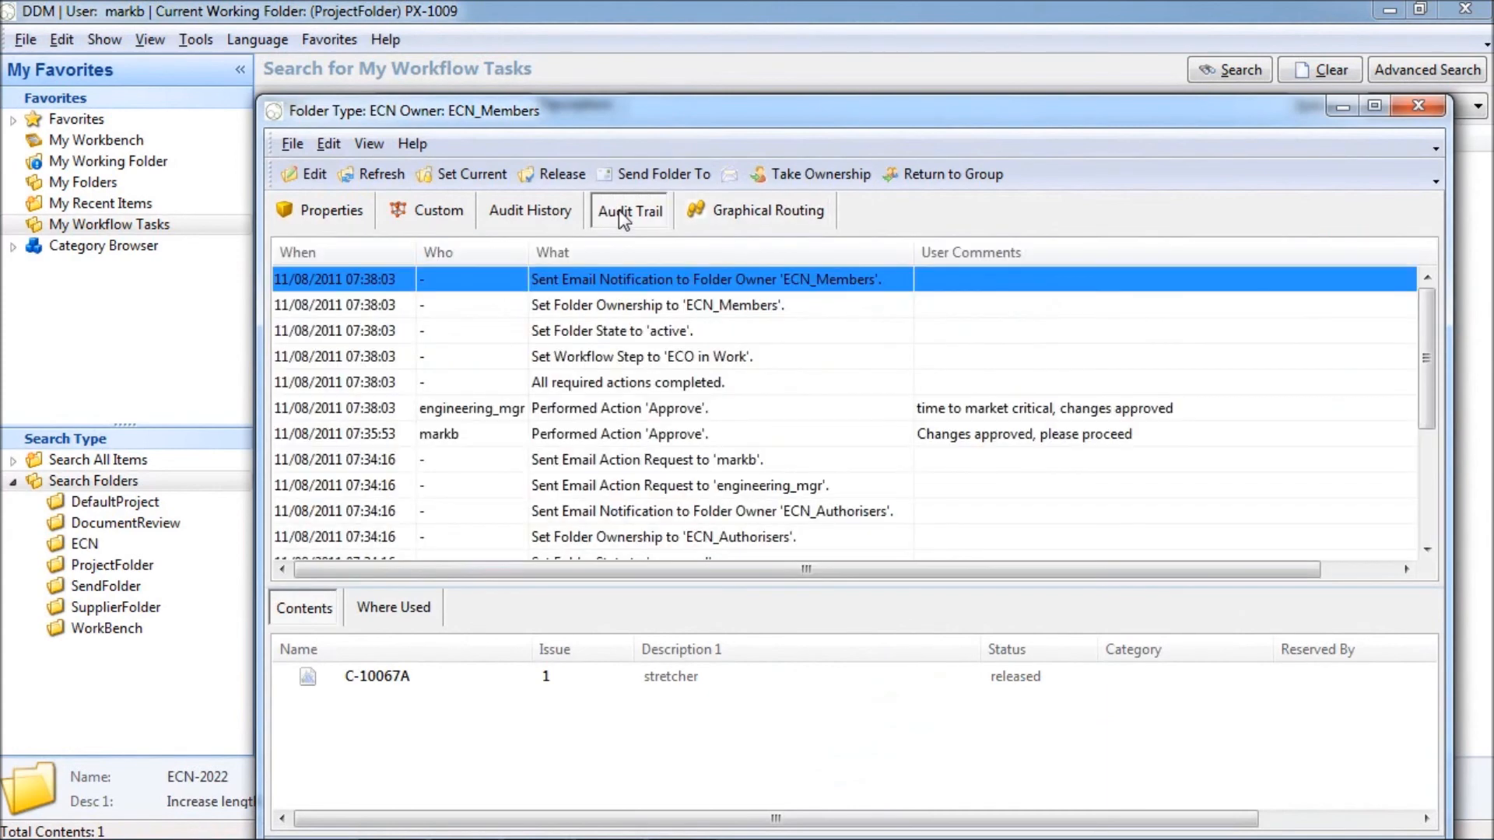
{"action": "mouse_move", "coordinate": [746, 447]}
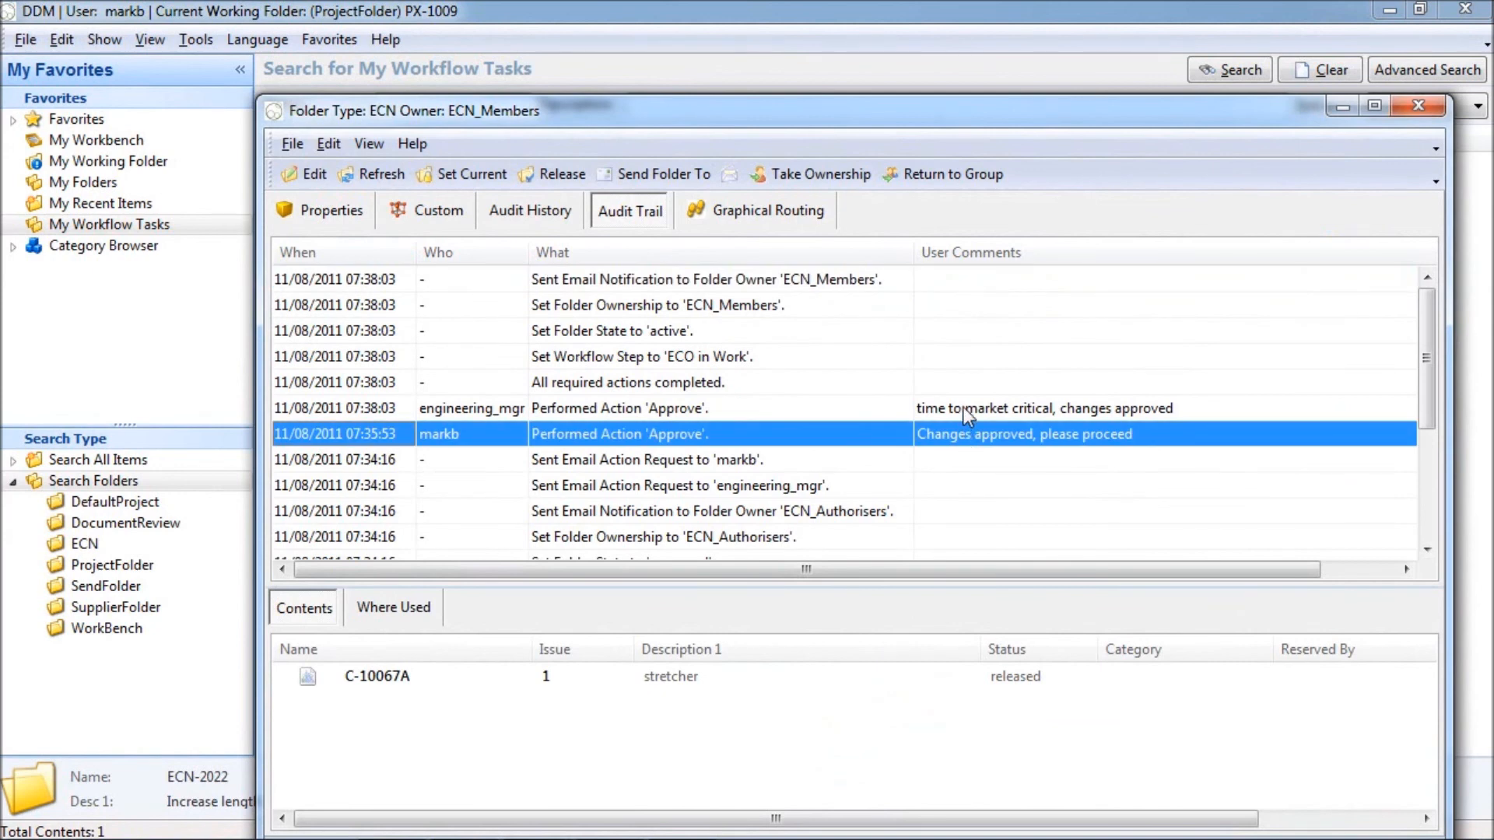
{"action": "left_click", "coordinate": [627, 383]}
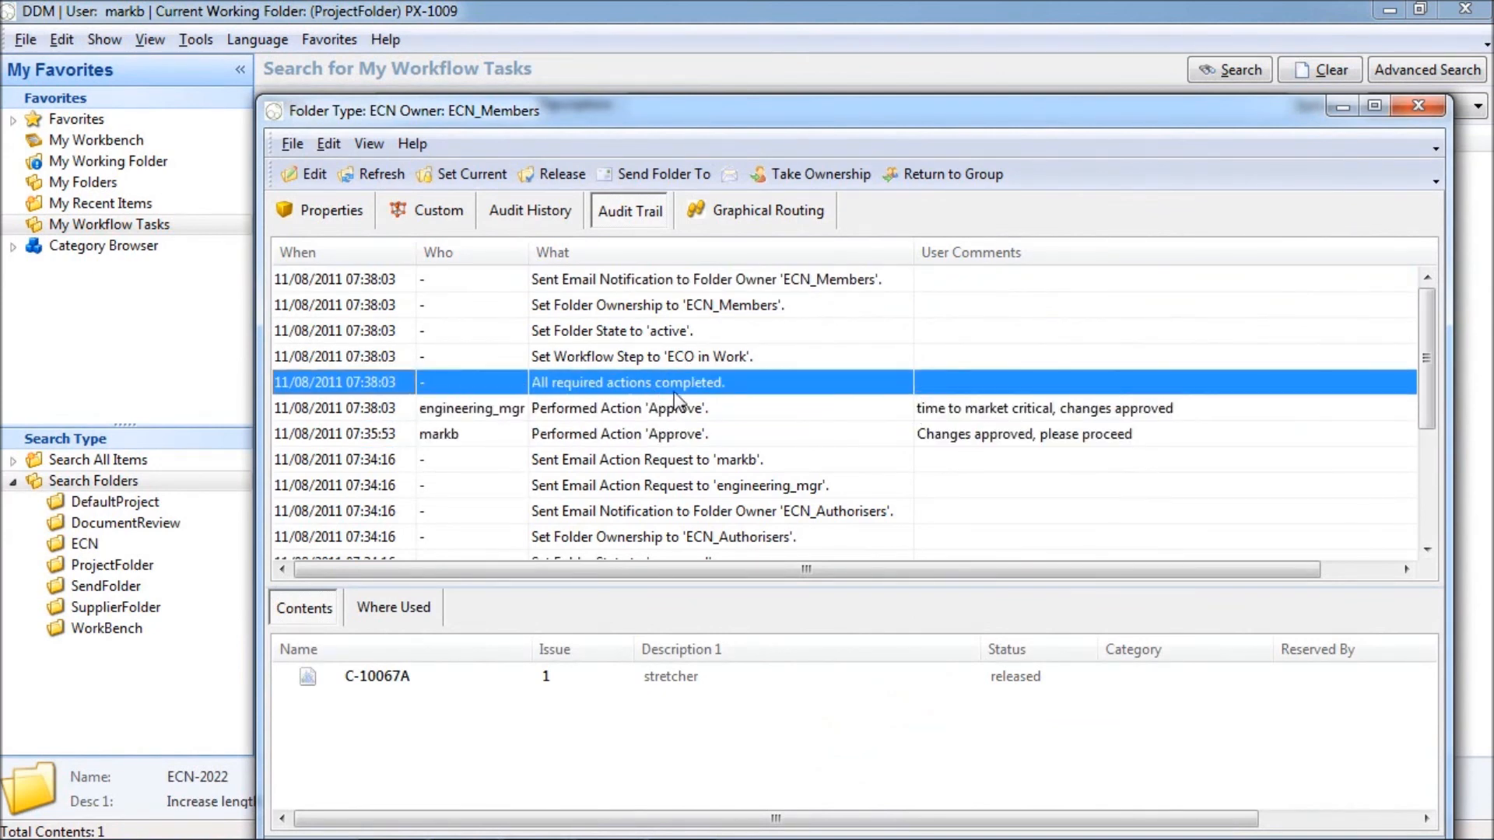
{"action": "mouse_move", "coordinate": [727, 398]}
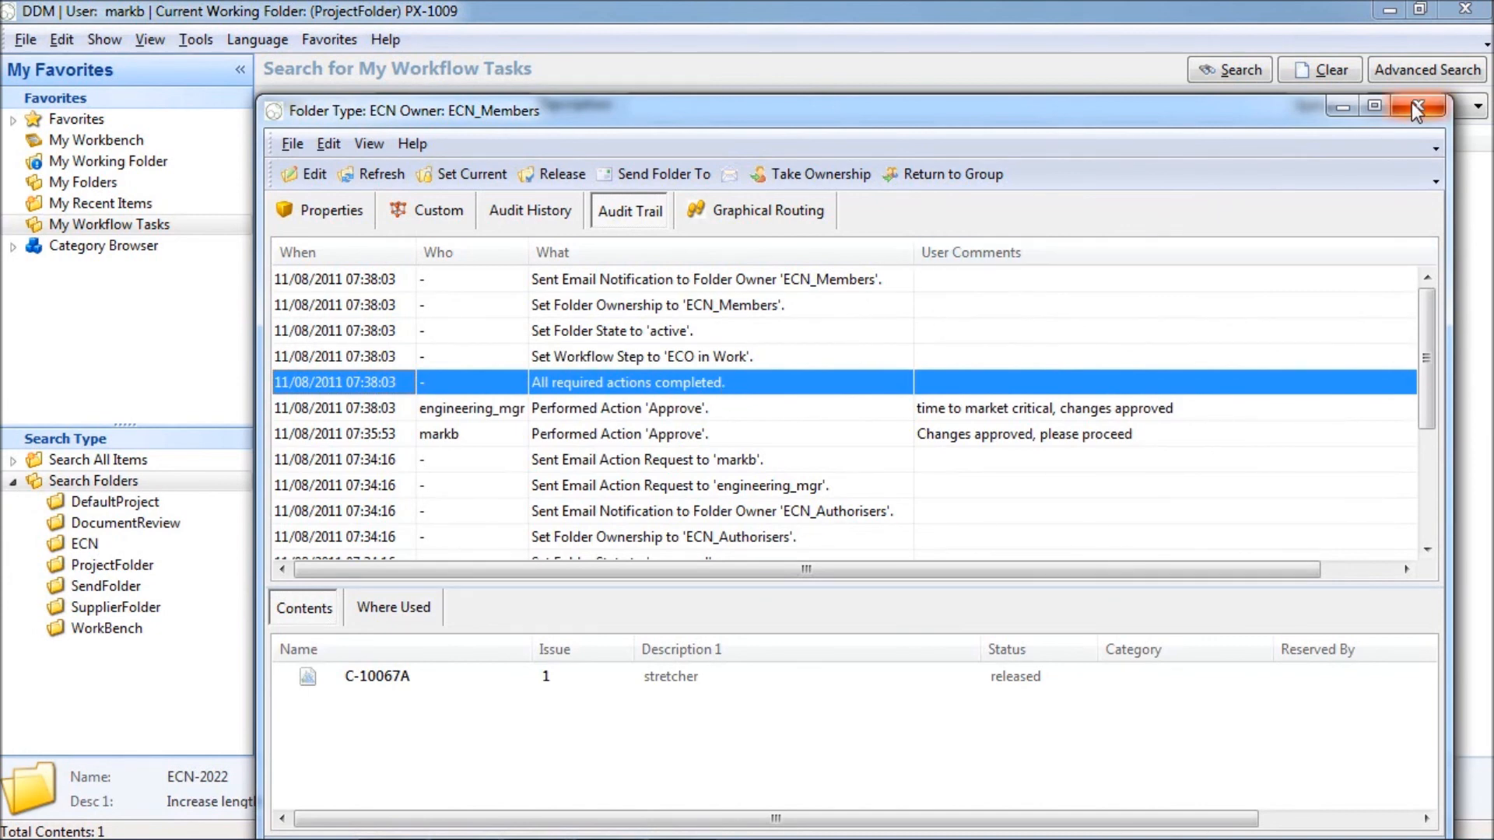
{"action": "left_click", "coordinate": [1419, 106]}
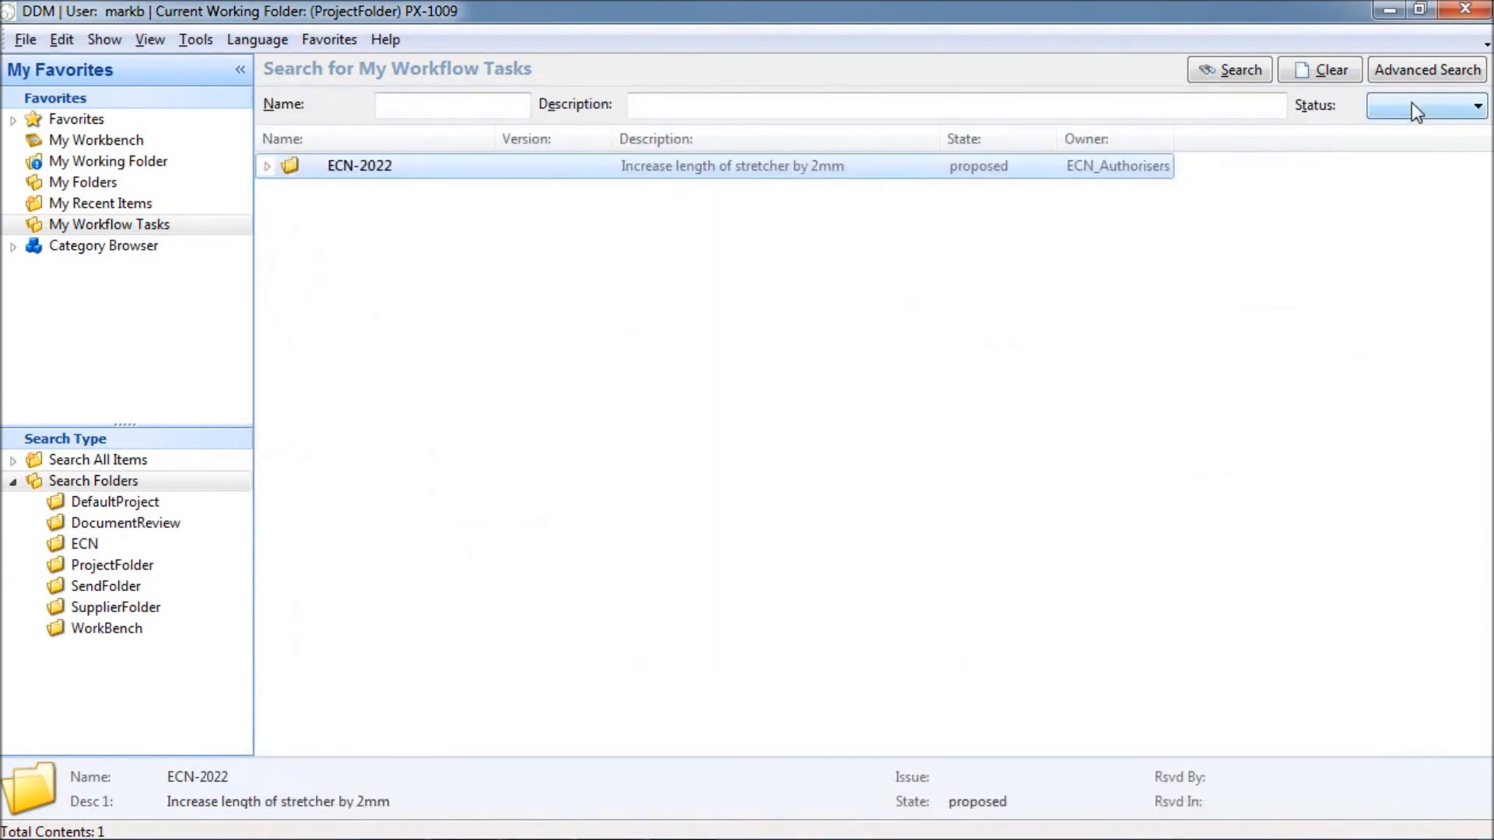